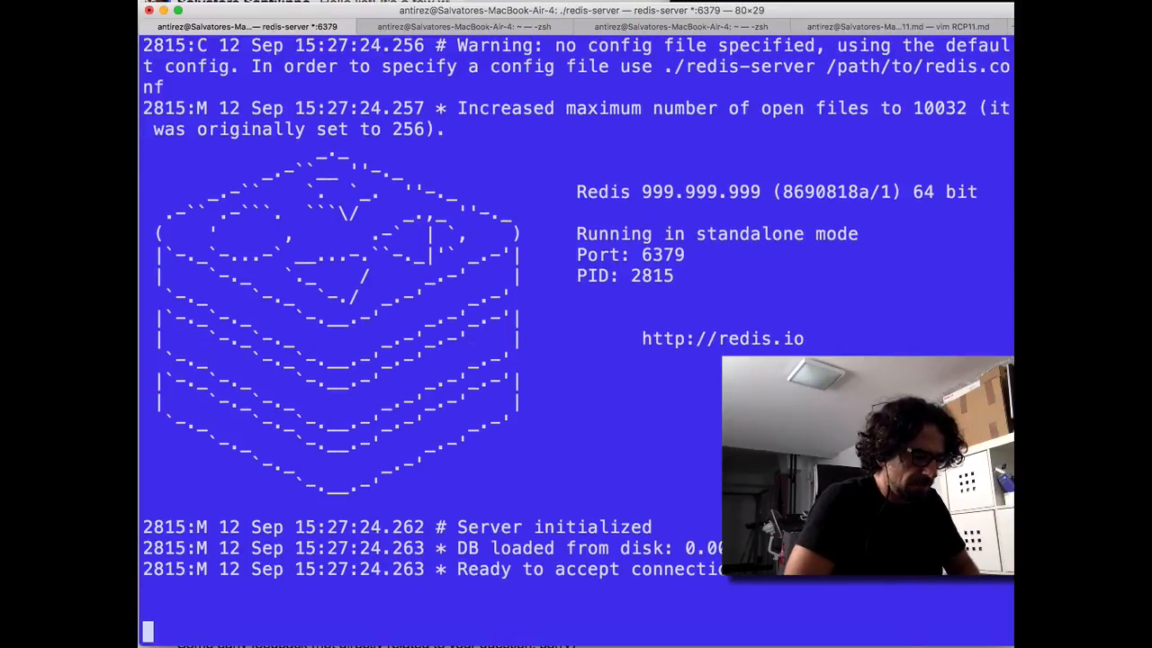
Correct the first letter of RCP11.md in vim, then return to the empty zsh tab.
{"action": "left_click", "coordinate": [463, 26]}
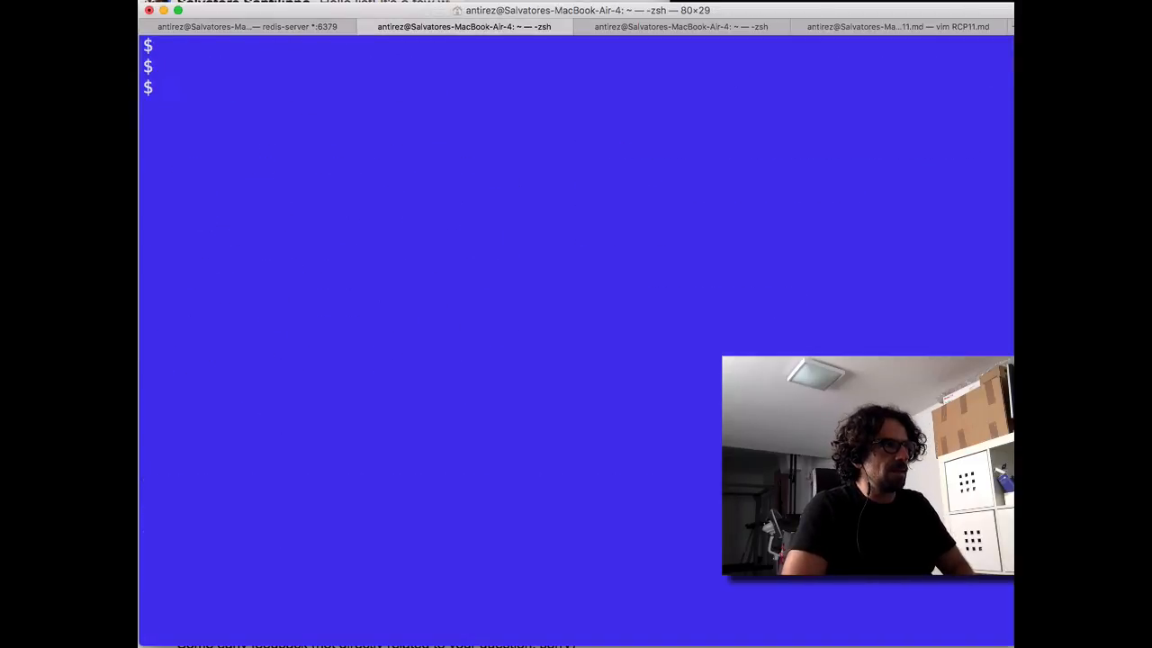
{"action": "left_click", "coordinate": [897, 26]}
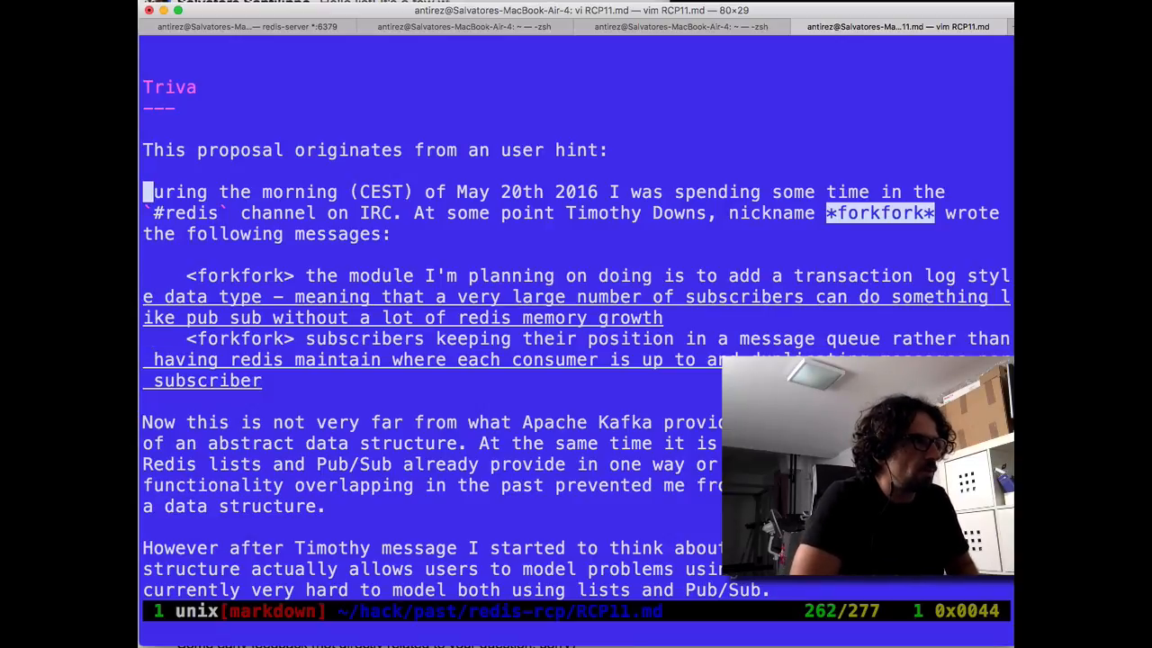
{"action": "type", "text": "D"}
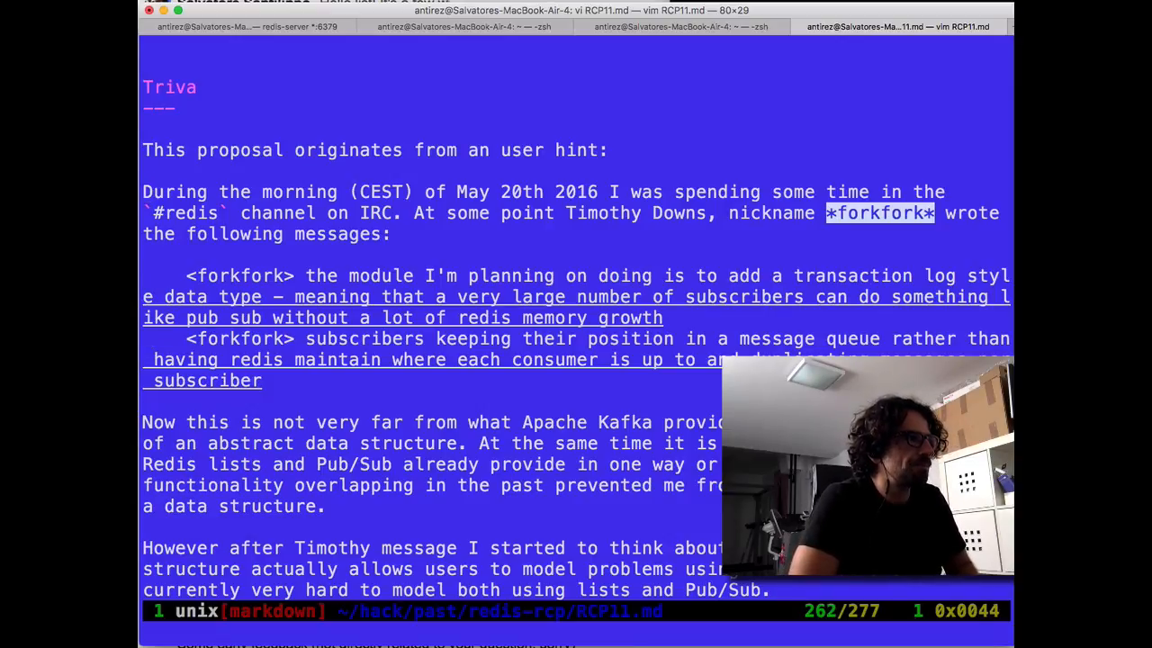
{"action": "key", "text": "Down"}
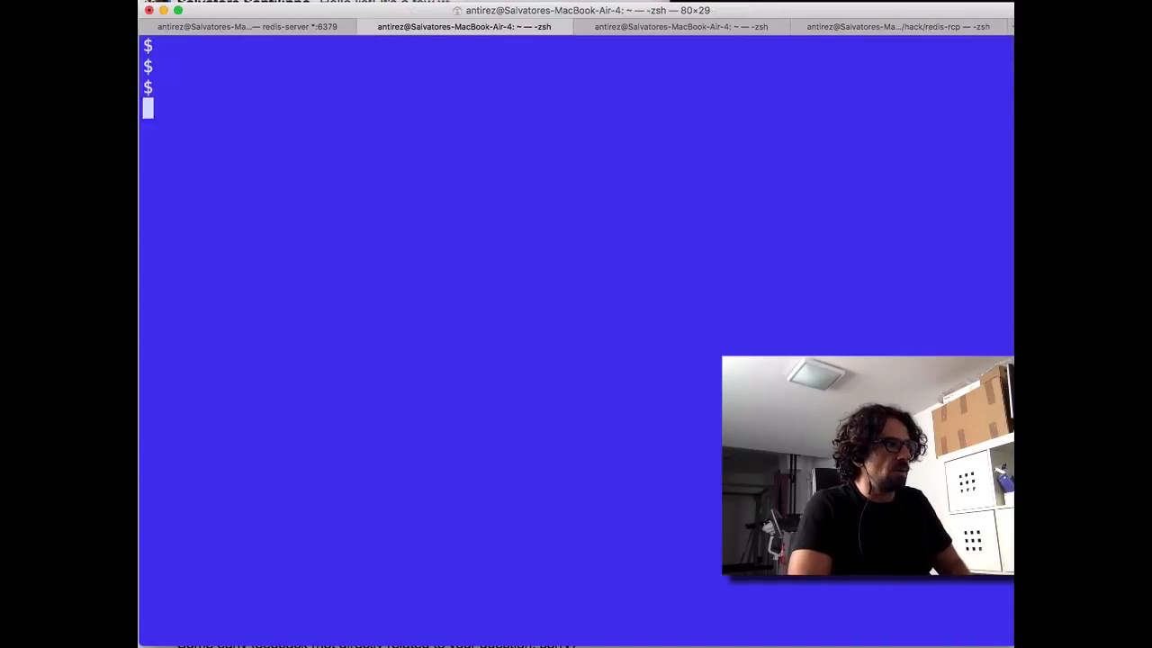
Start redis-cli and push a, b and c onto mylist.
{"action": "type", "text": "redis-cli"}
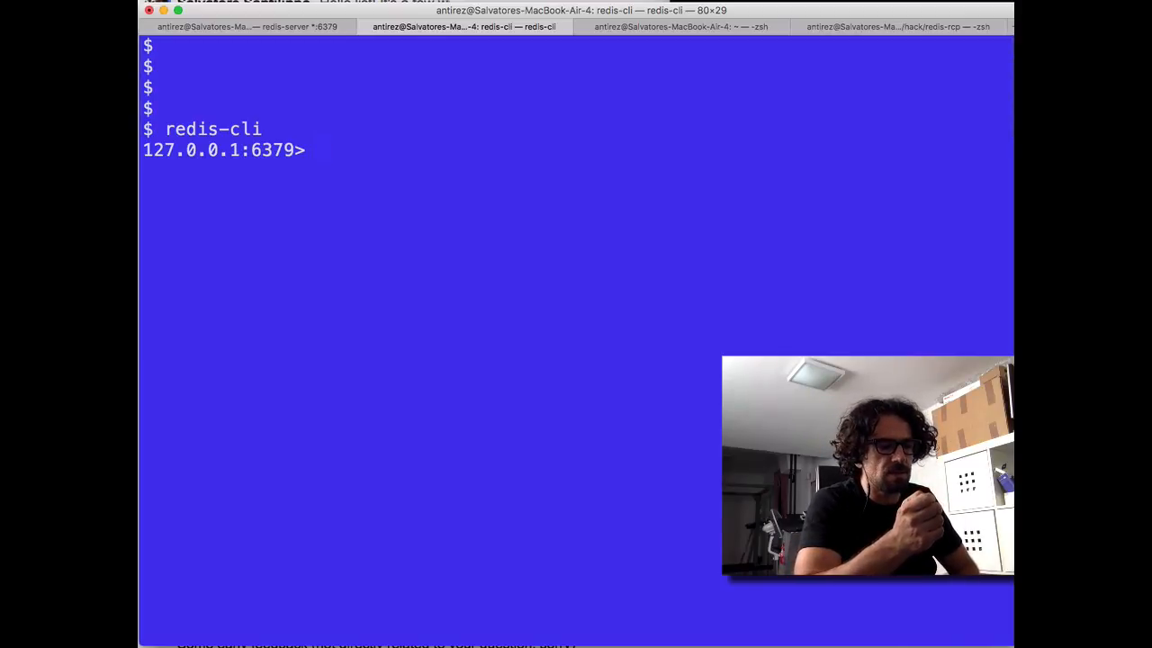
{"action": "type", "text": "]"}
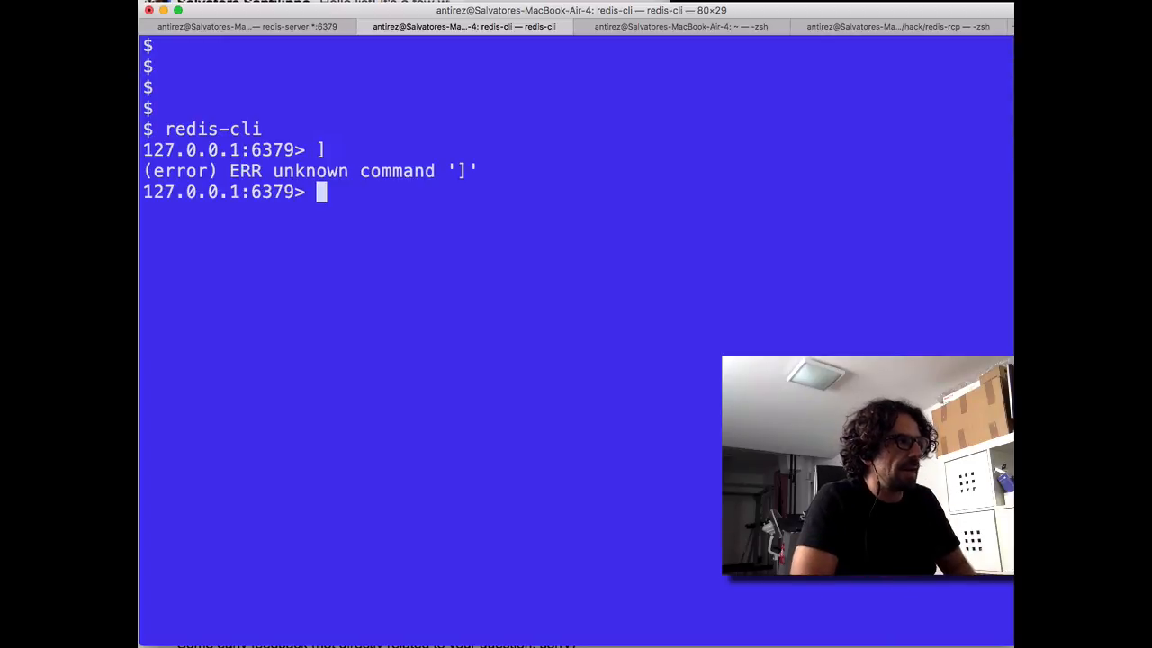
{"action": "type", "text": "clear"}
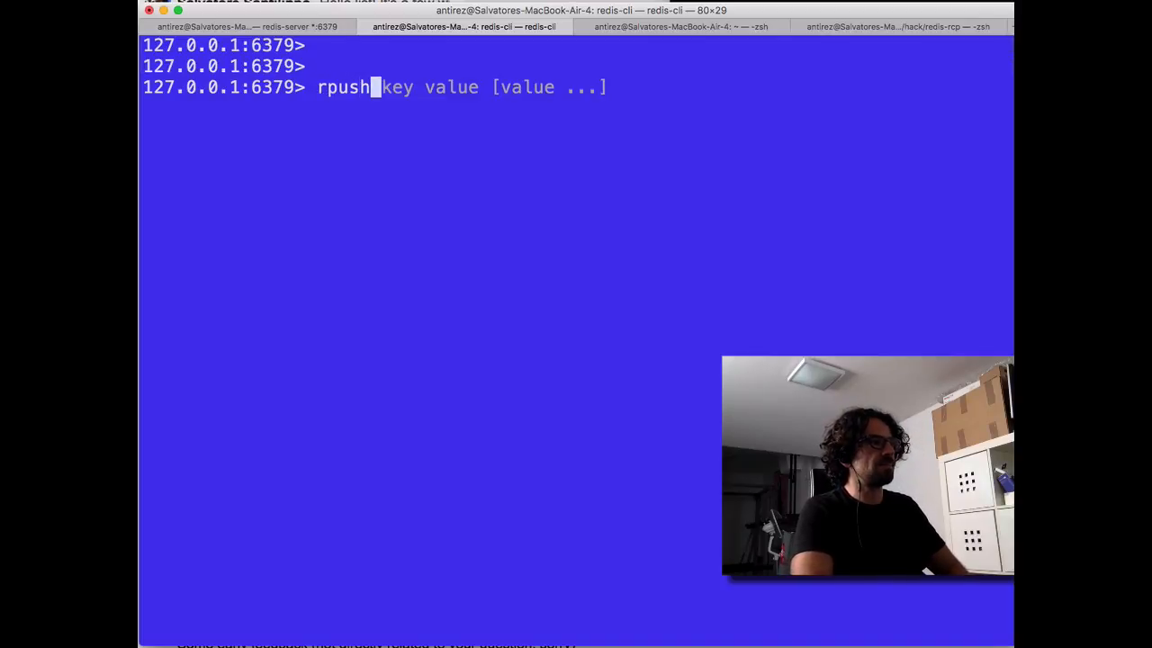
{"action": "type", "text": "mylist"}
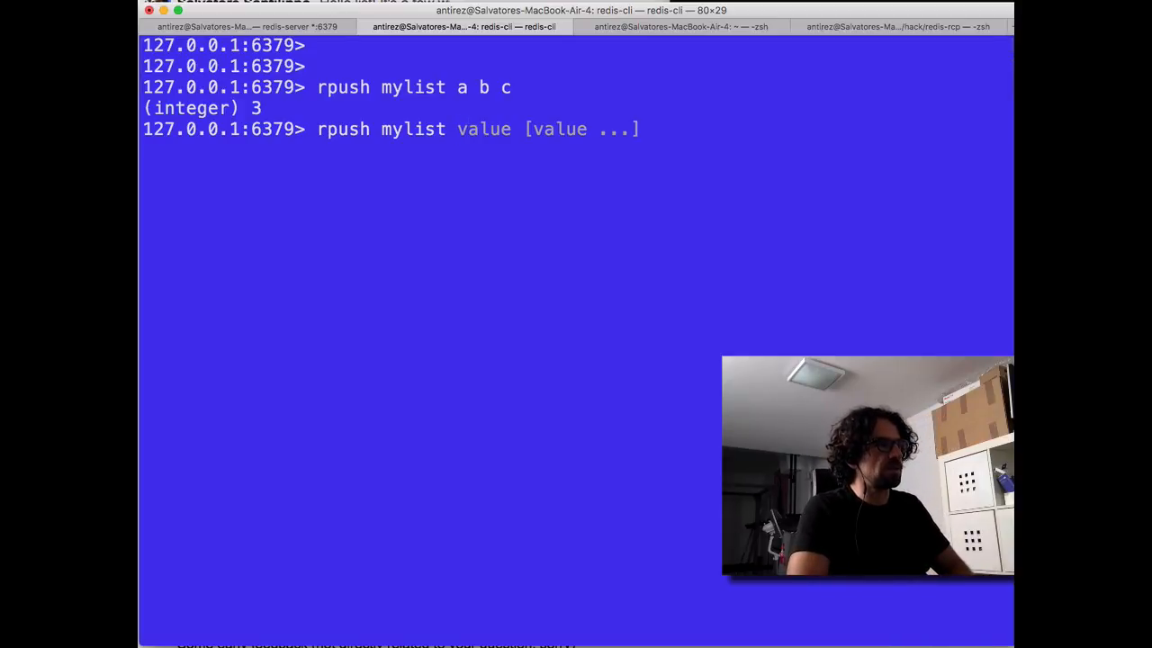
Push "user-id:2303242 temperature:234.4" onto mylist as a fourth element.
{"action": "type", "text": "\""}
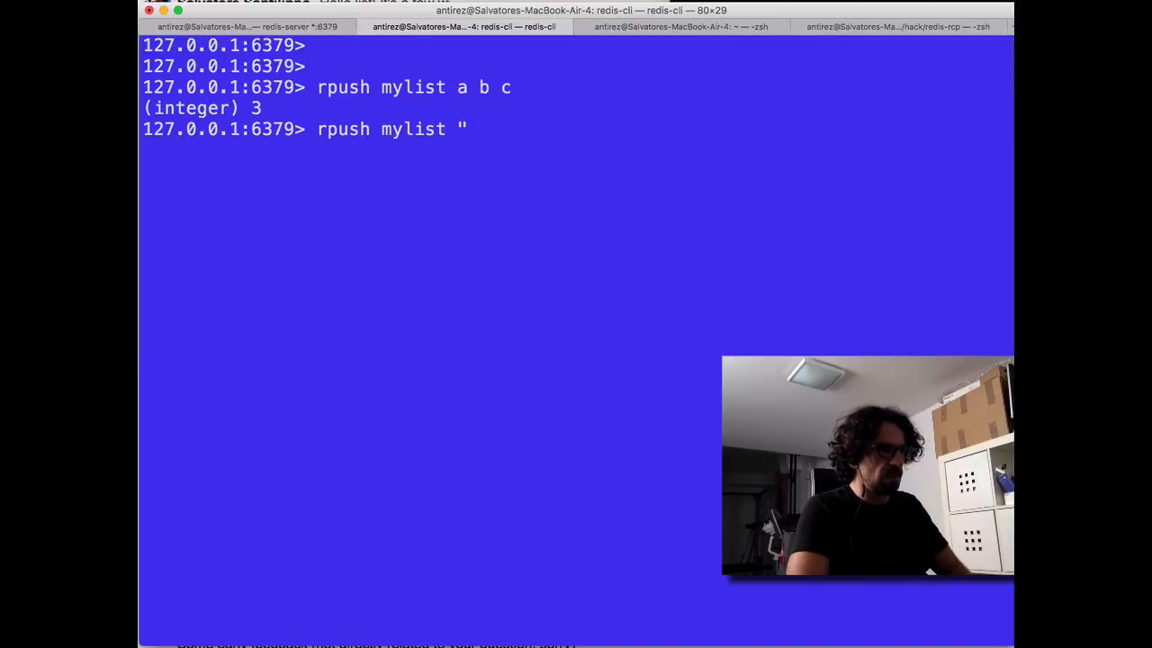
{"action": "type", "text": "\""}
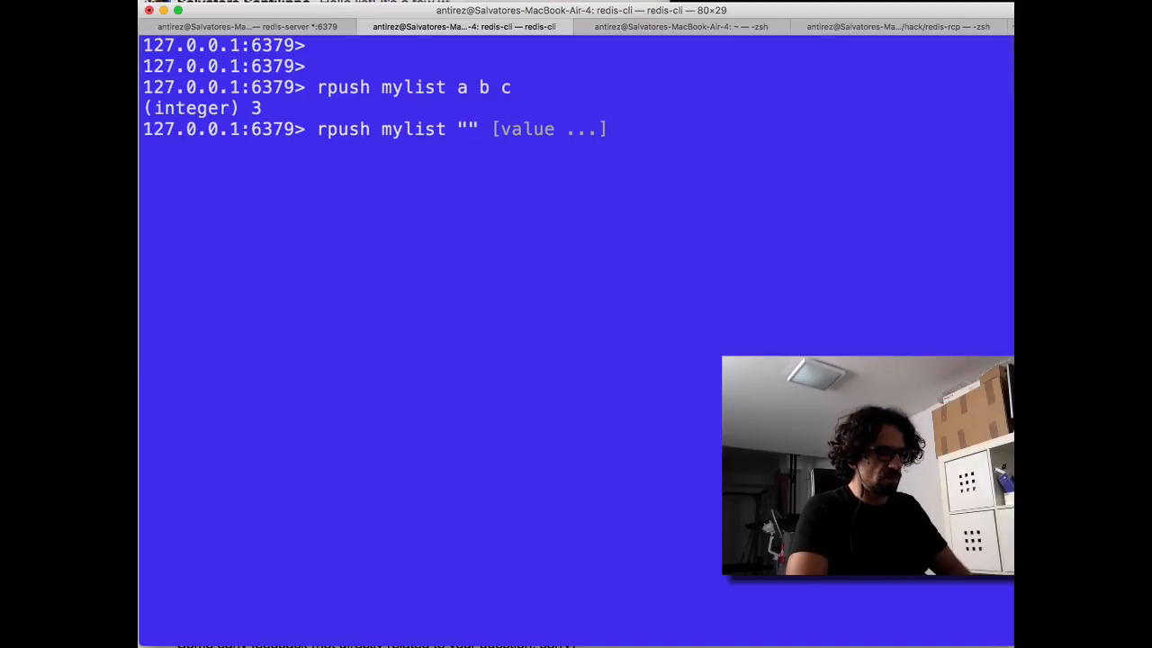
{"action": "type", "text": "ise"}
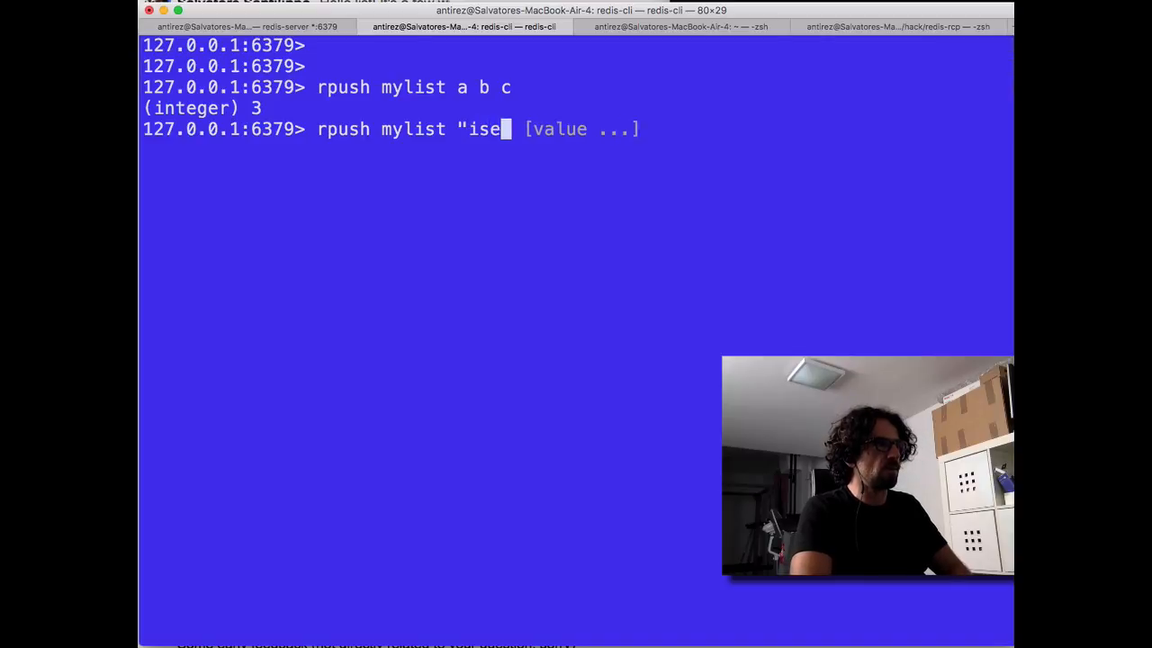
{"action": "type", "text": "user-id:"}
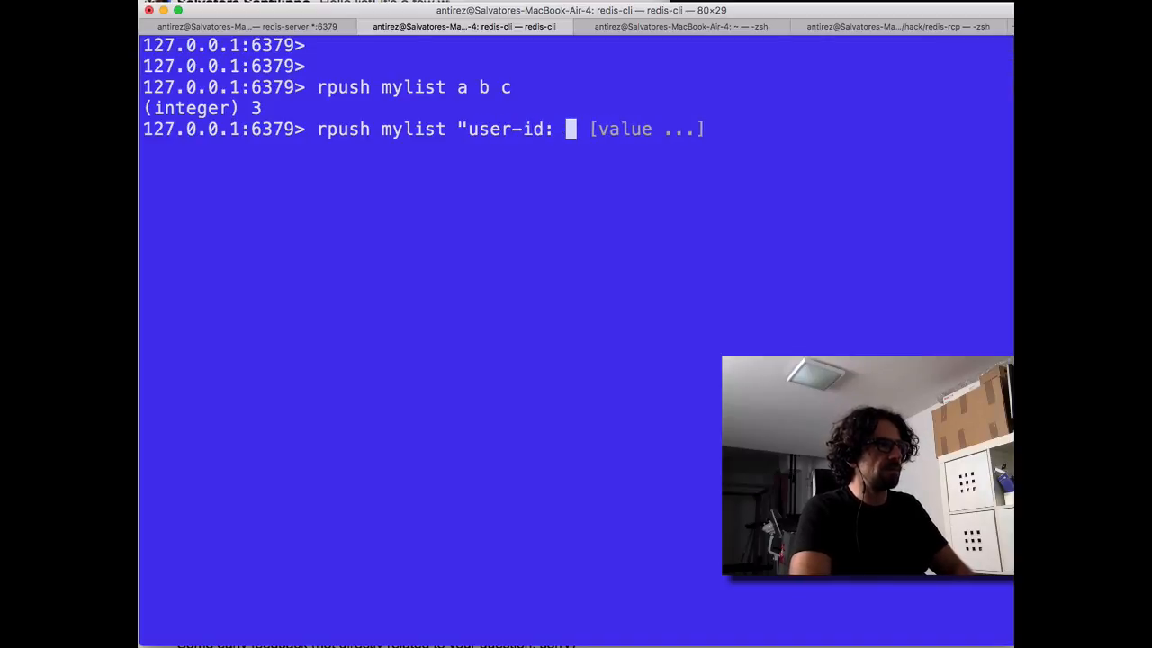
{"action": "type", "text": "2303242"}
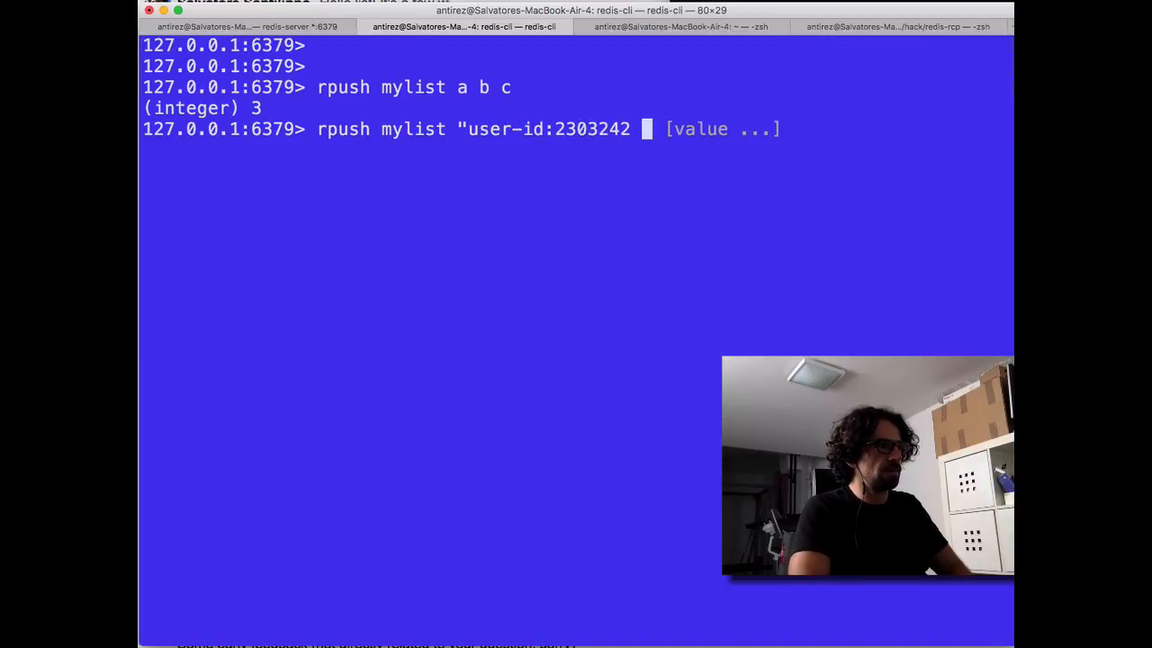
{"action": "type", "text": "temperature:234.4\""}
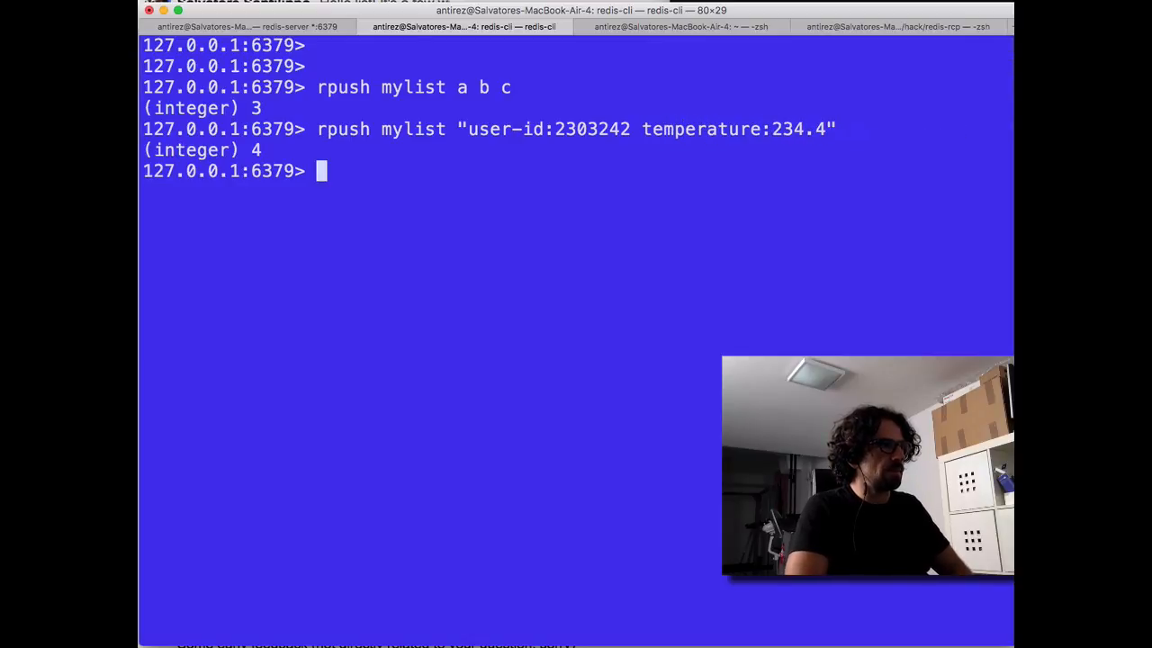
{"action": "key", "text": "enter"}
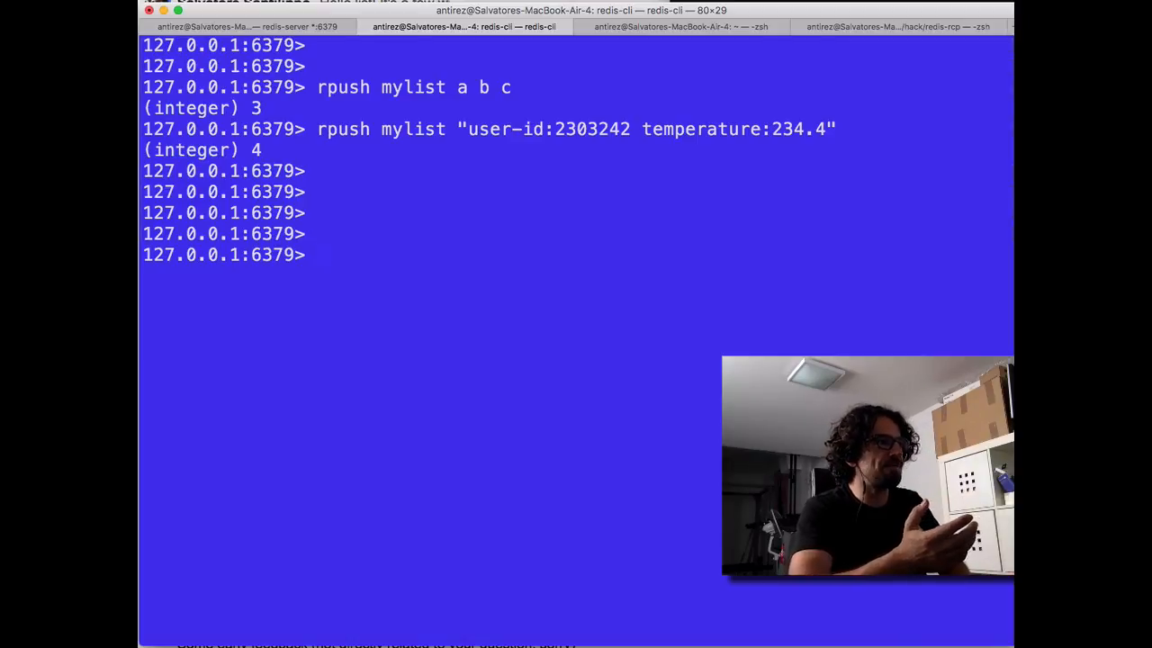
Discard the unfinished O(N) note and clear the screen.
{"action": "type", "text": "inde"}
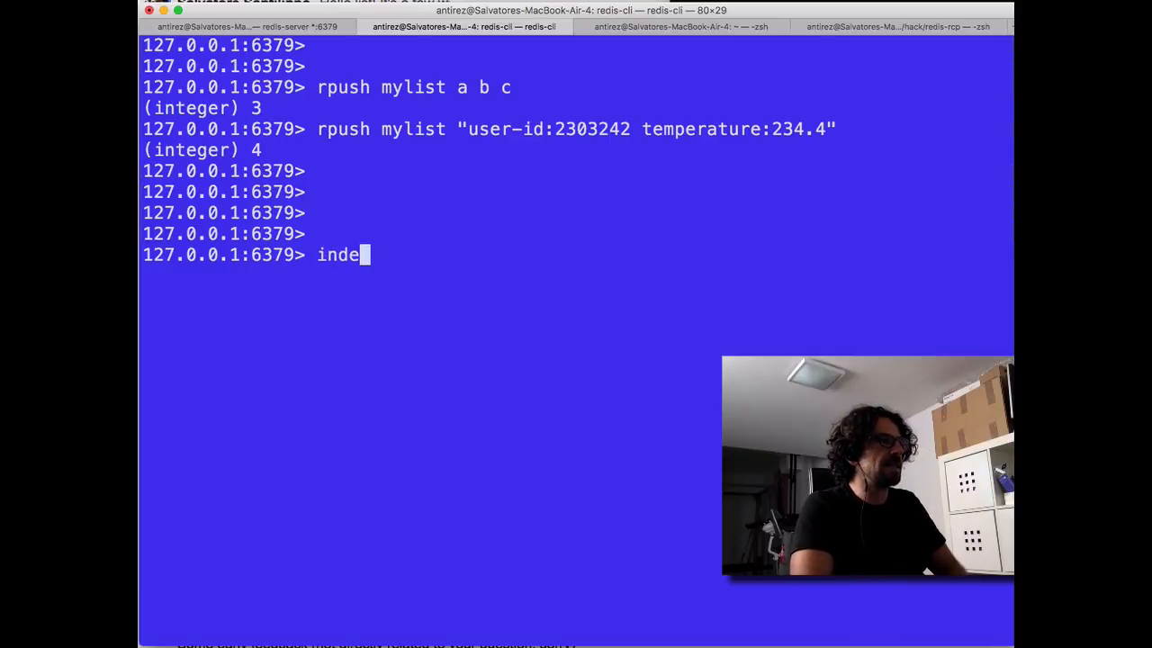
{"action": "key", "text": "backspace"}
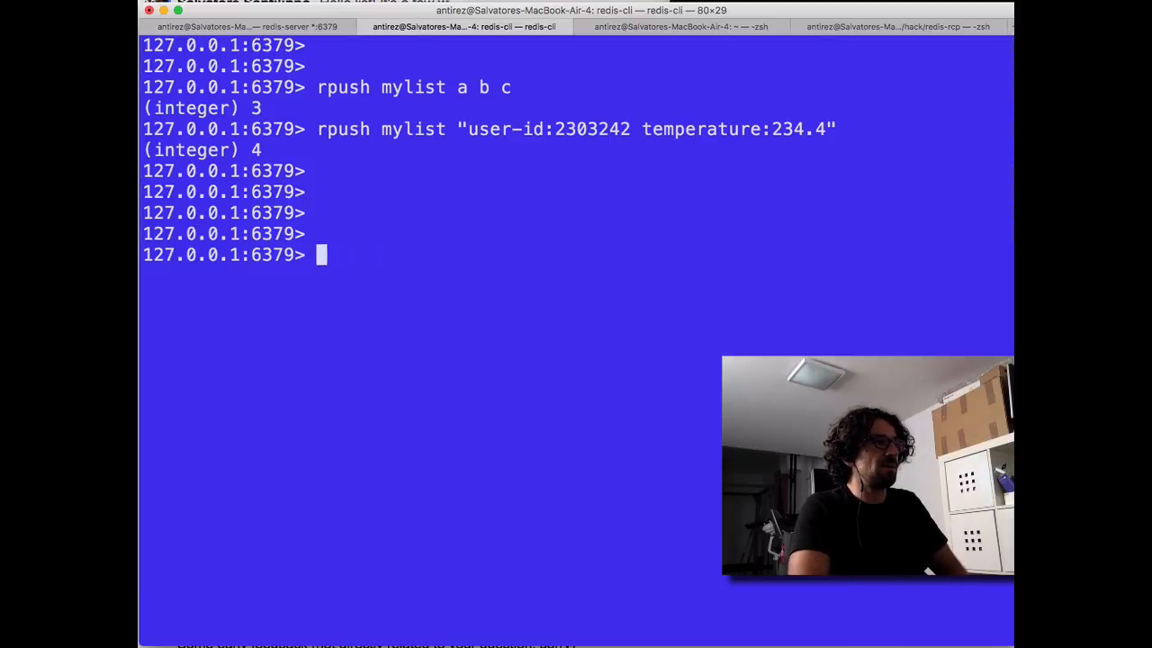
{"action": "type", "text": "O(N)"}
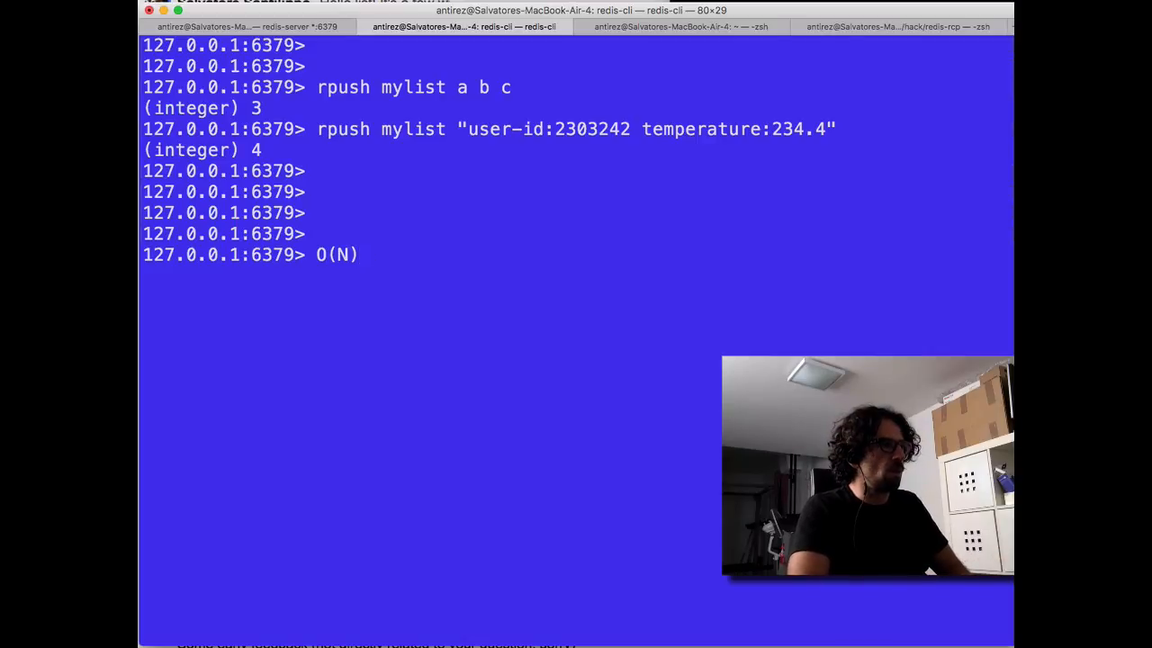
{"action": "key", "text": "Backspace"}
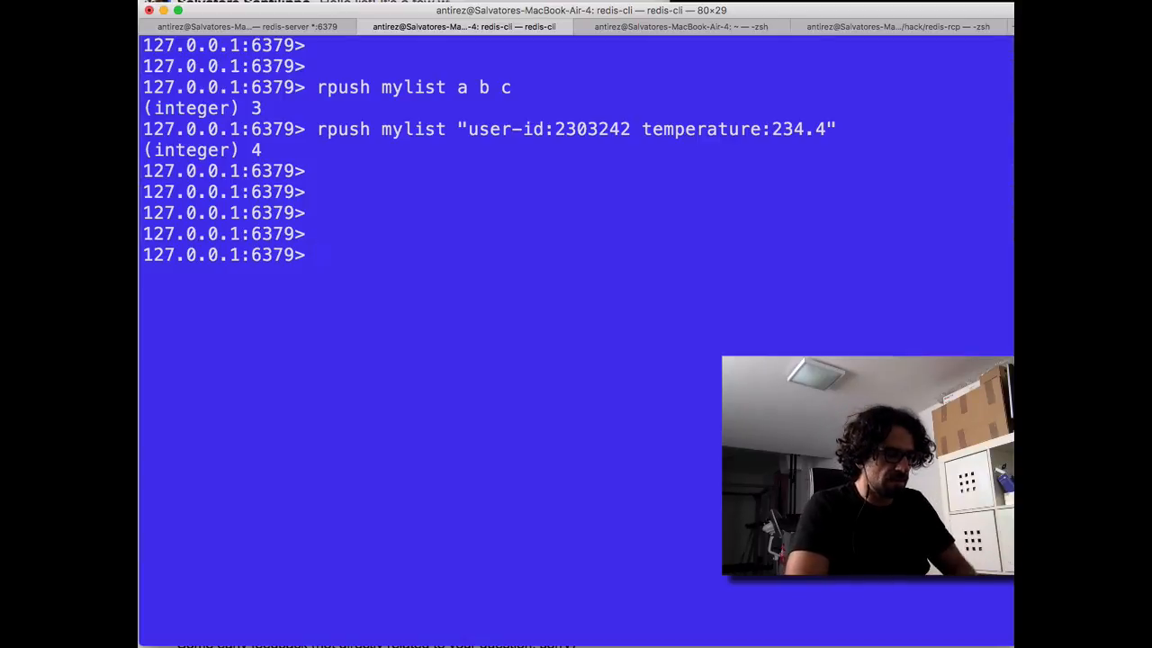
{"action": "key", "text": "enter"}
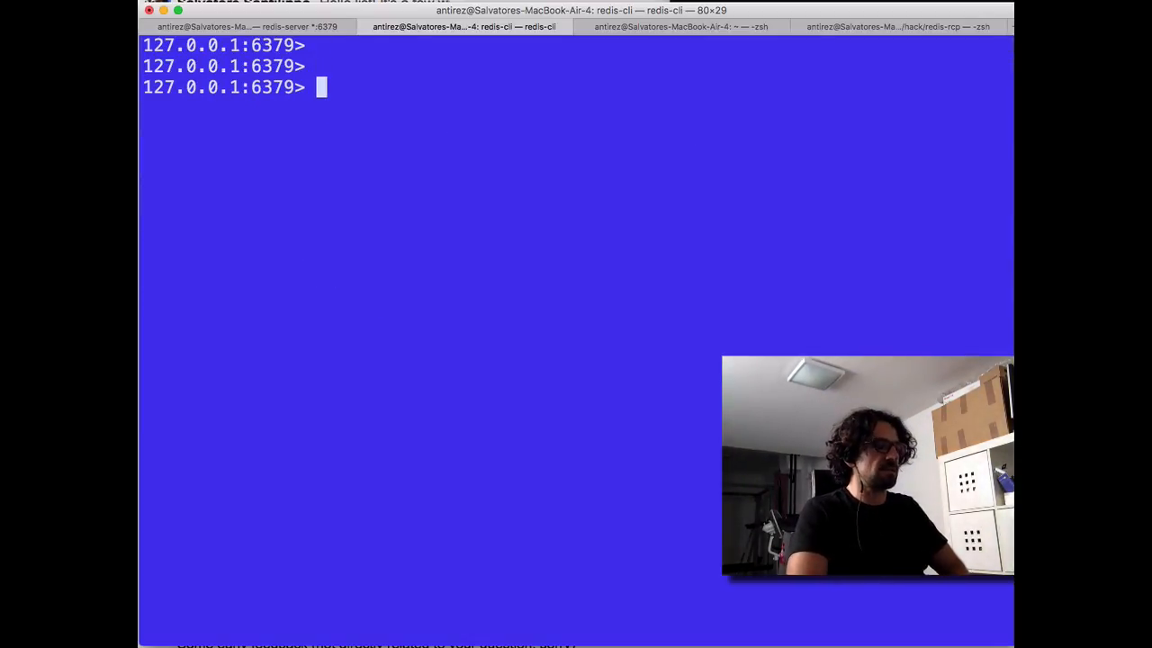
{"action": "type", "text": "zadd"}
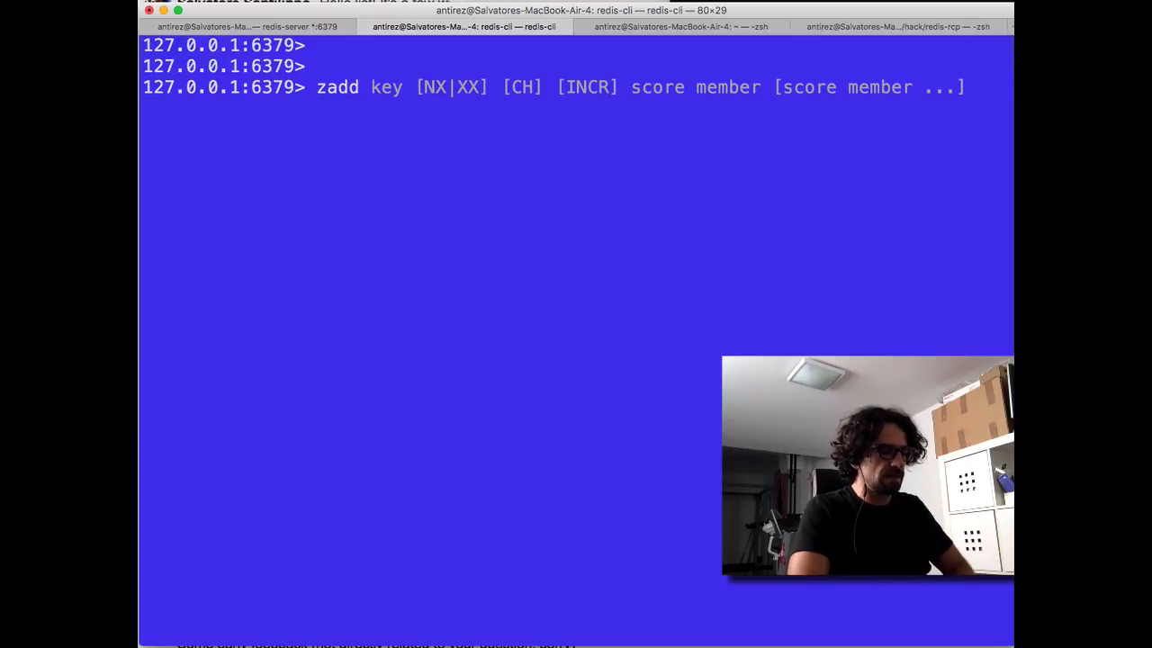
{"action": "type", "text": "myset"}
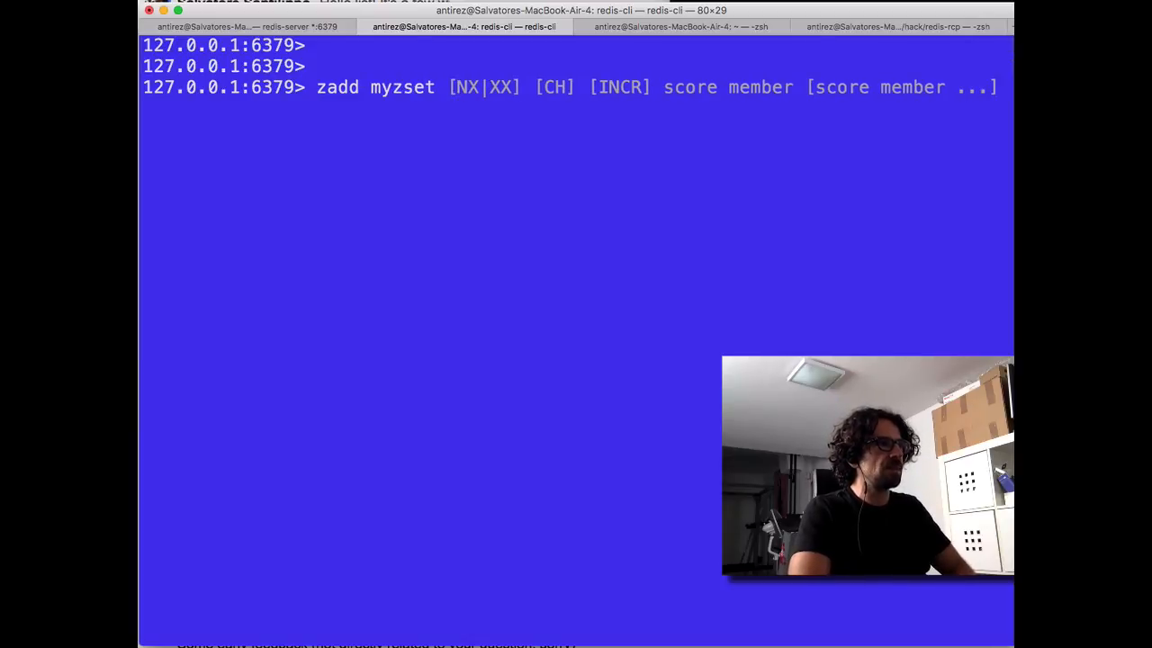
{"action": "type", "text": "150438534584"}
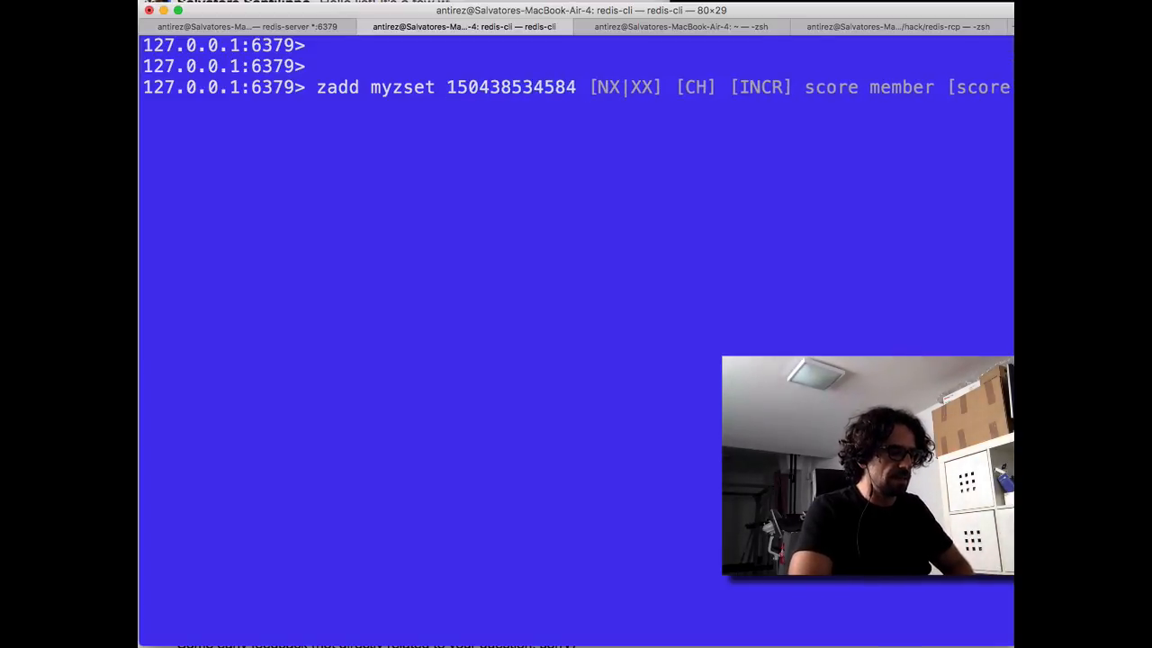
{"action": "type", "text": "\"te"}
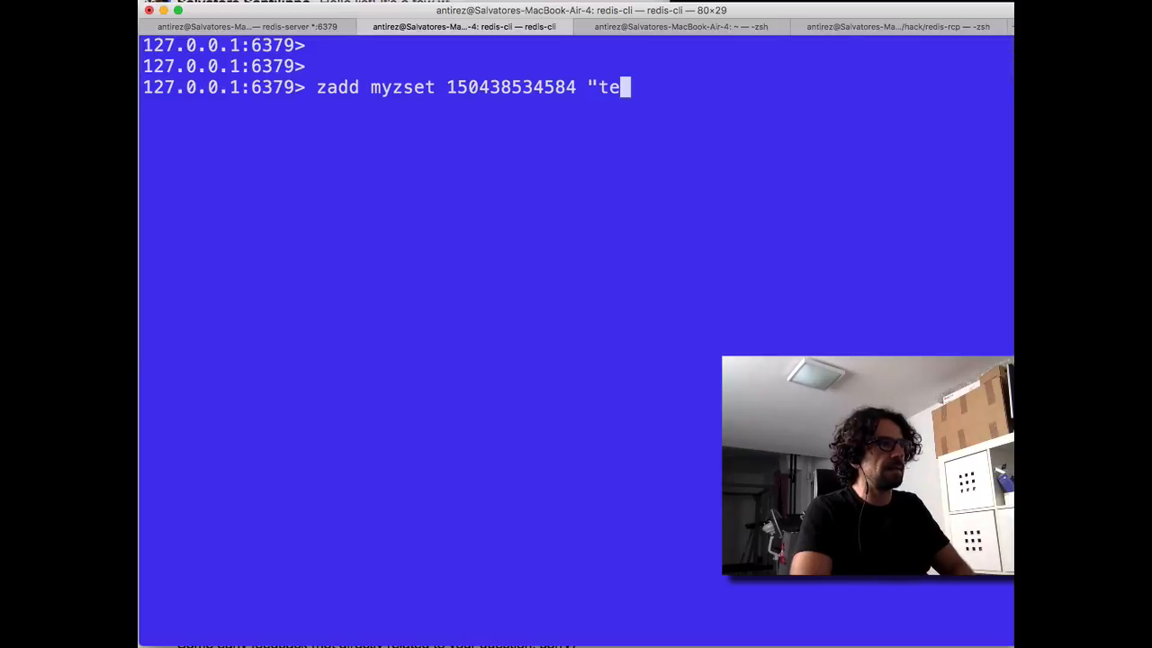
{"action": "type", "text": "mp:14.5"}
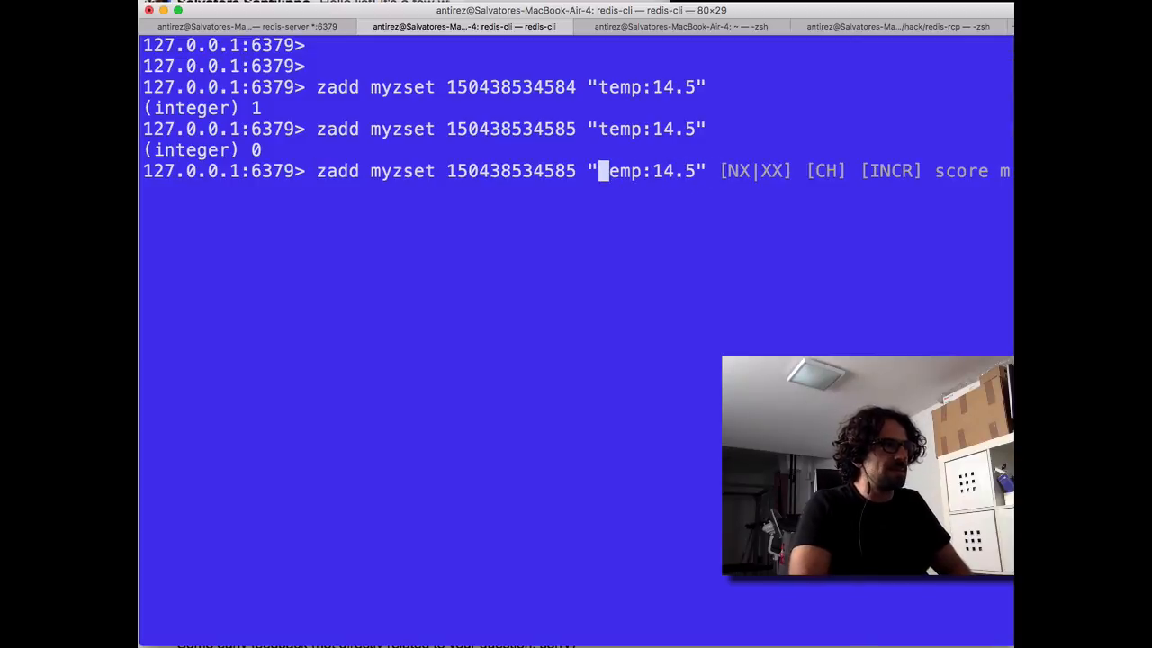
{"action": "type", "text": "34242"}
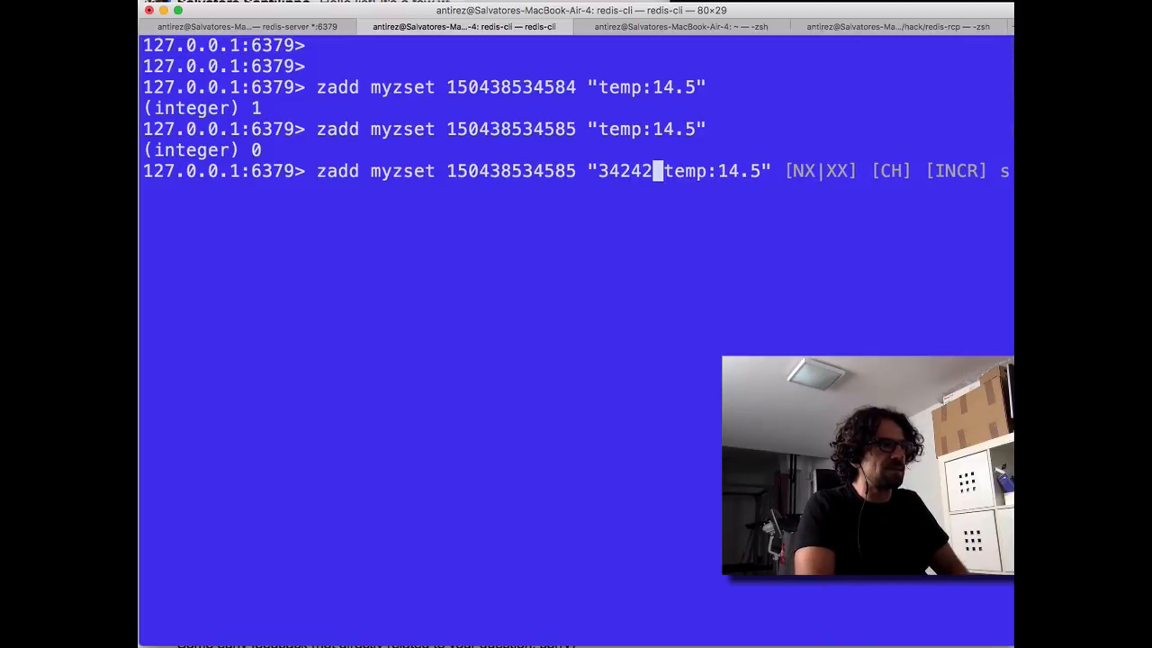
{"action": "type", "text": "xcvxzlvzxcjvzx"}
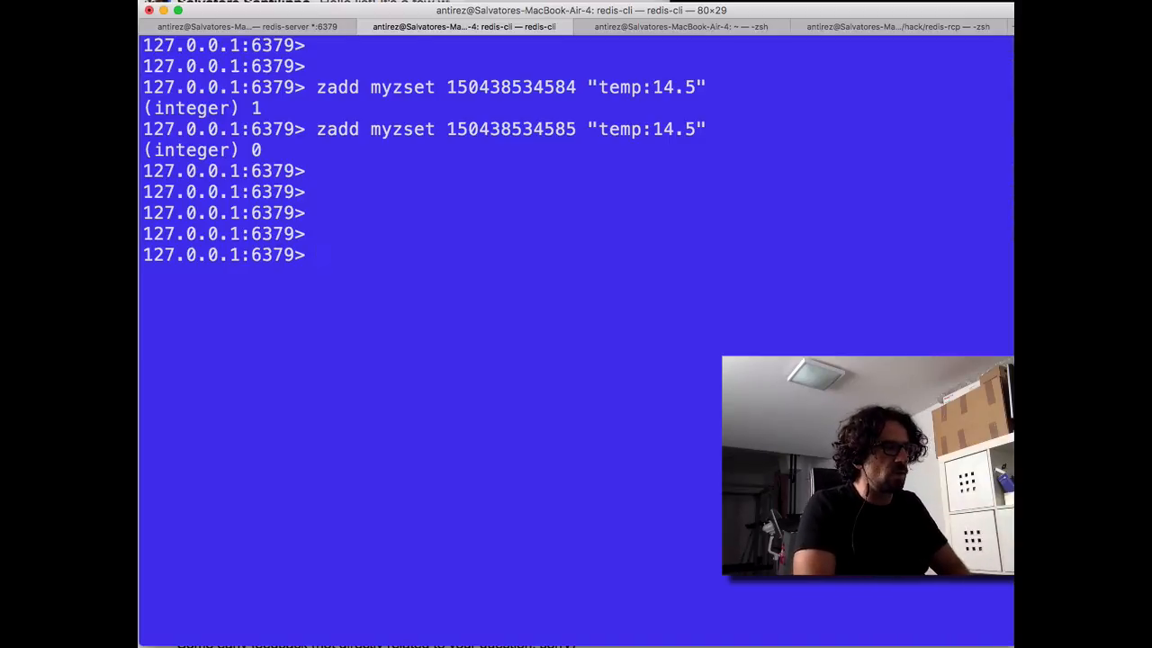
Type and discard the ZRANK and LOG notes without running them.
{"action": "type", "text": "ZRANK.."}
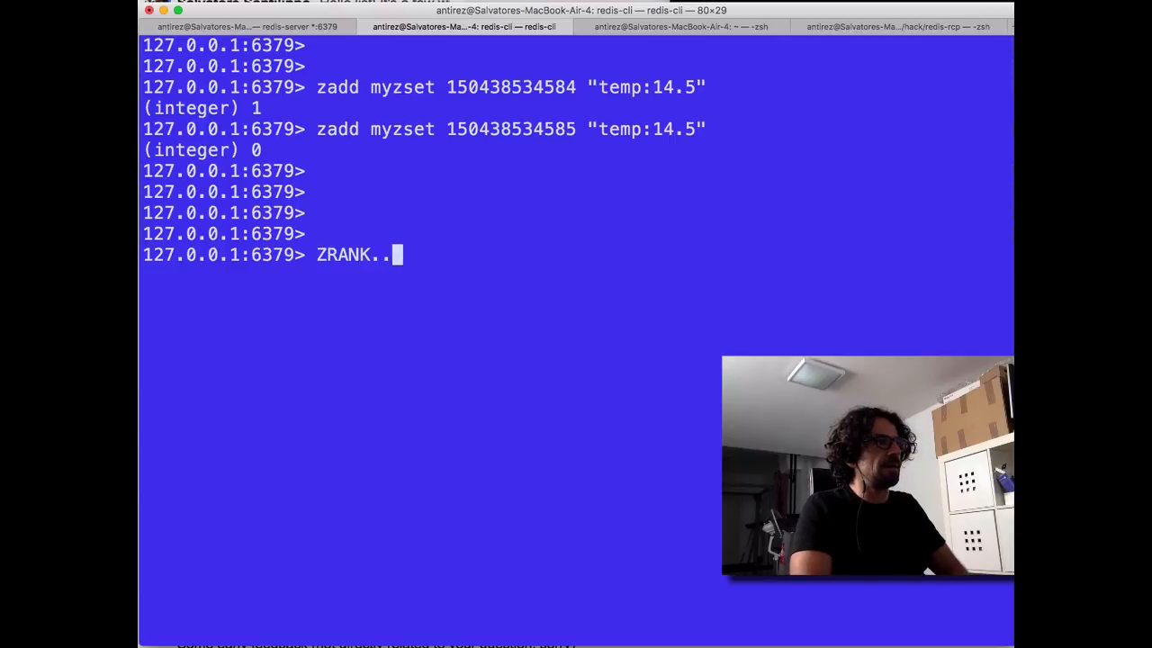
{"action": "key", "text": "Backspace"}
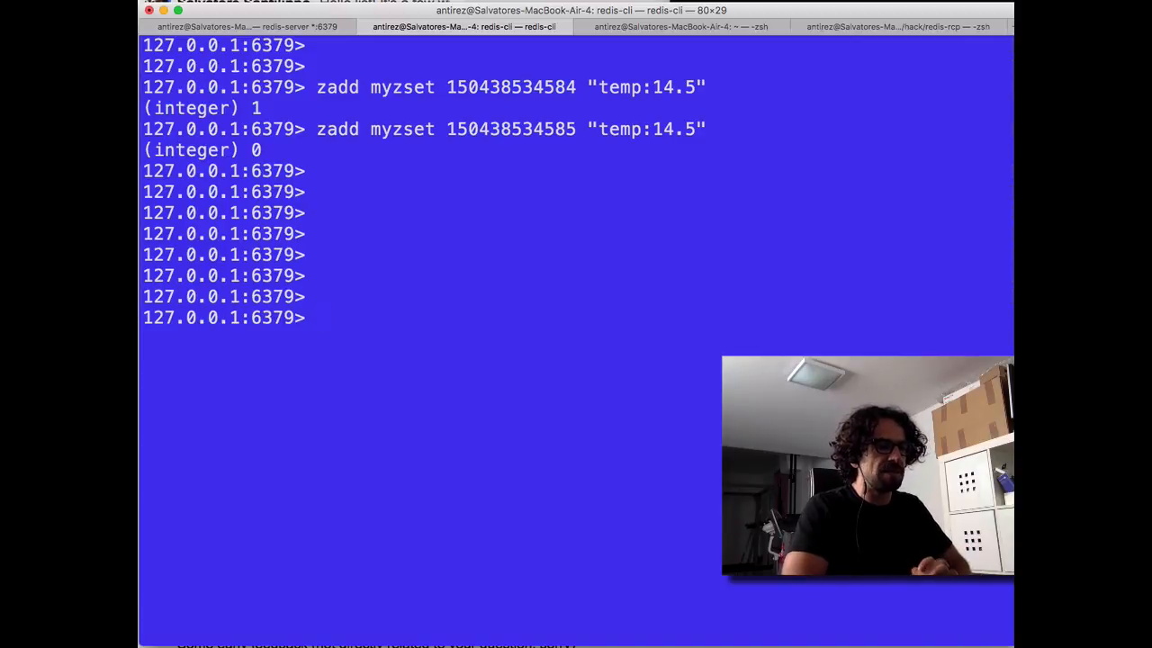
{"action": "type", "text": "LOG -> A D T  ... ->"}
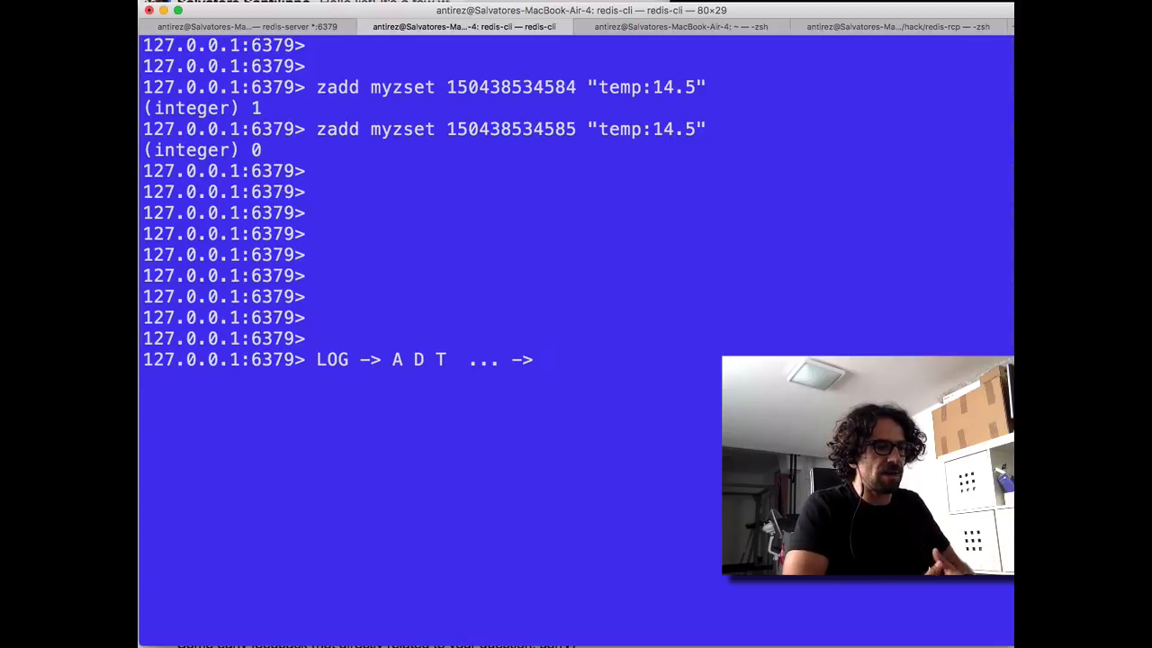
{"action": "key", "text": "Backspace"}
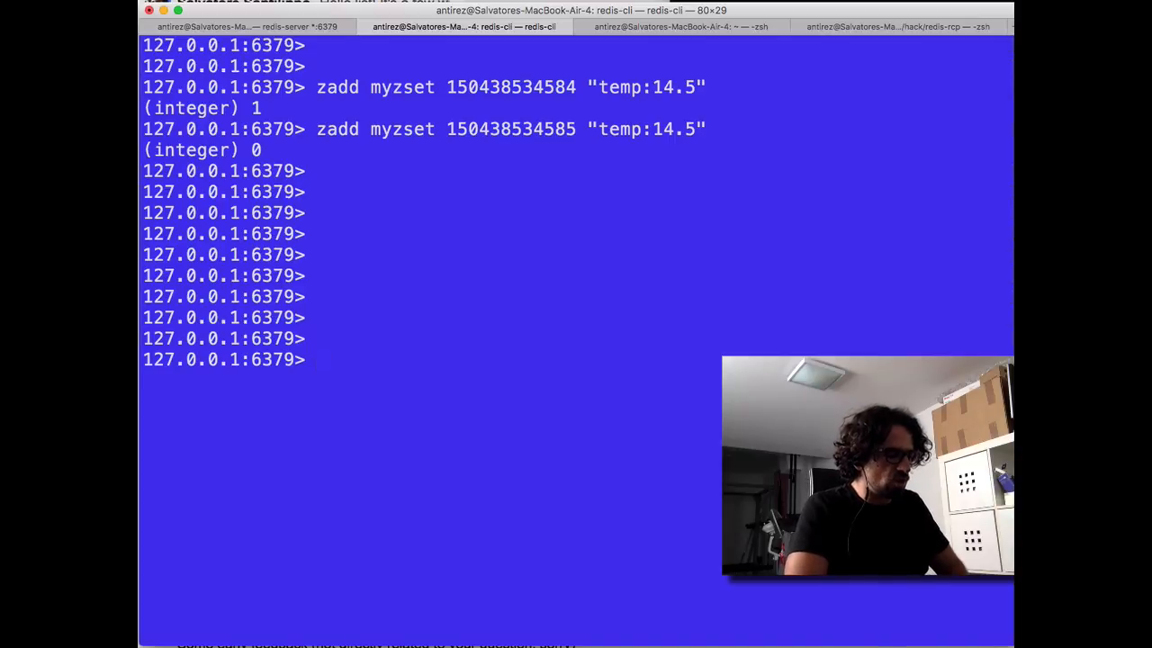
Sketch the radix tree of listpacks [a|b|c|d|e|...], abandon it, and clear the screen.
{"action": "type", "text": "Radix tree ->"}
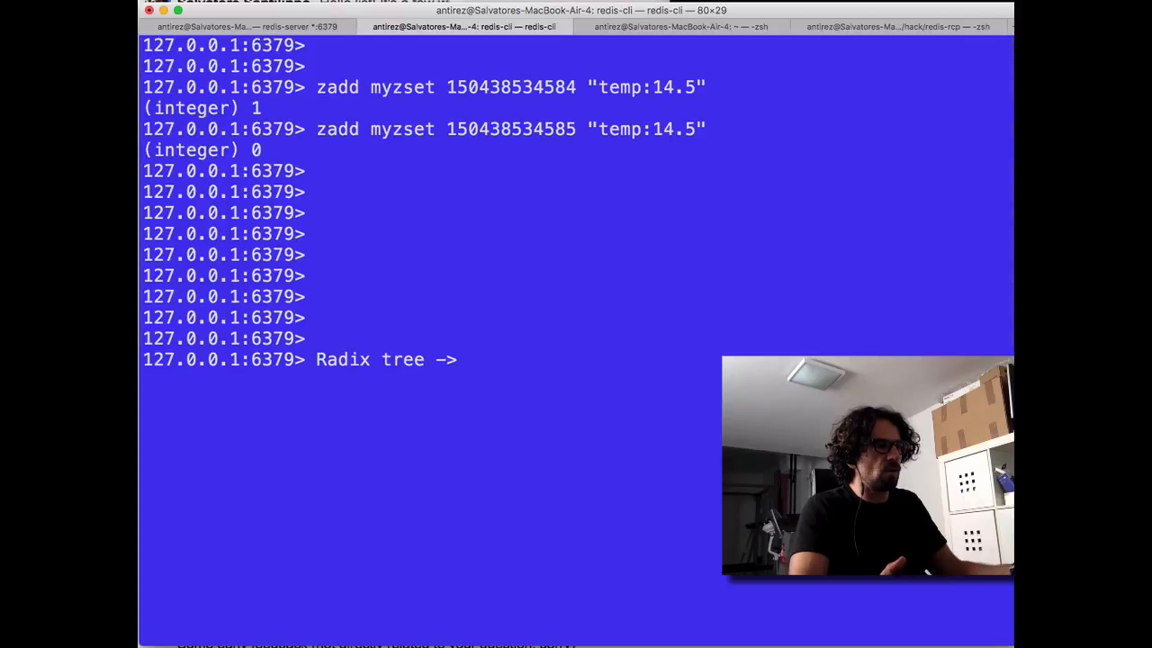
{"action": "type", "text": "Listpa"}
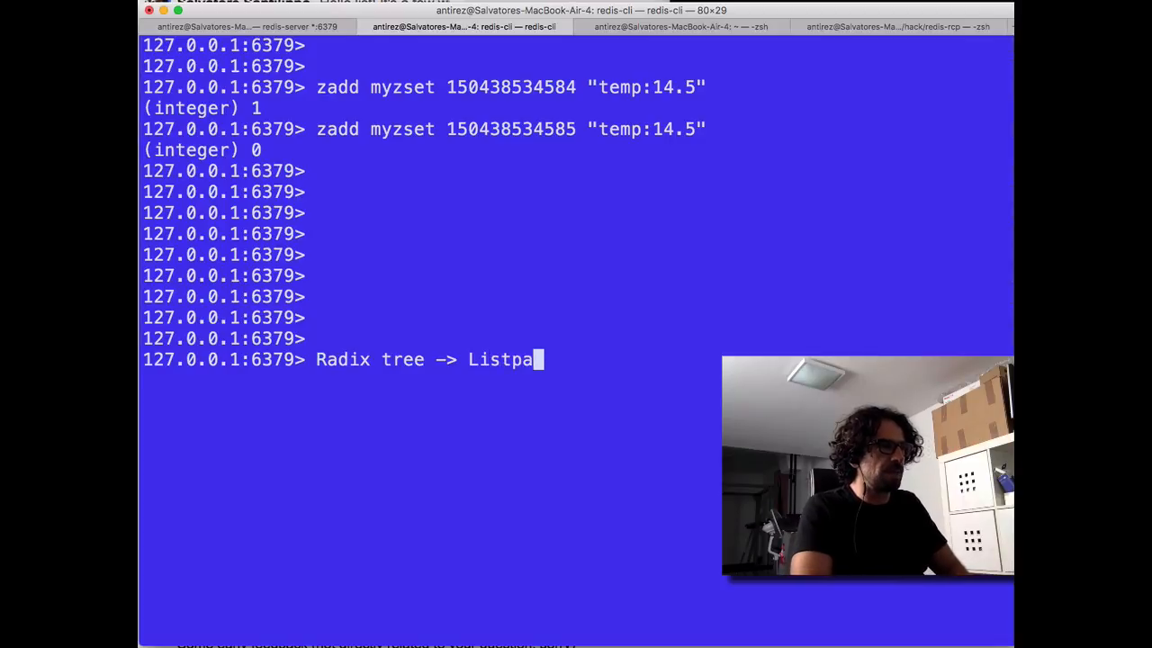
{"action": "type", "text": "cks ["}
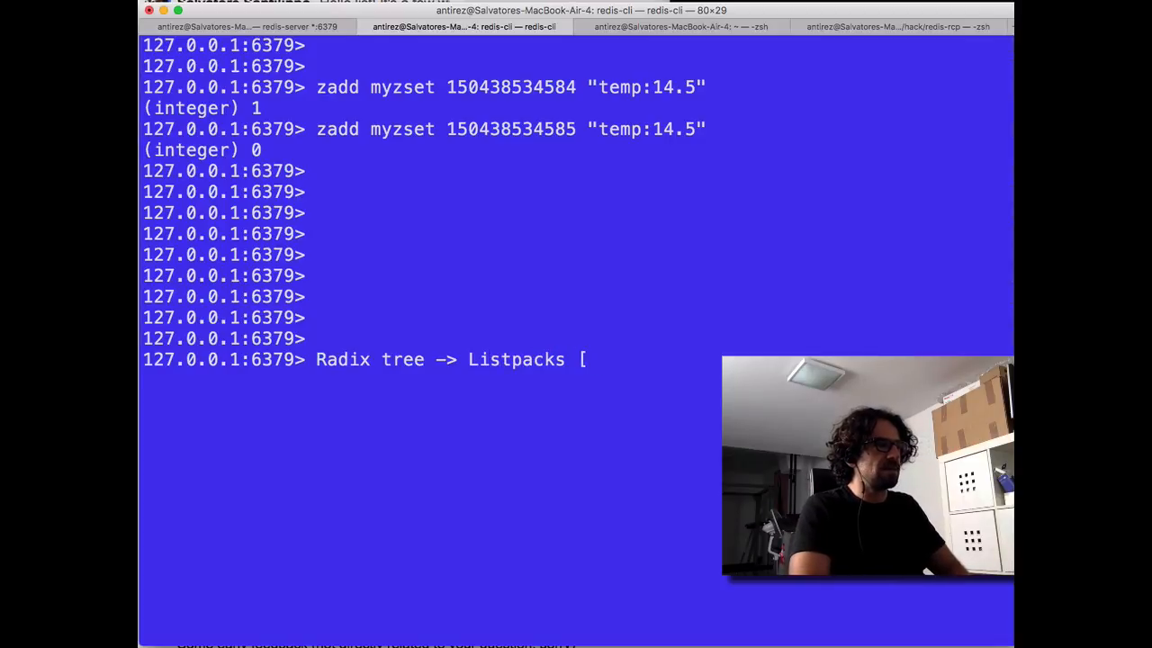
{"action": "type", "text": "]"}
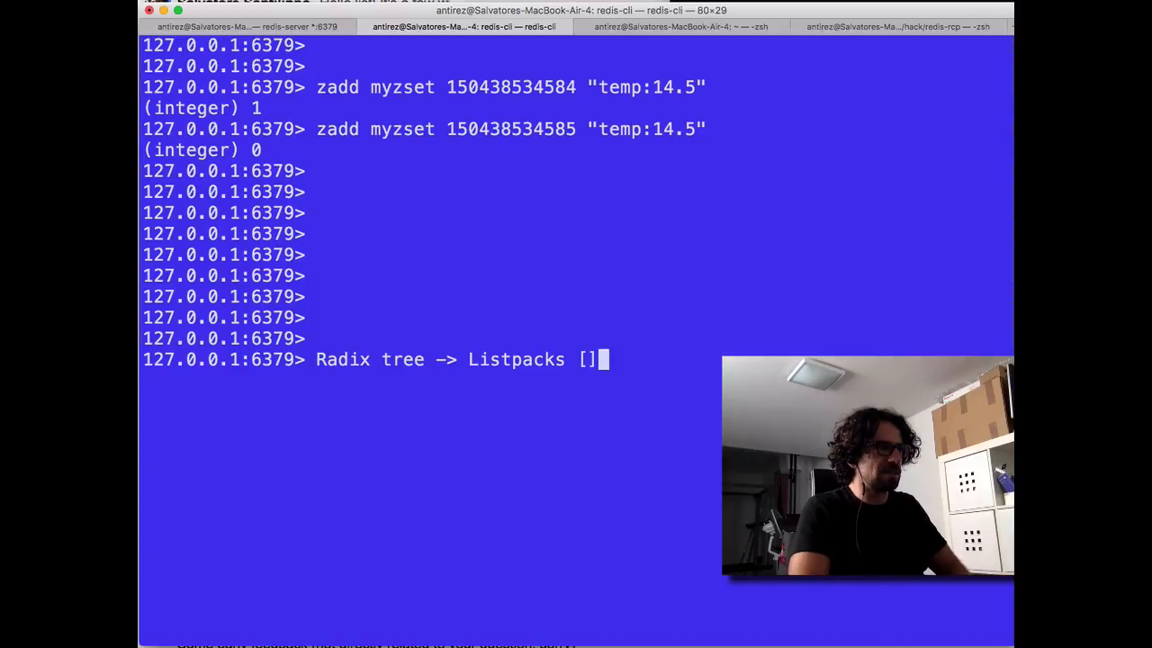
{"action": "type", "text": "a|b|"}
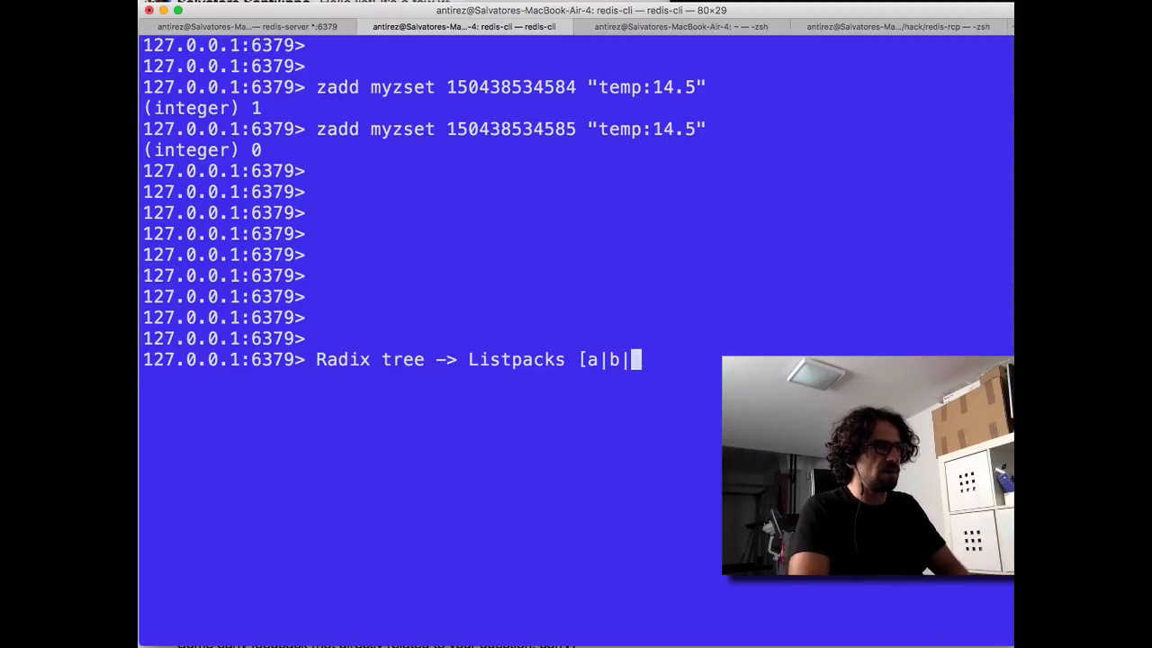
{"action": "type", "text": "c|d|e|..."}
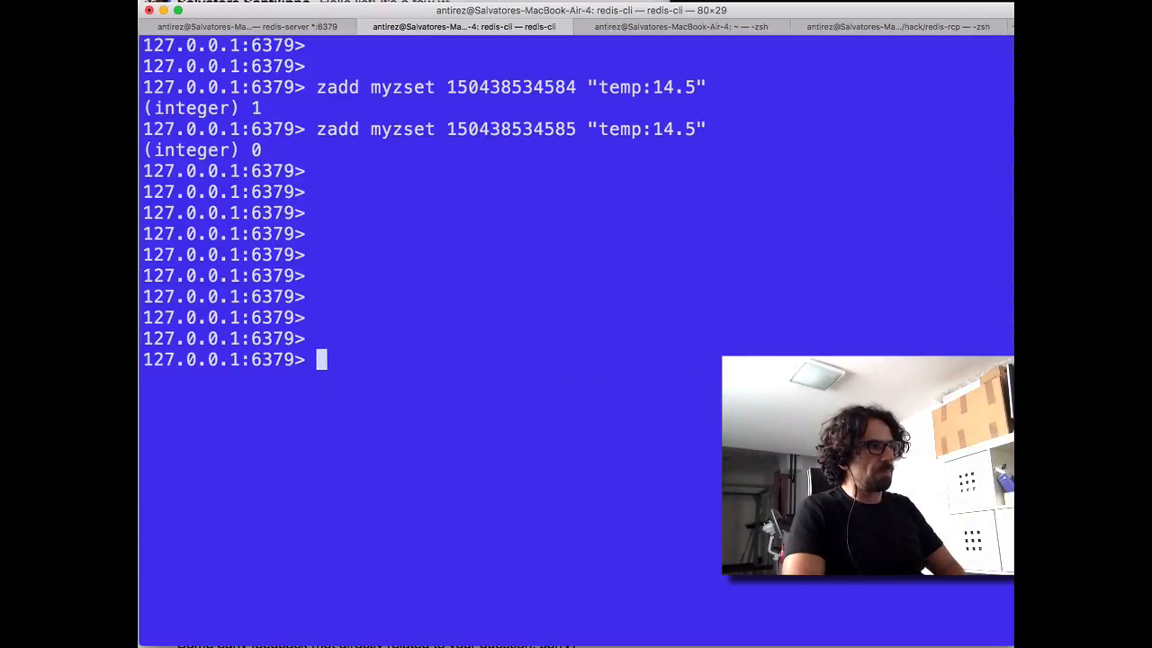
{"action": "key", "text": "enter"}
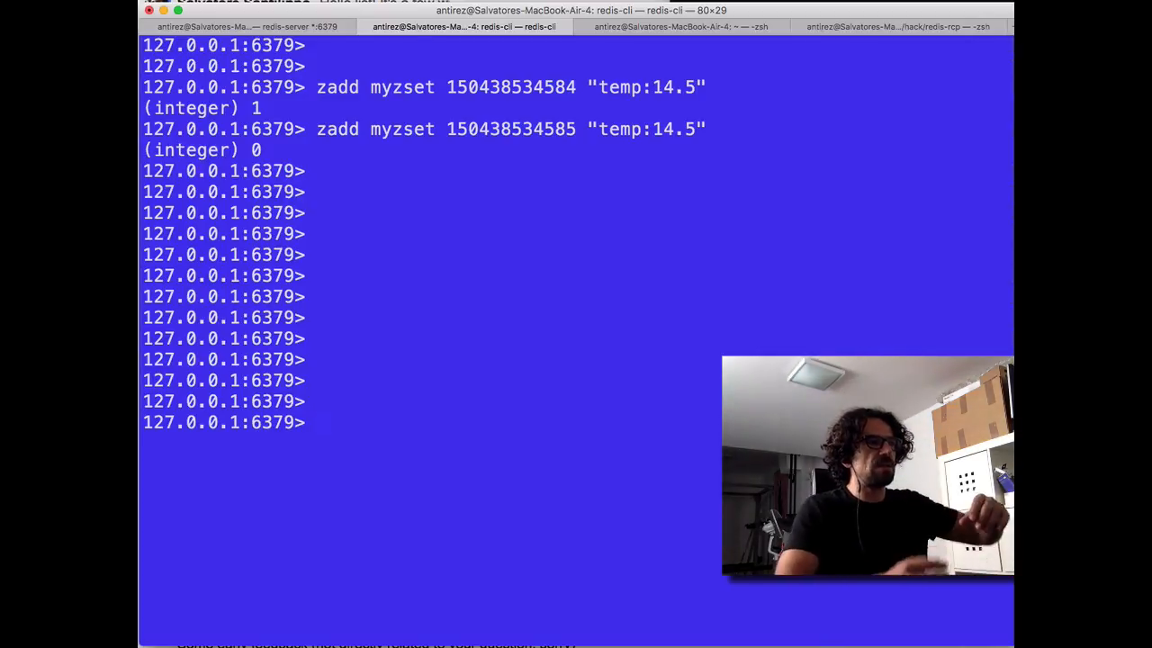
{"action": "type", "text": "............................."}
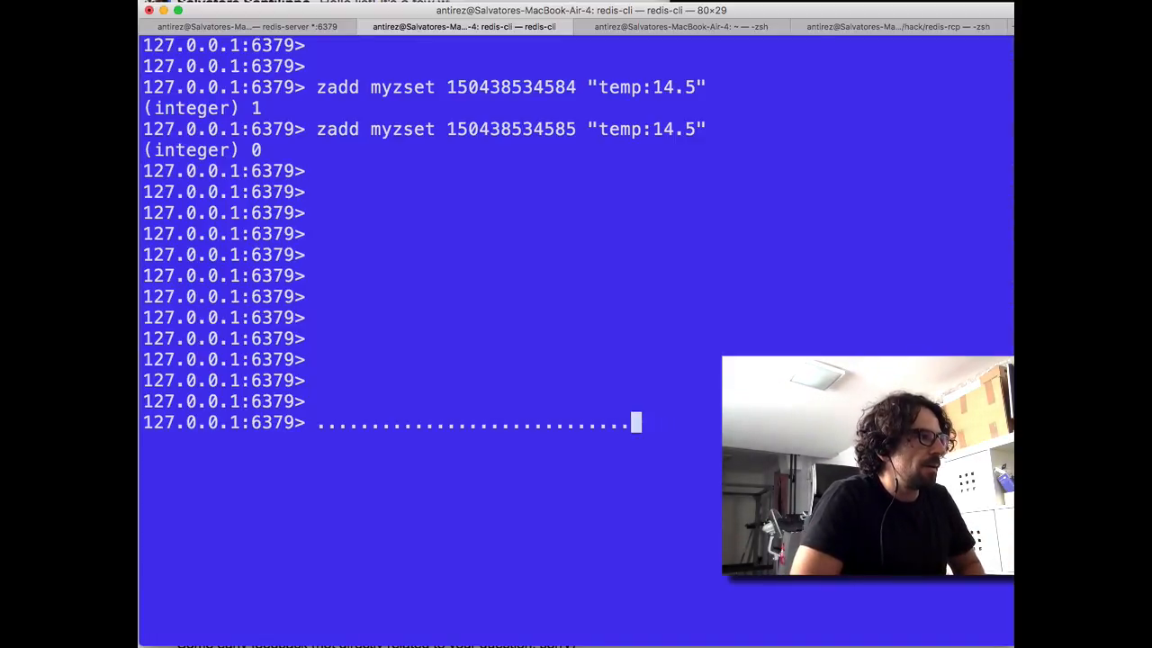
{"action": "type", "text": "clea"}
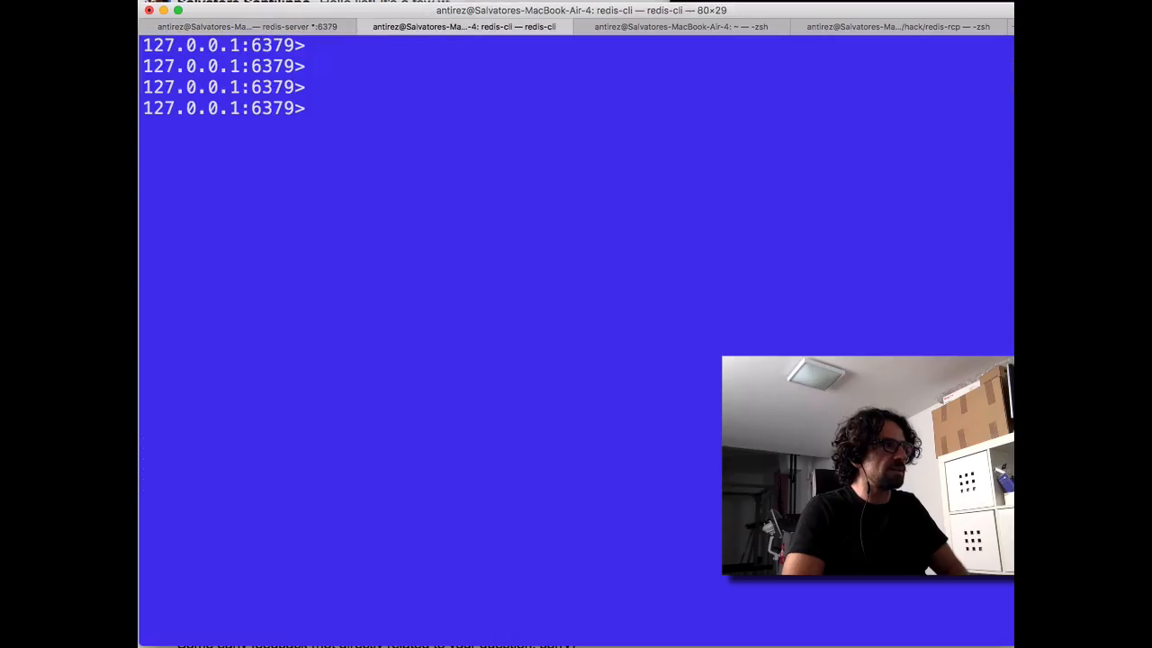
Type and discard a 'streams Github' branch note, then begin an XADD command.
{"action": "type", "text": "streams"}
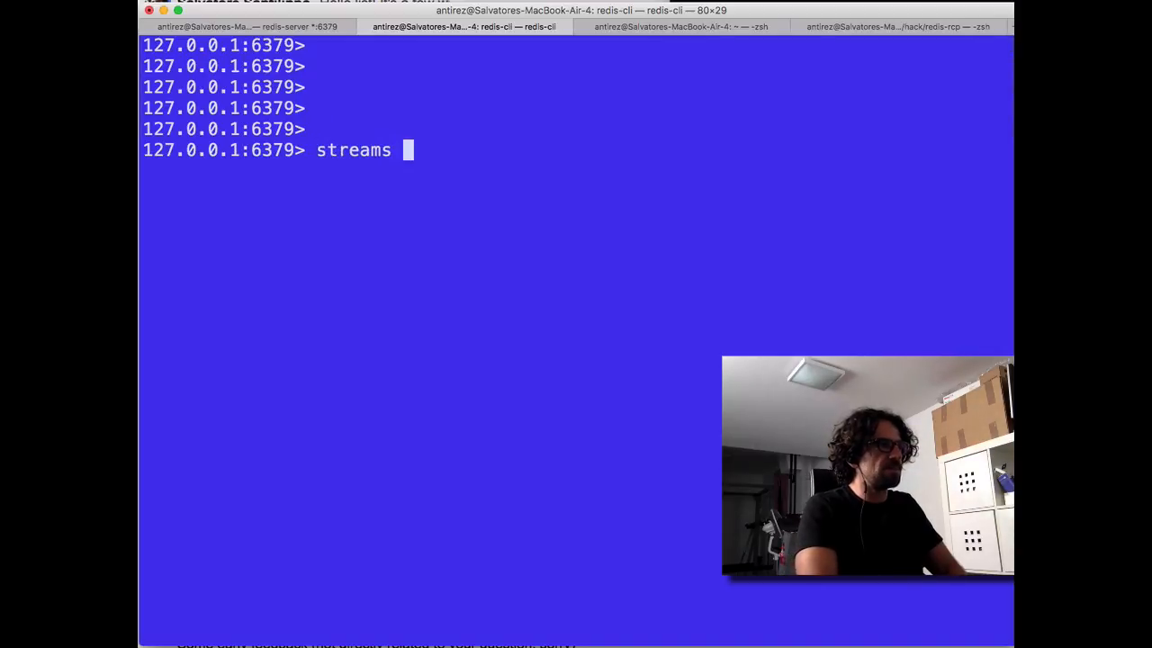
{"action": "type", "text": "Girhu"}
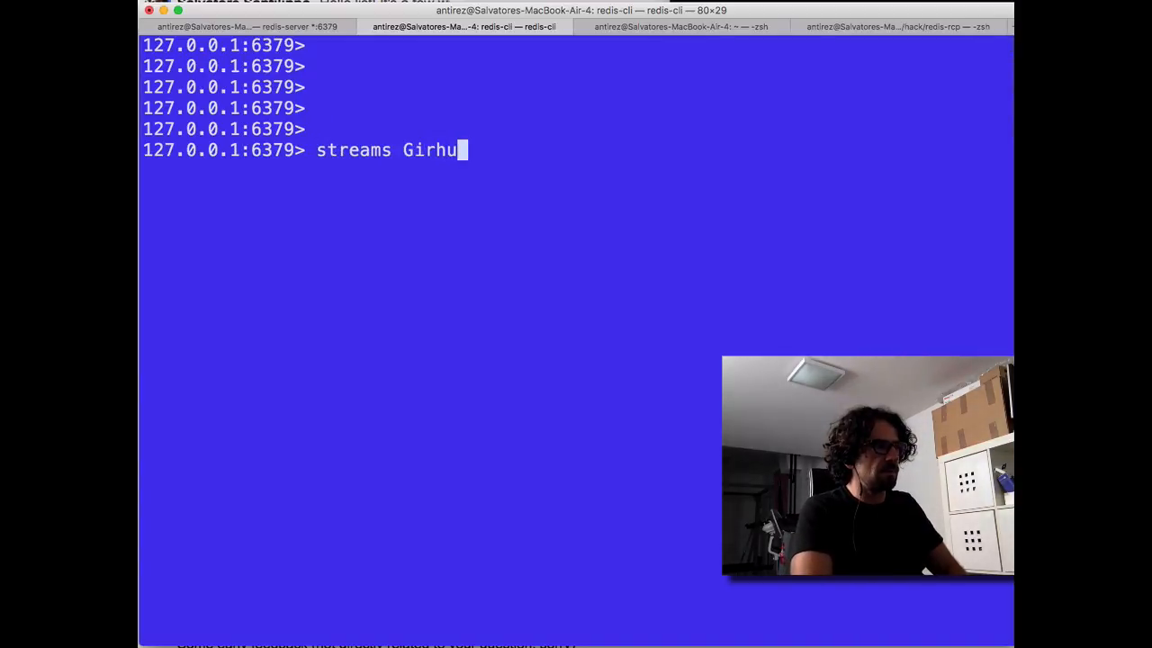
{"action": "type", "text": "Github branch .."}
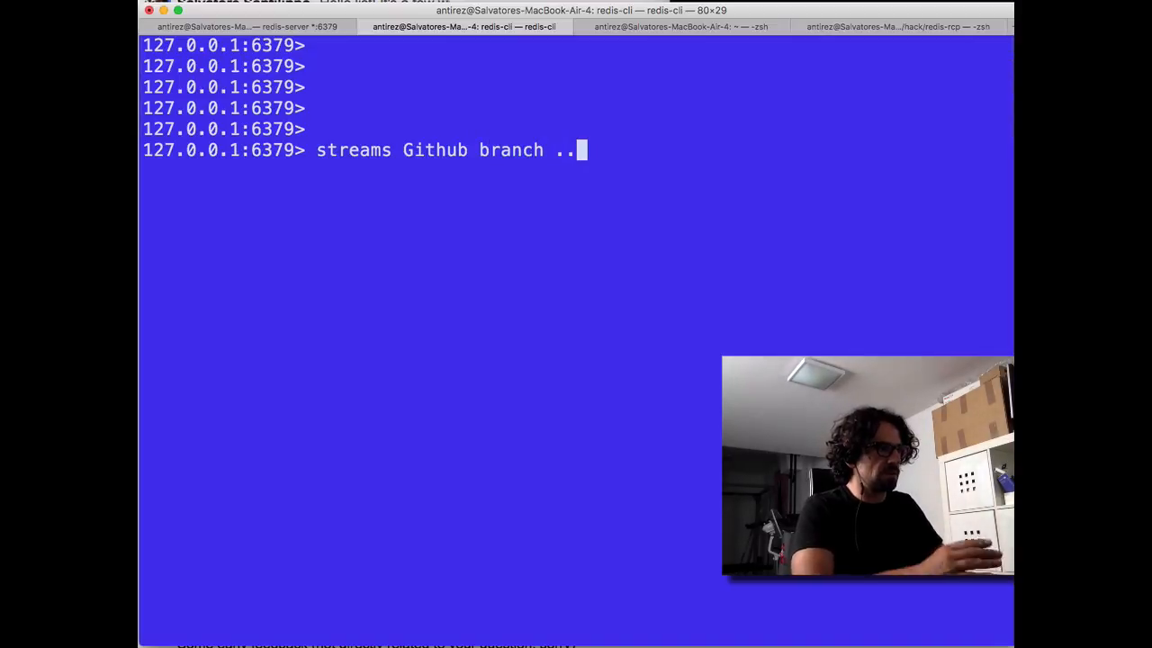
{"action": "key", "text": "Backspace"}
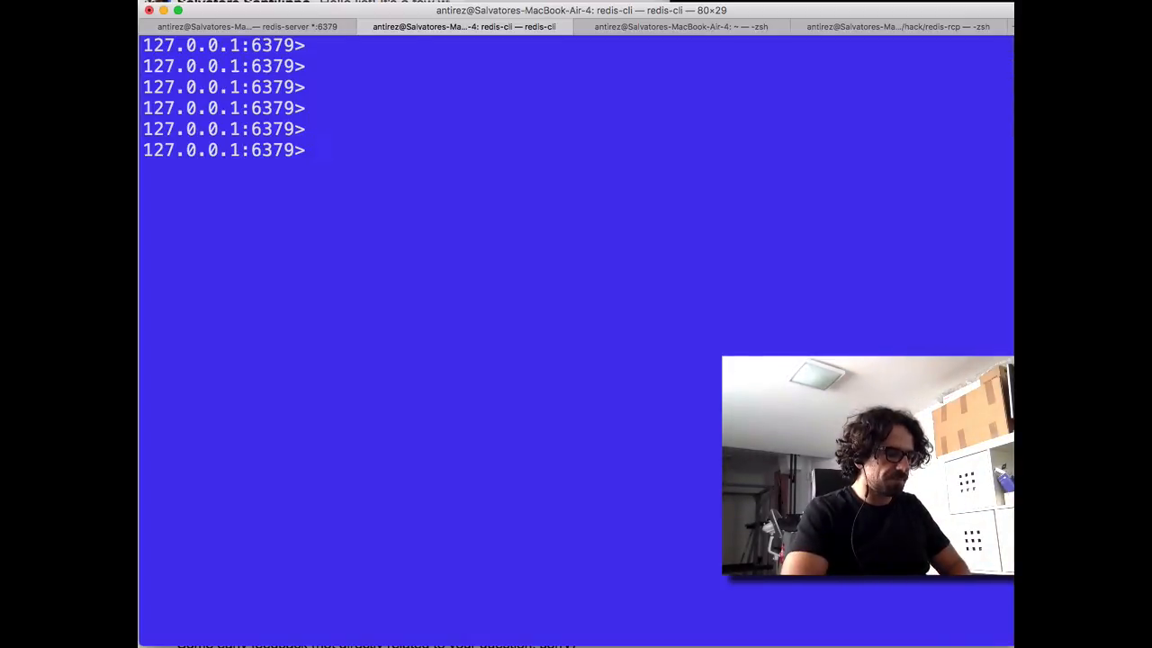
{"action": "type", "text": "XADD"}
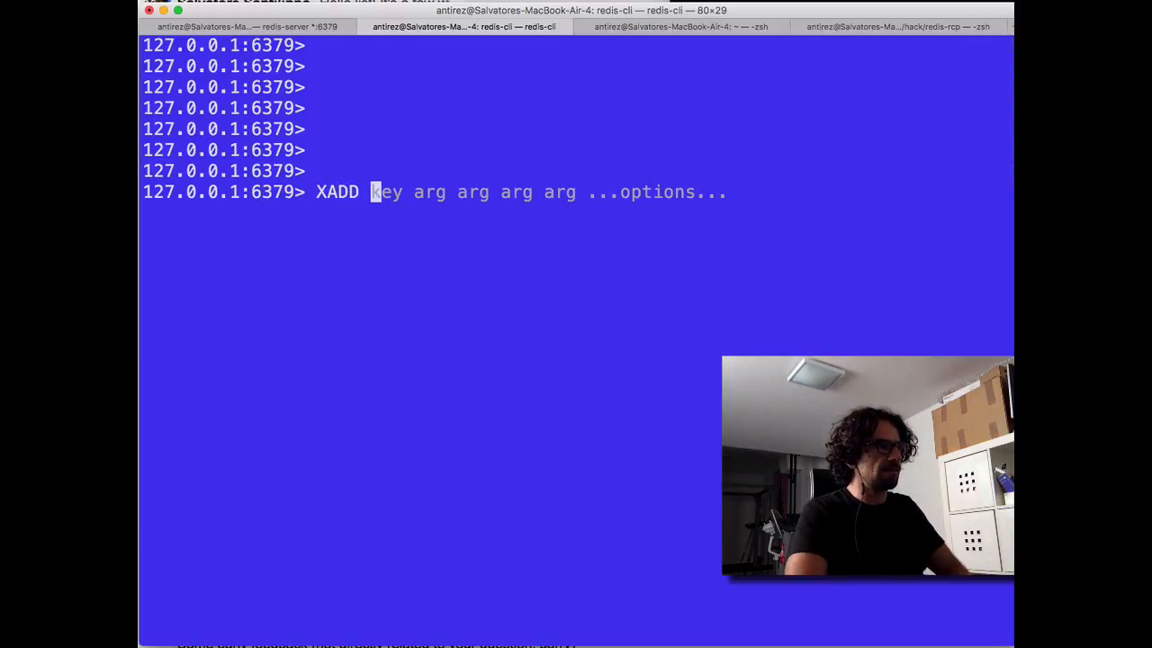
Run XADD mystream * sensor-ID 232439 temp 14.5, getting ID 1505223486659.0.
{"action": "type", "text": "mystream *"}
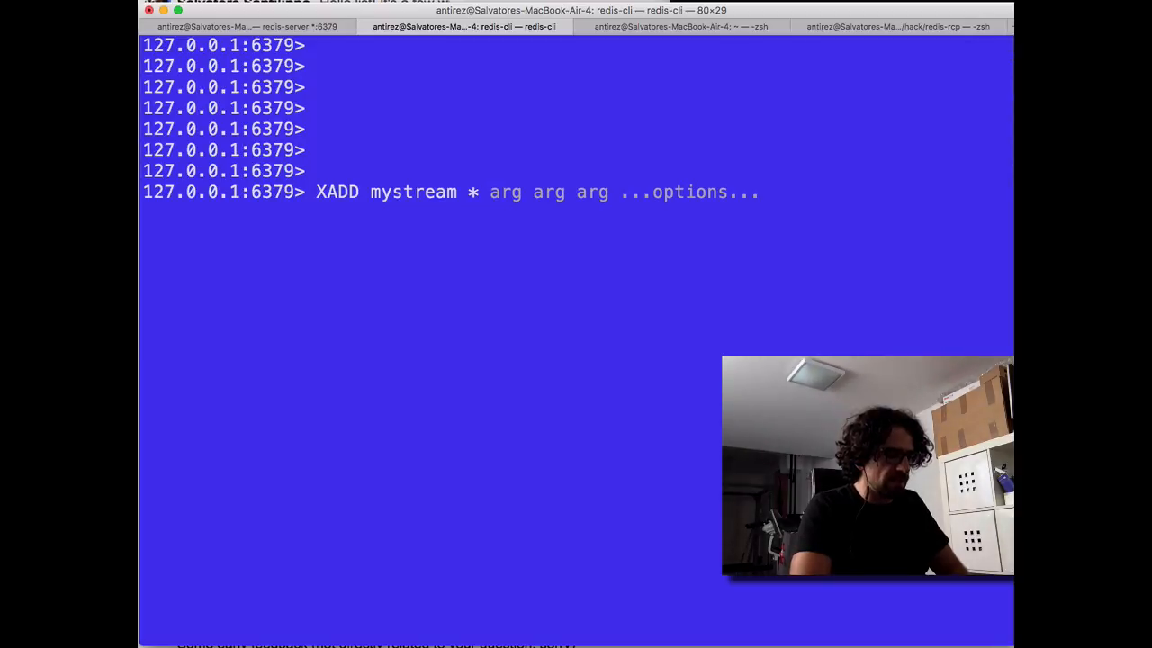
{"action": "type", "text": "sensor"}
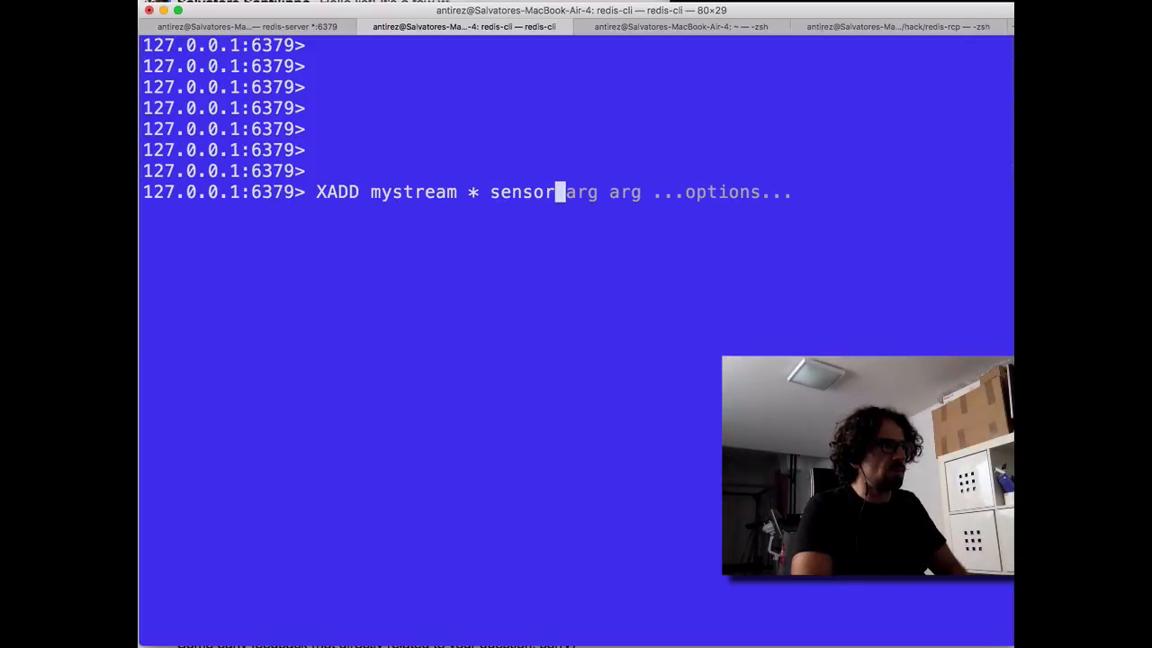
{"action": "type", "text": "-ID 232439 temp 14.5"}
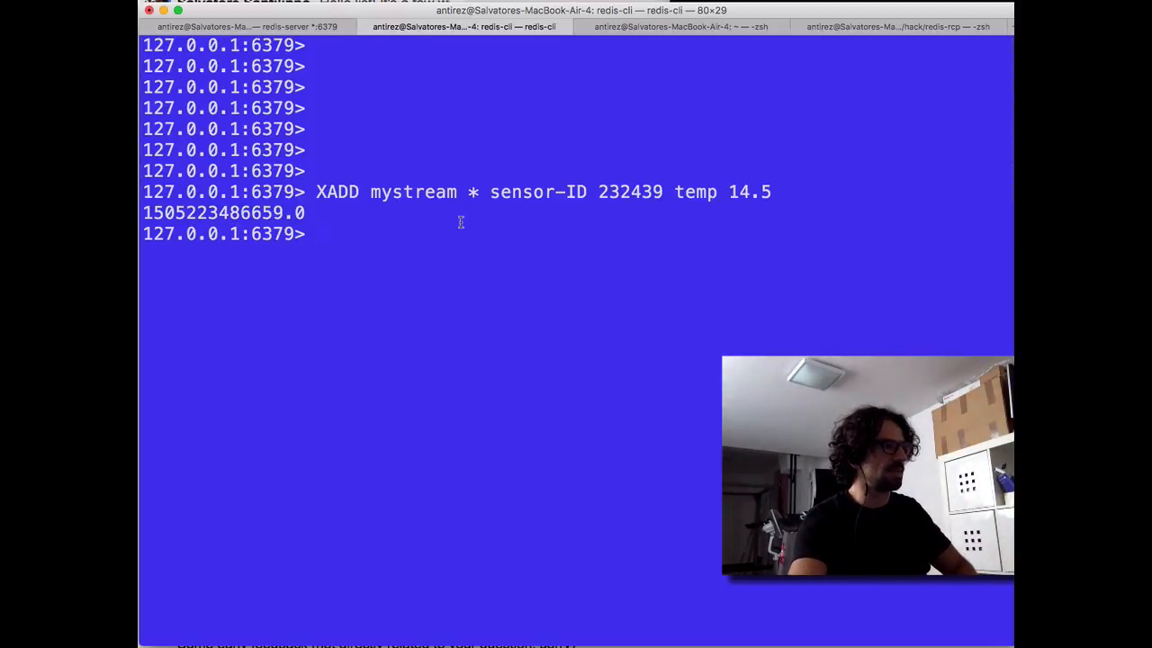
{"action": "mouse_move", "coordinate": [454, 177]}
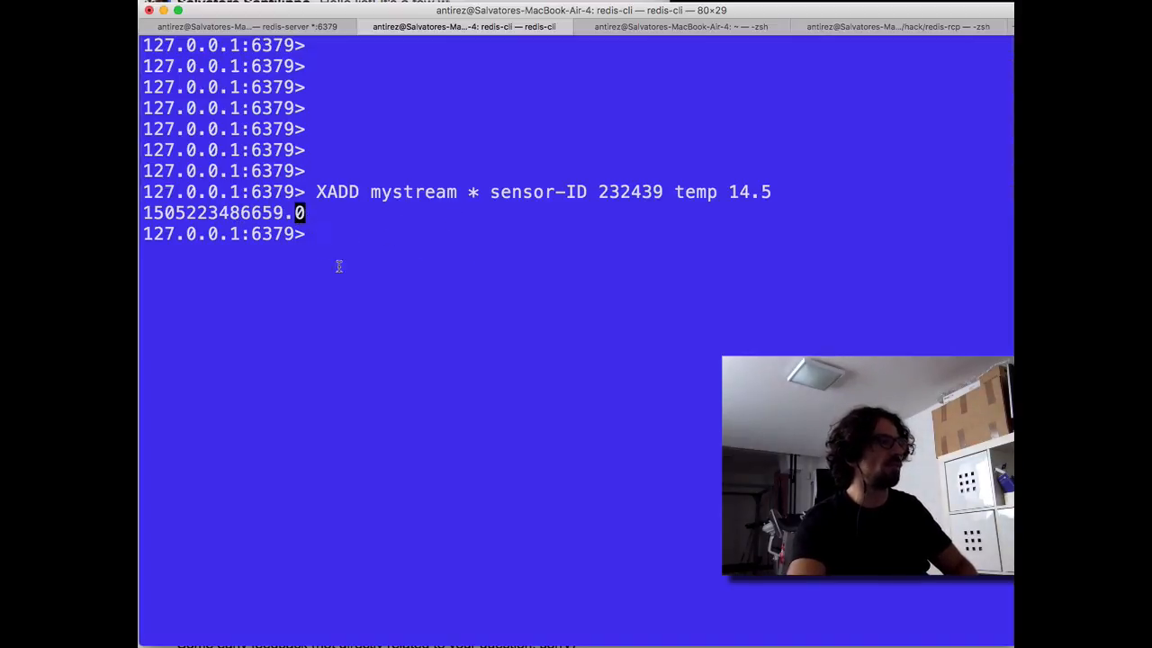
{"action": "mouse_move", "coordinate": [447, 165]}
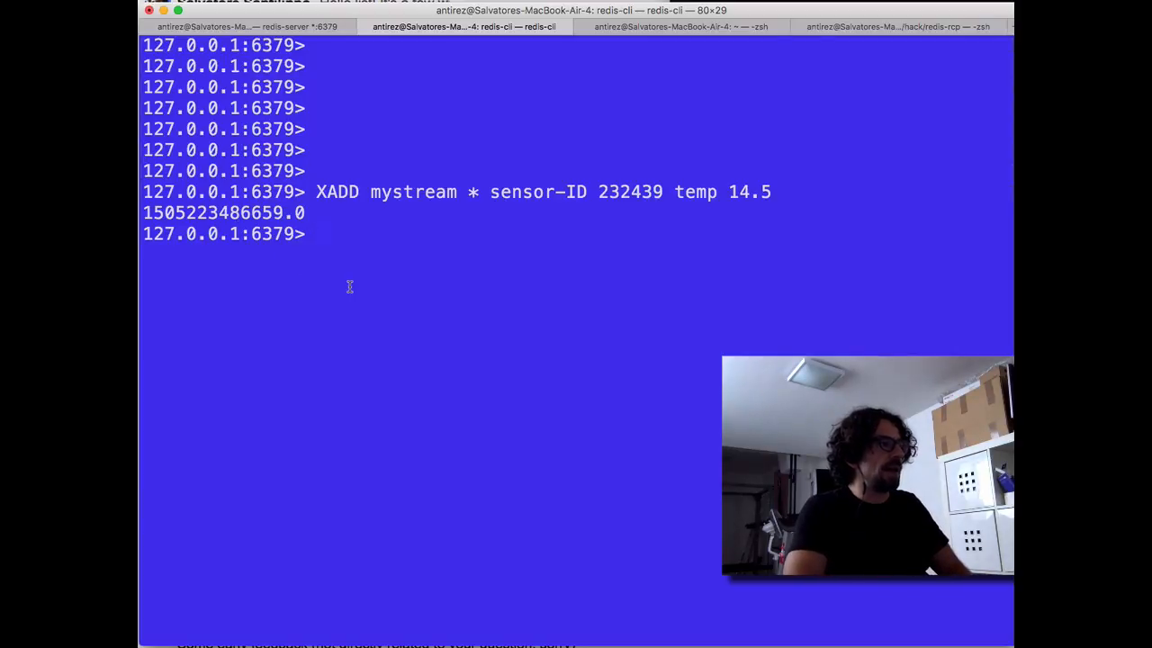
{"action": "mouse_move", "coordinate": [232, 223]}
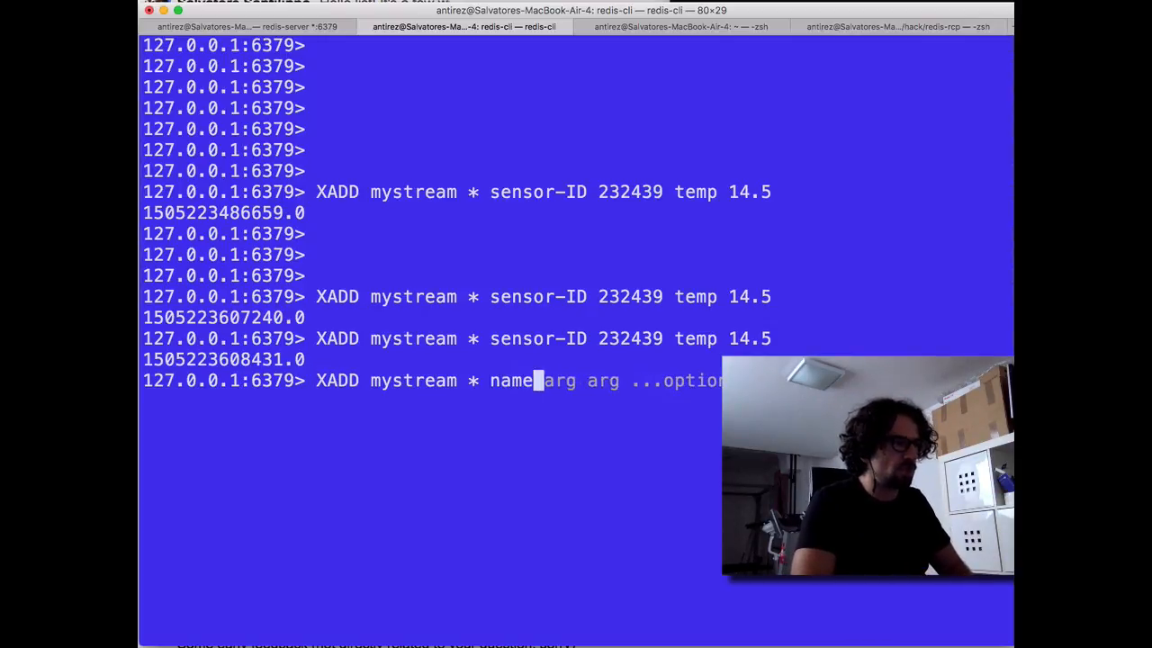
Add name Salvatore surname Sanfilippo to mystream, then list all entries with XRANGE mystream - +.
{"action": "type", "text": "Salvatore surname"}
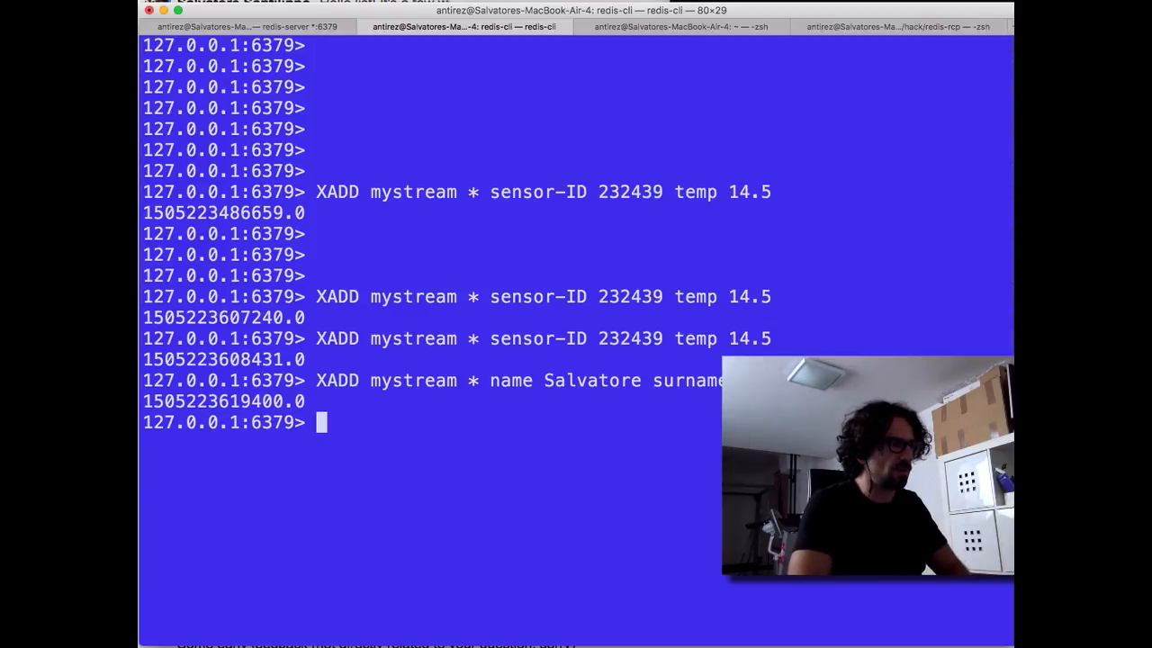
{"action": "type", "text": "XRANGE"}
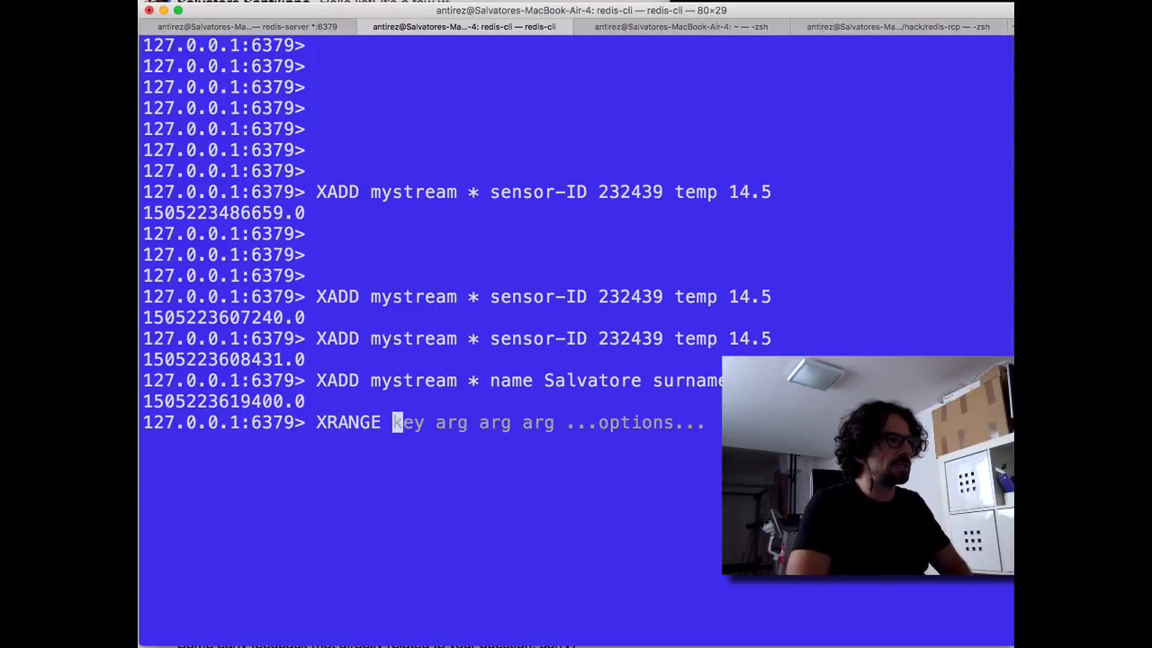
{"action": "type", "text": "-"}
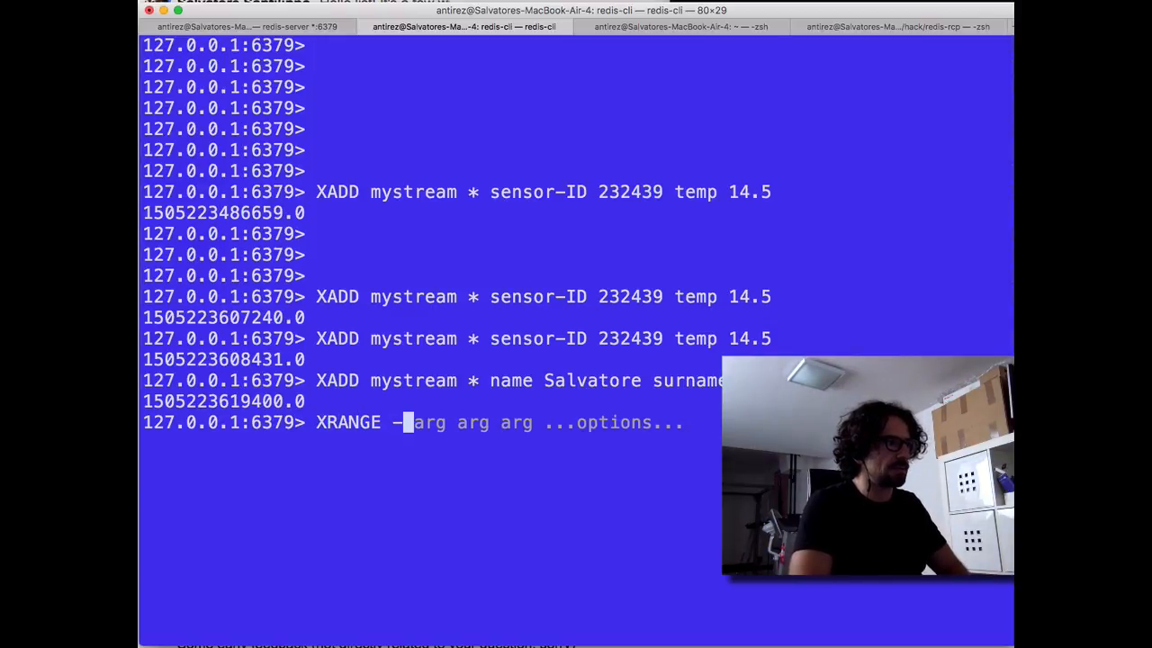
{"action": "type", "text": "+"}
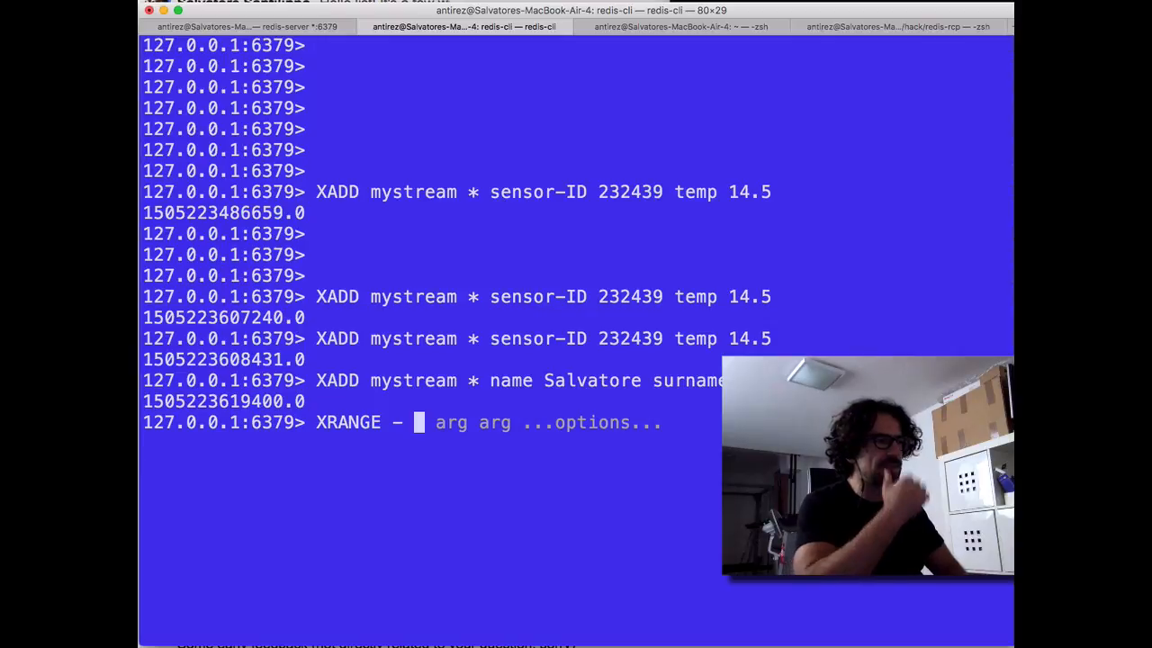
{"action": "type", "text": "+"}
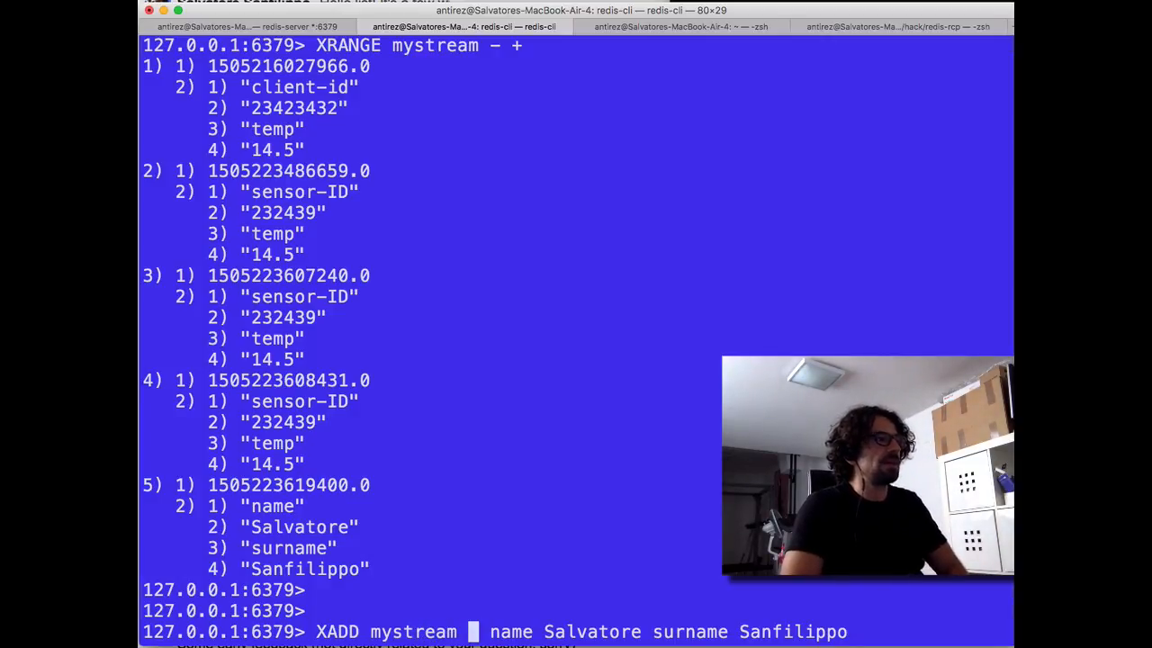
Run redis-cli --slave in a spare tab and find replicated entry ID 1505223673372.0.
{"action": "left_click", "coordinate": [681, 26]}
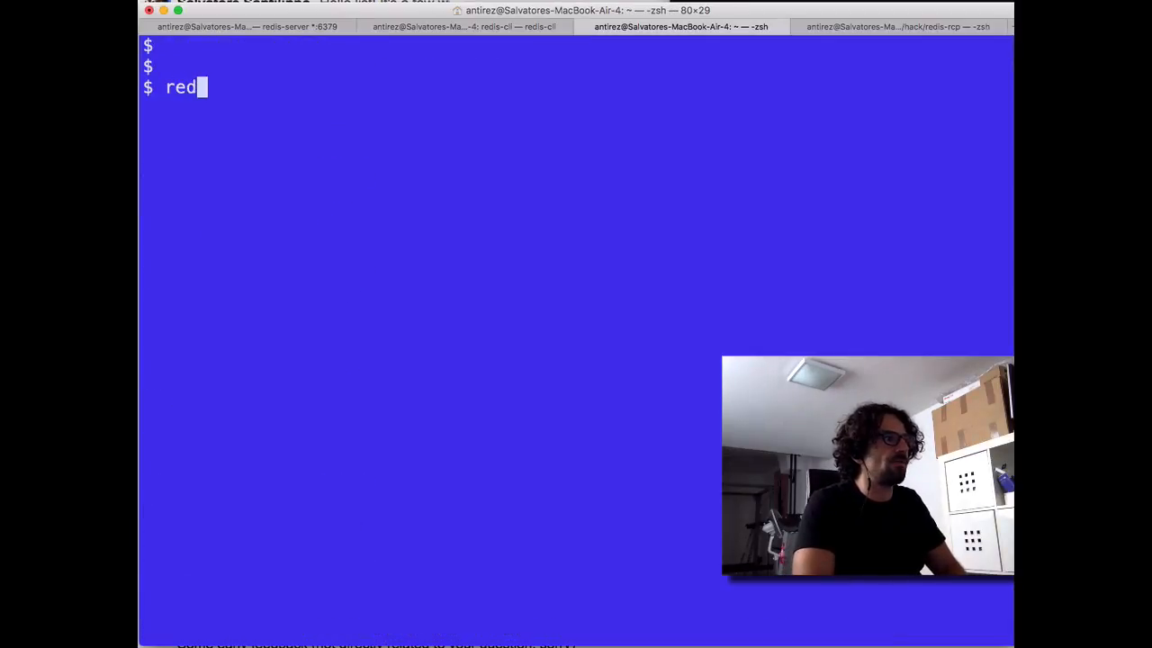
{"action": "type", "text": "is-cl"}
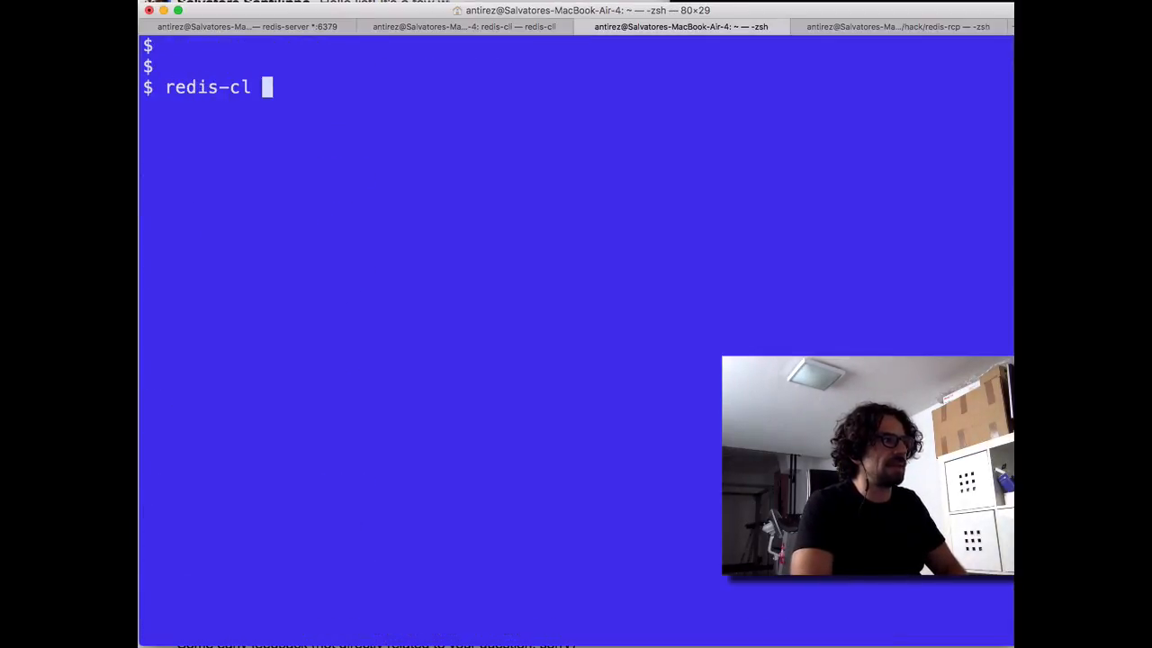
{"action": "type", "text": "i"}
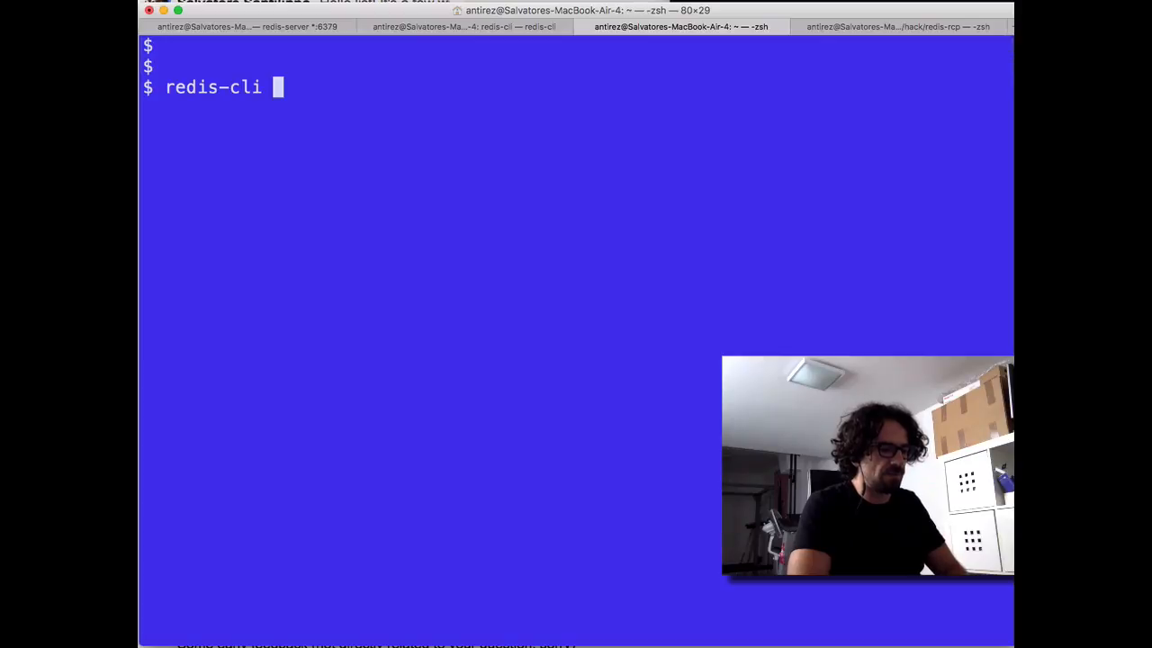
{"action": "type", "text": "--s;av"}
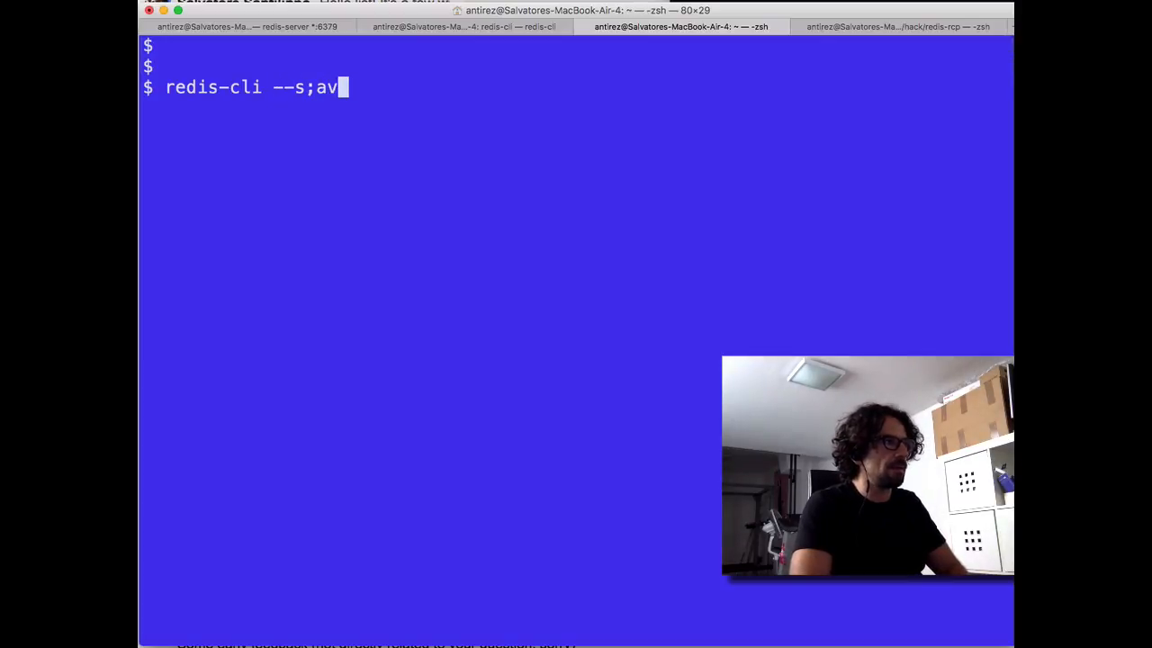
{"action": "type", "text": "lave"}
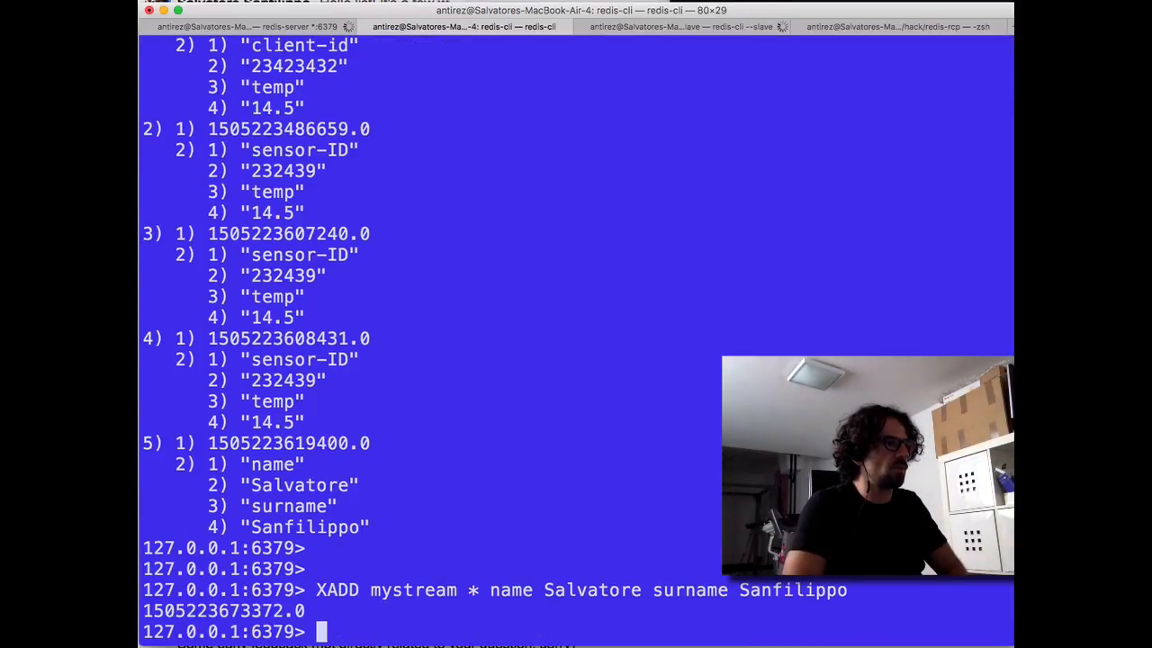
{"action": "left_click", "coordinate": [684, 26]}
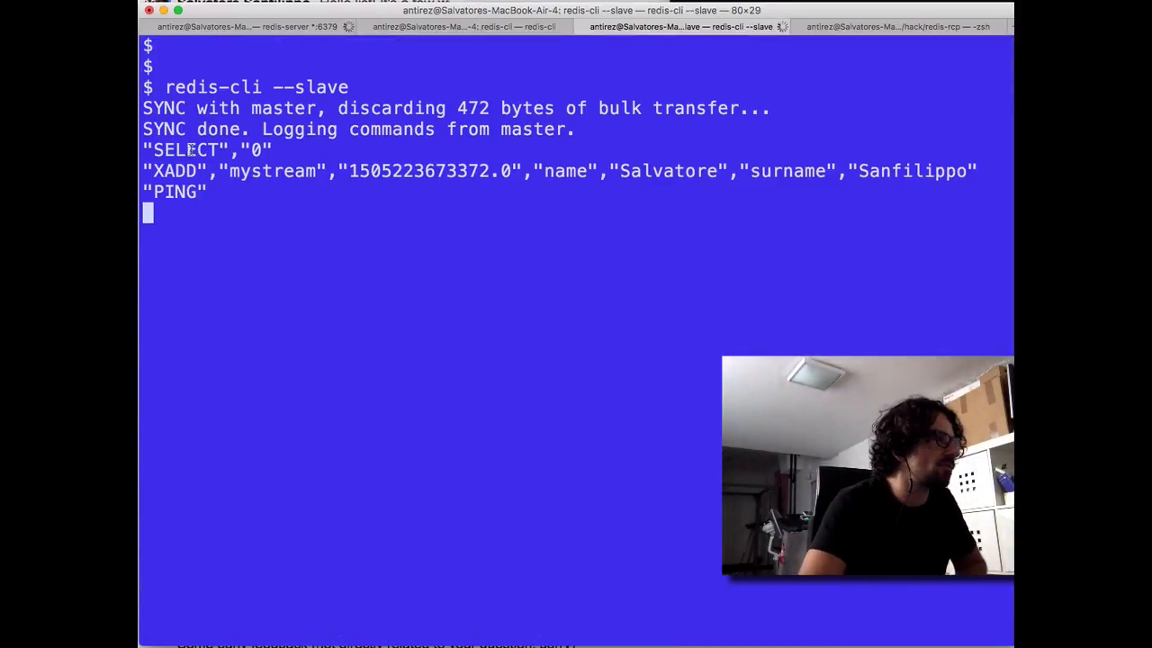
{"action": "double_click", "coordinate": [430, 171]}
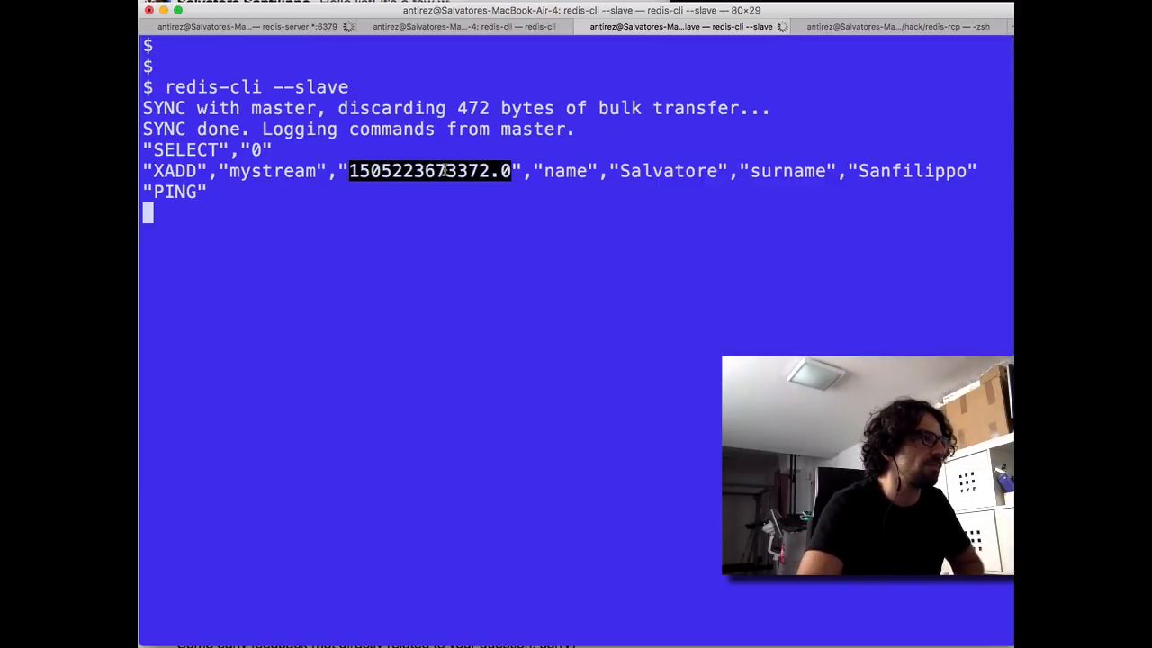
{"action": "mouse_move", "coordinate": [591, 171]}
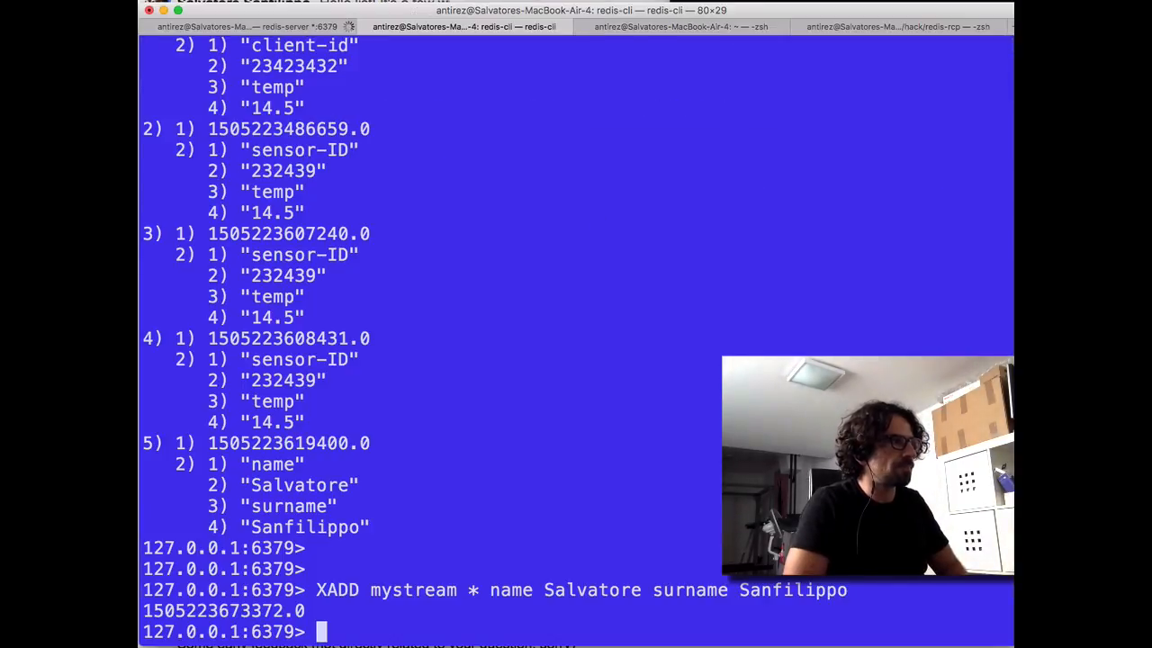
Add another Salvatore Sanfilippo entry and XRANGE mystream on exactly ID 1505223607240.0.
{"action": "type", "text": "XADD mystream * name Salvatore surname Sanfilippo"}
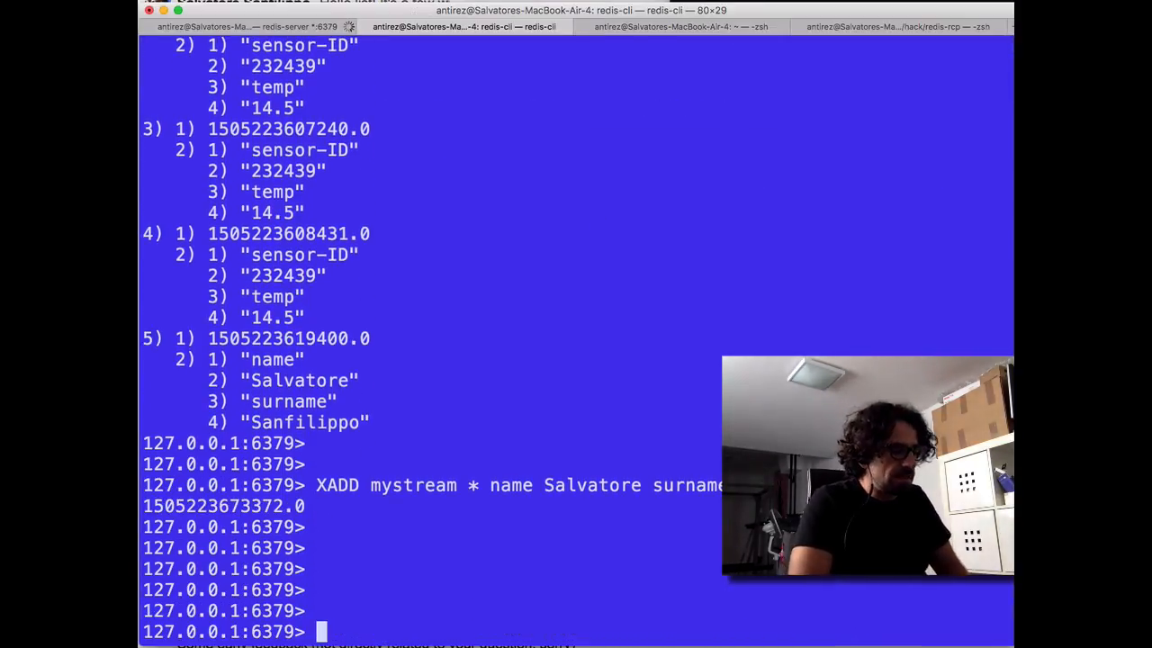
{"action": "type", "text": "XRANGE mystream"}
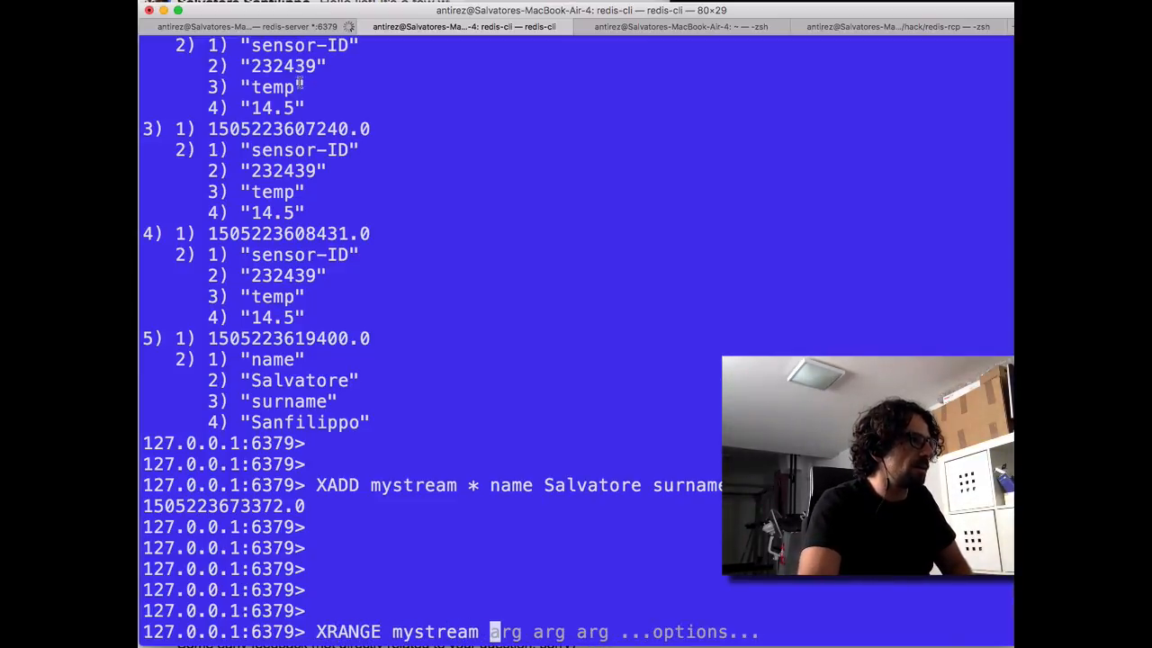
{"action": "double_click", "coordinate": [288, 129]}
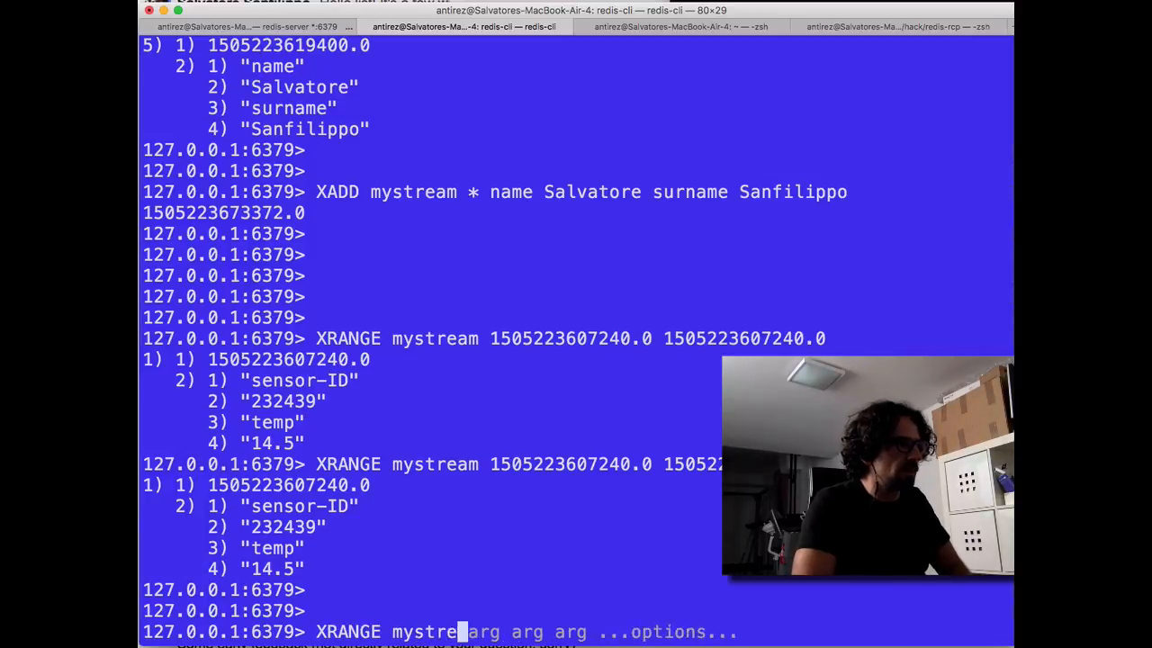
{"action": "double_click", "coordinate": [571, 463]}
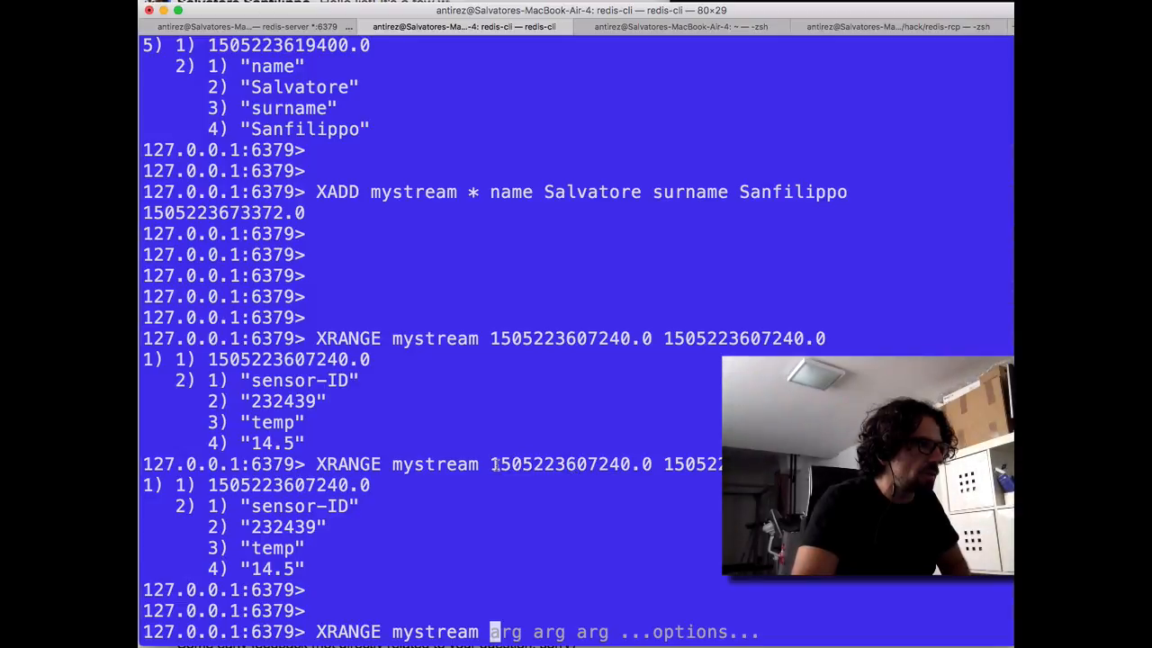
{"action": "double_click", "coordinate": [558, 463]}
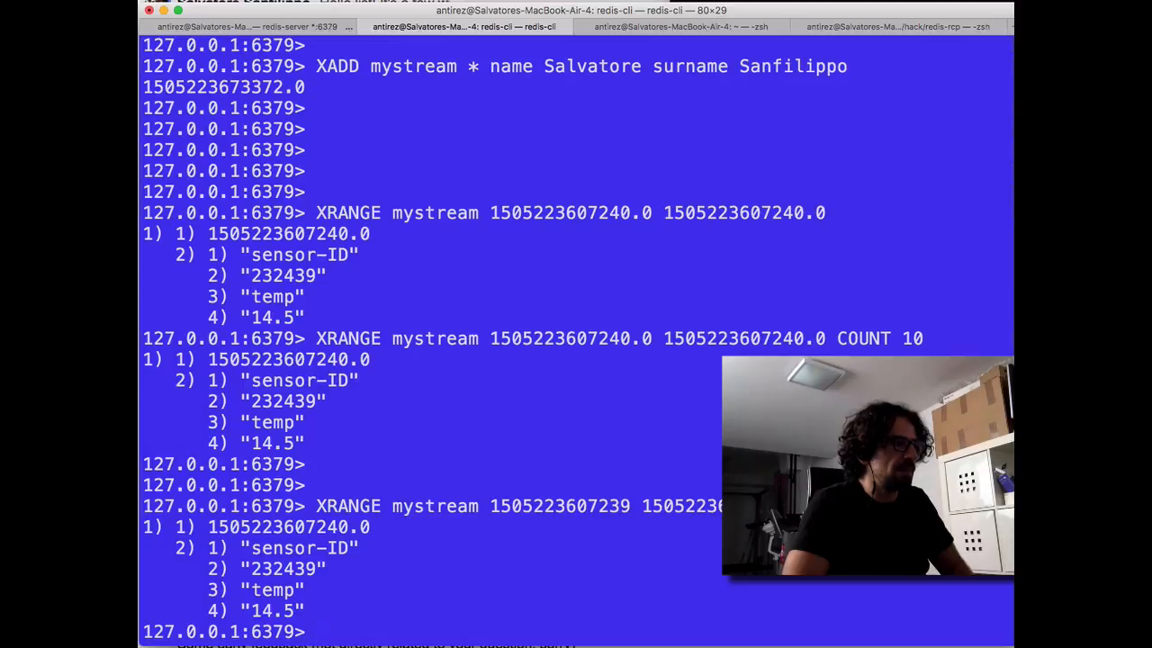
{"action": "mouse_move", "coordinate": [626, 422]}
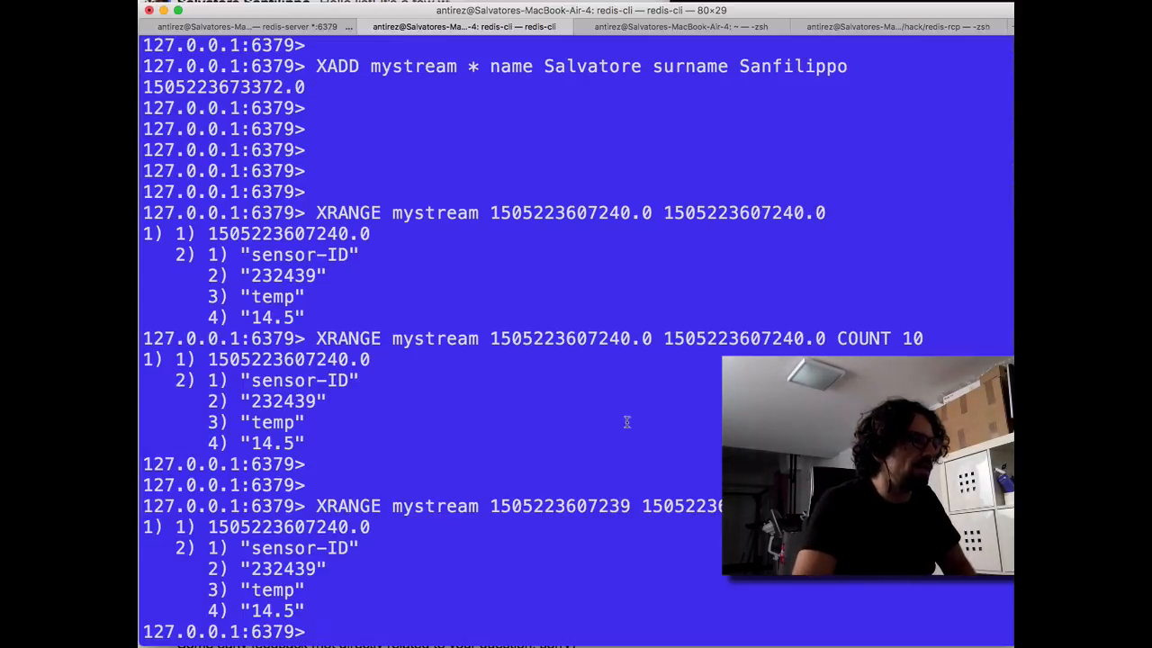
{"action": "mouse_move", "coordinate": [629, 365]}
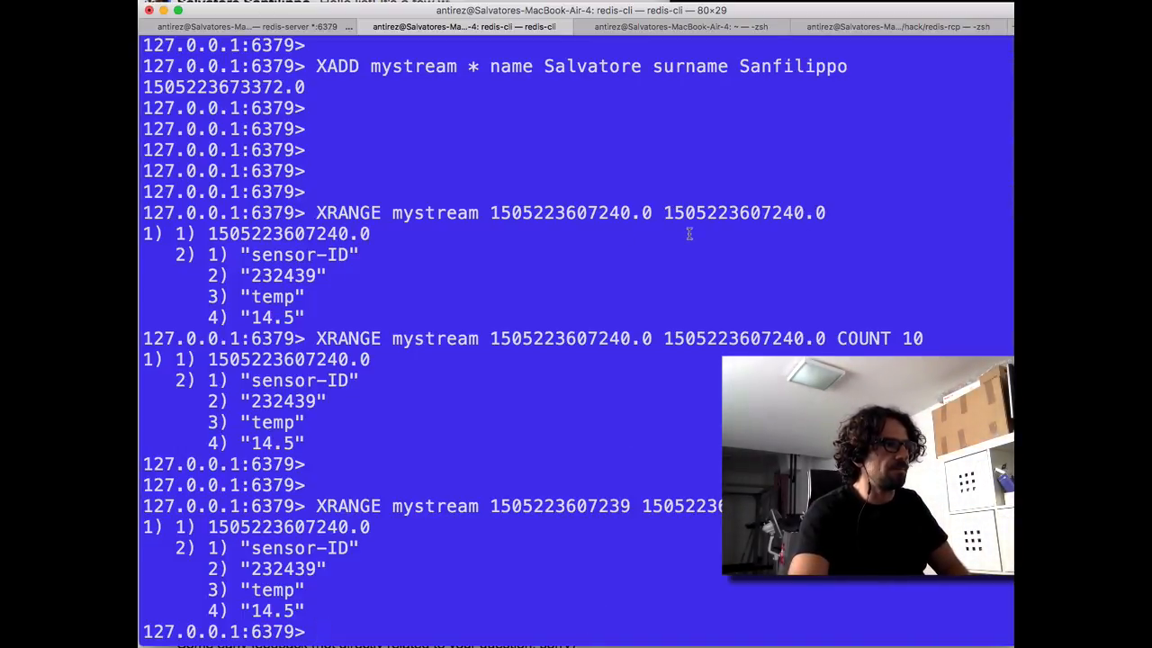
{"action": "mouse_move", "coordinate": [611, 237]}
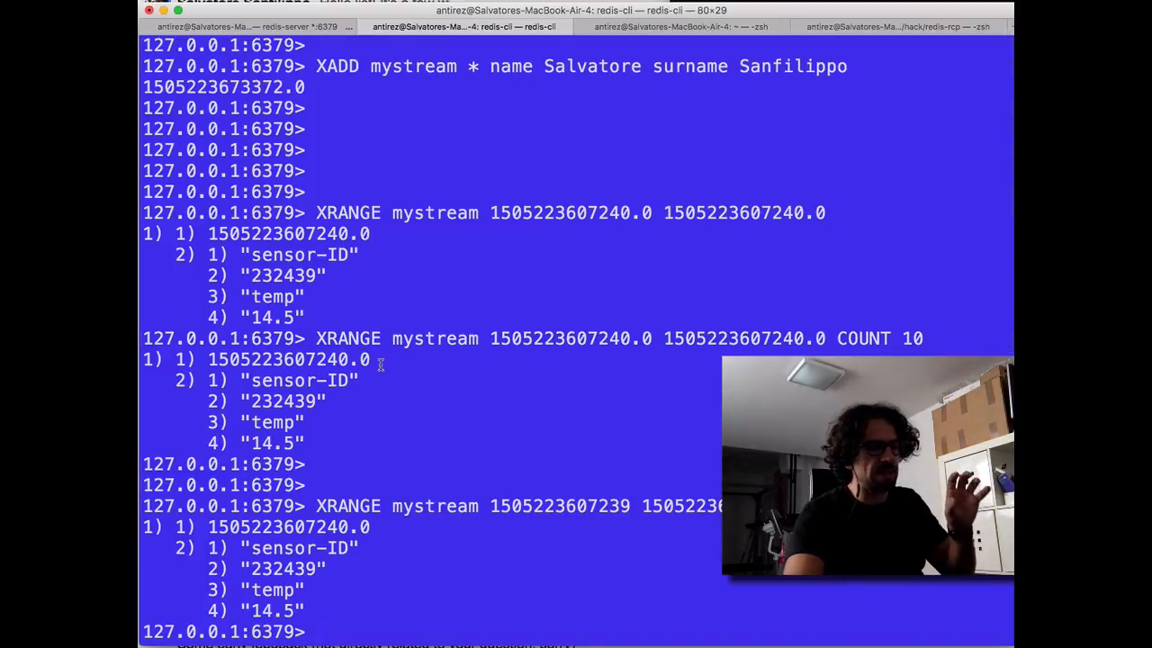
{"action": "type", "text": "XGET"}
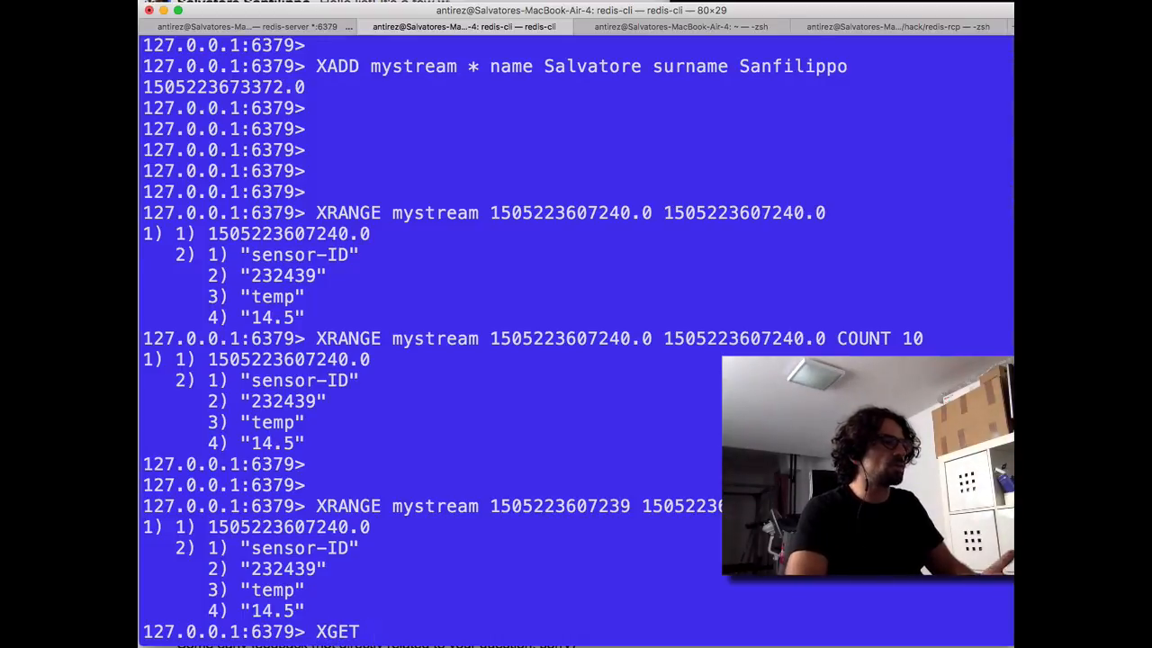
{"action": "type", "text": "..."}
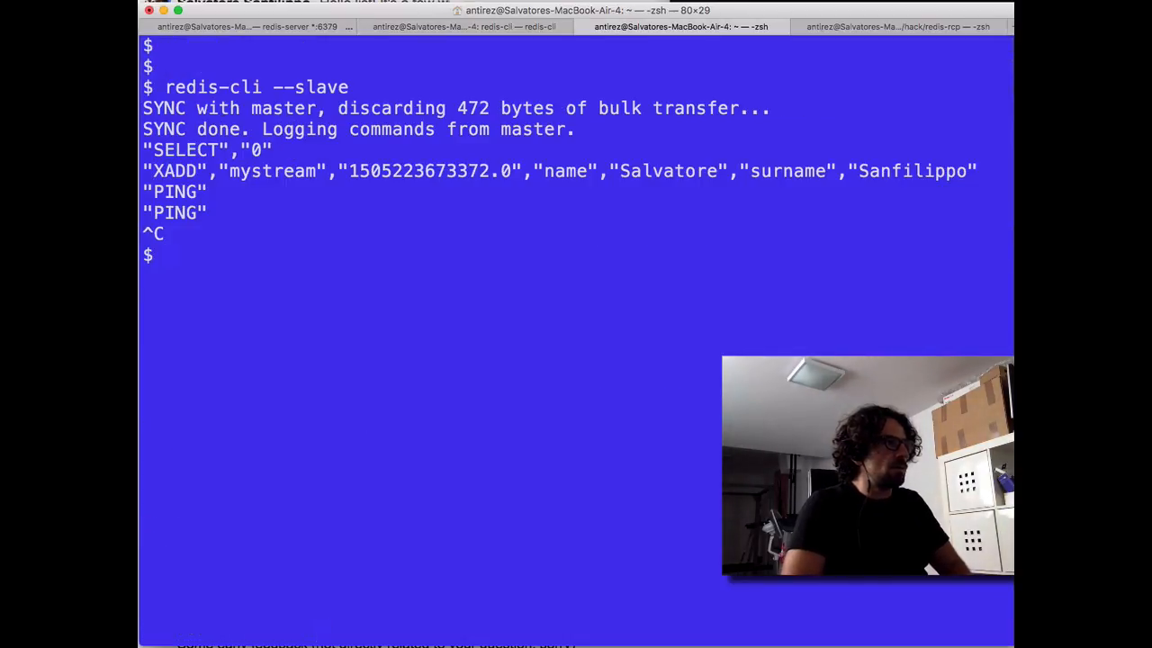
Open redis-cli and type XREAD BLOCK 0 COUNT 100 STREAMS mystream, not yet run.
{"action": "type", "text": "redis-cli"}
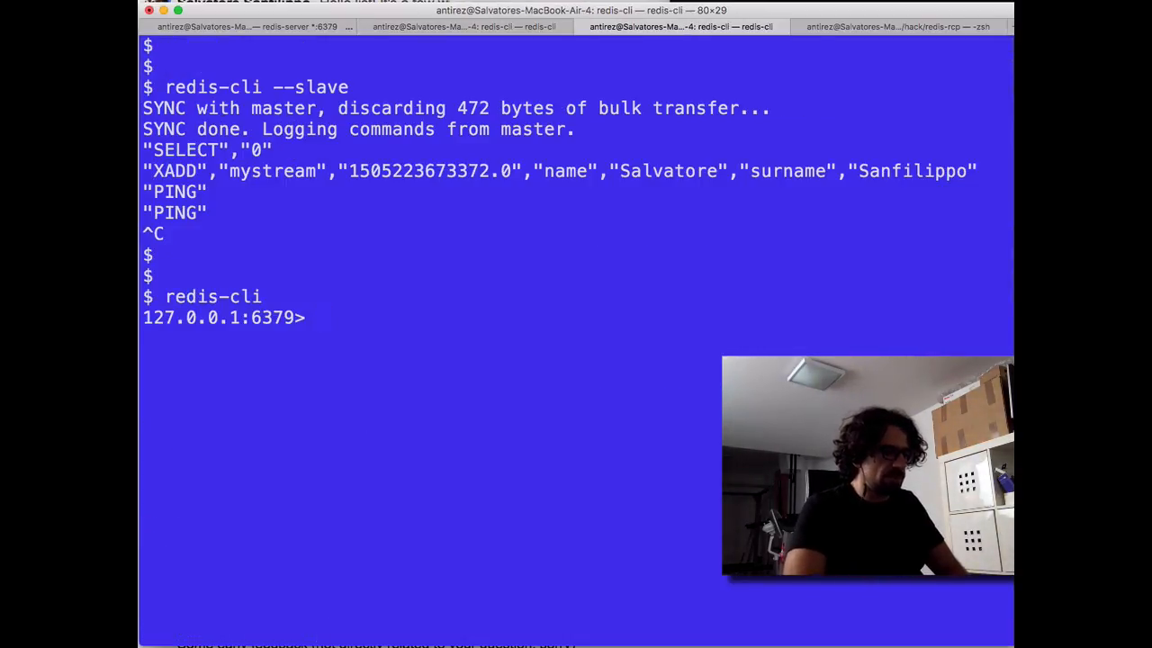
{"action": "type", "text": "X"}
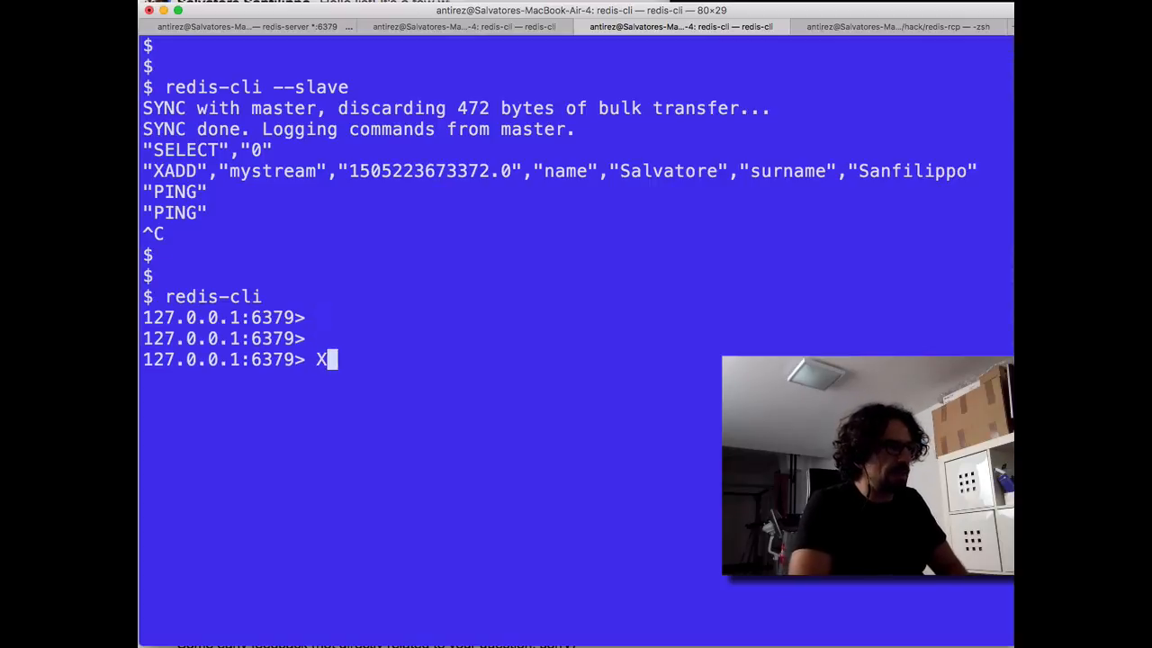
{"action": "type", "text": "READ"}
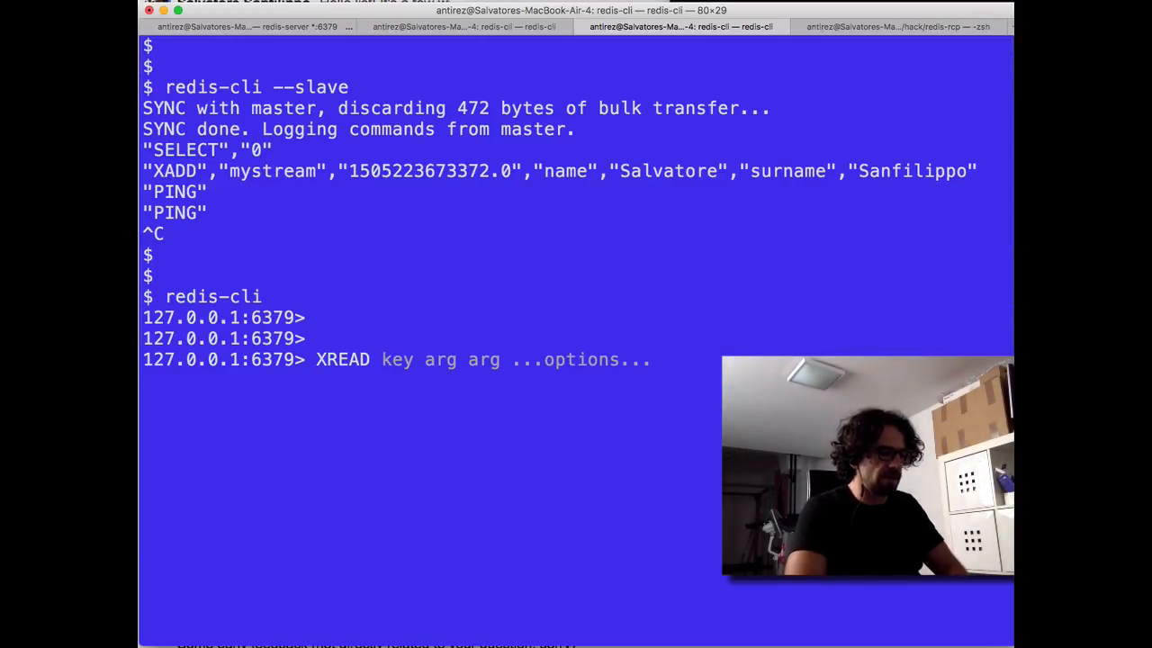
{"action": "type", "text": "BL"}
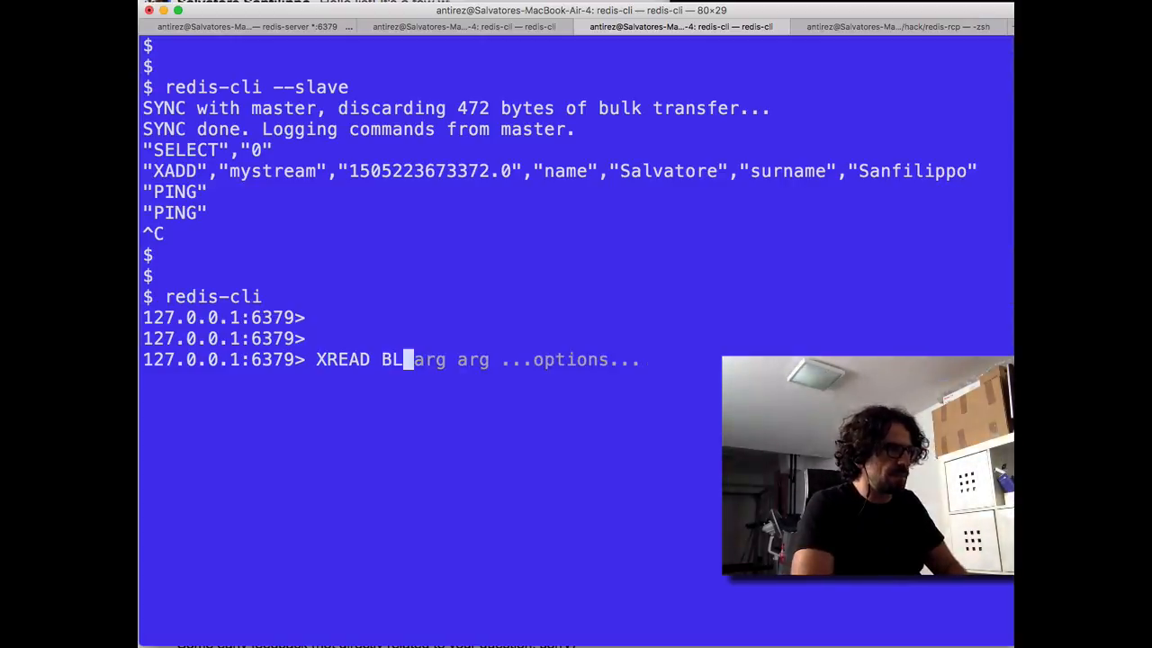
{"action": "type", "text": "O"}
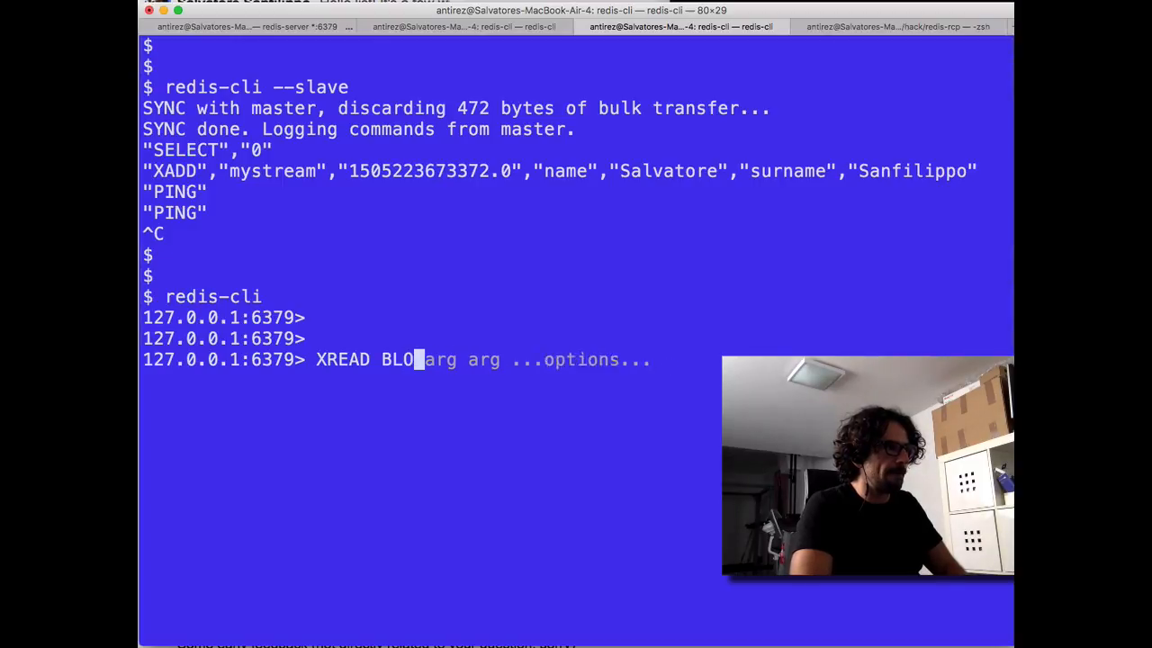
{"action": "type", "text": "CK"}
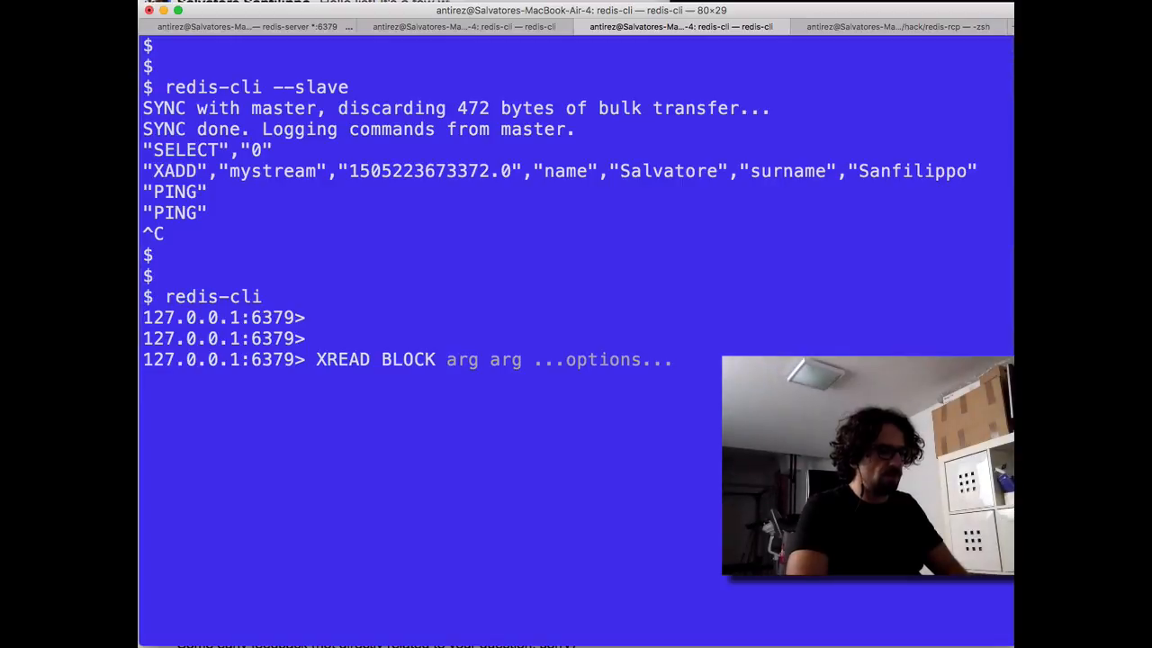
{"action": "type", "text": "0"}
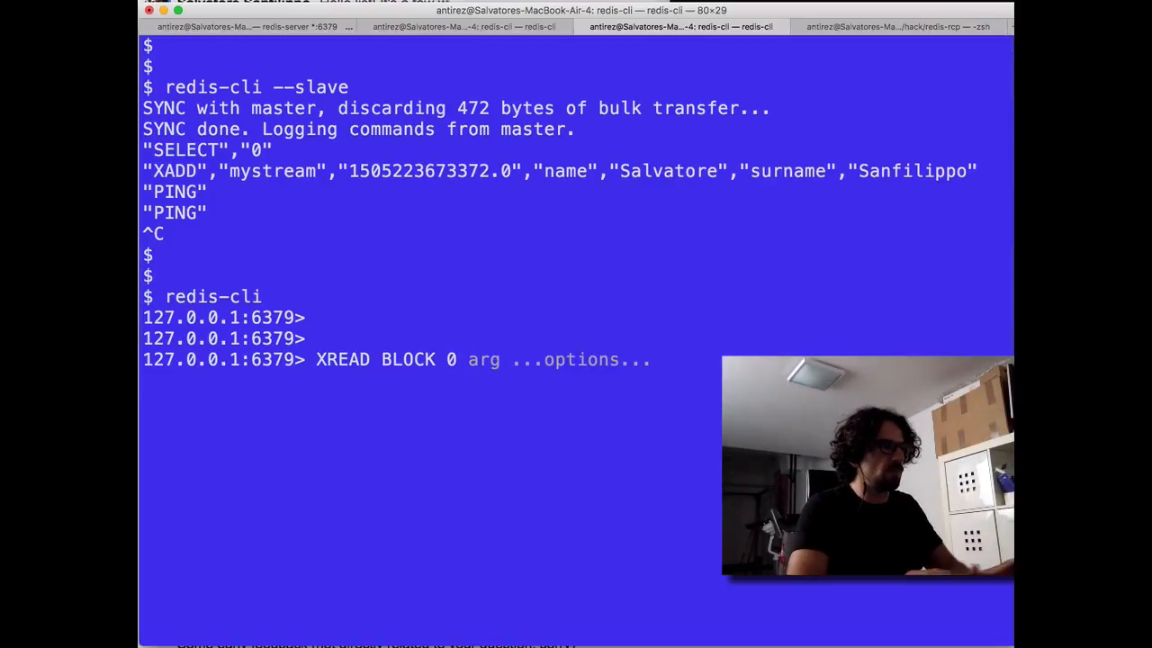
{"action": "type", "text": "CO"}
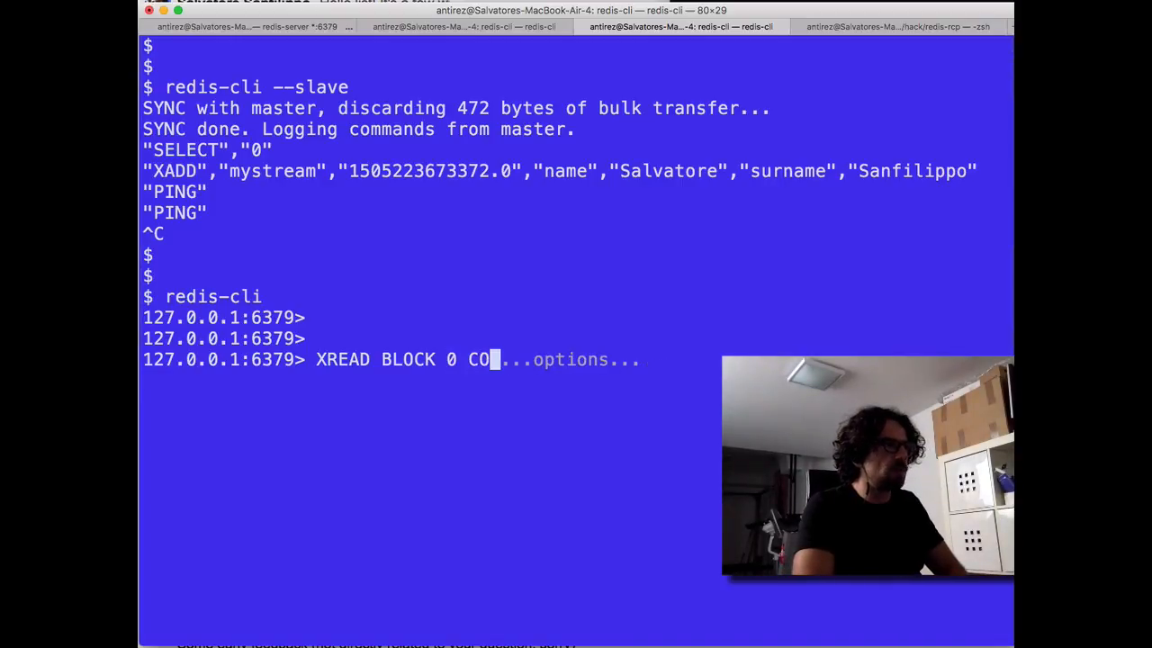
{"action": "type", "text": "UNT 100"}
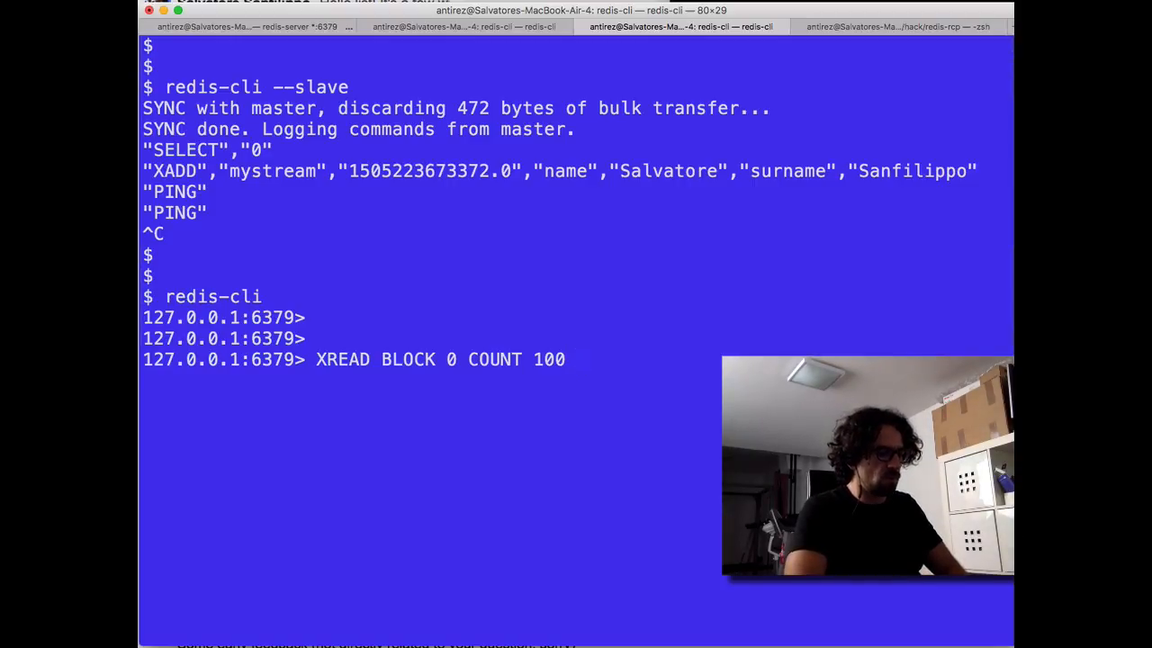
{"action": "type", "text": "S"}
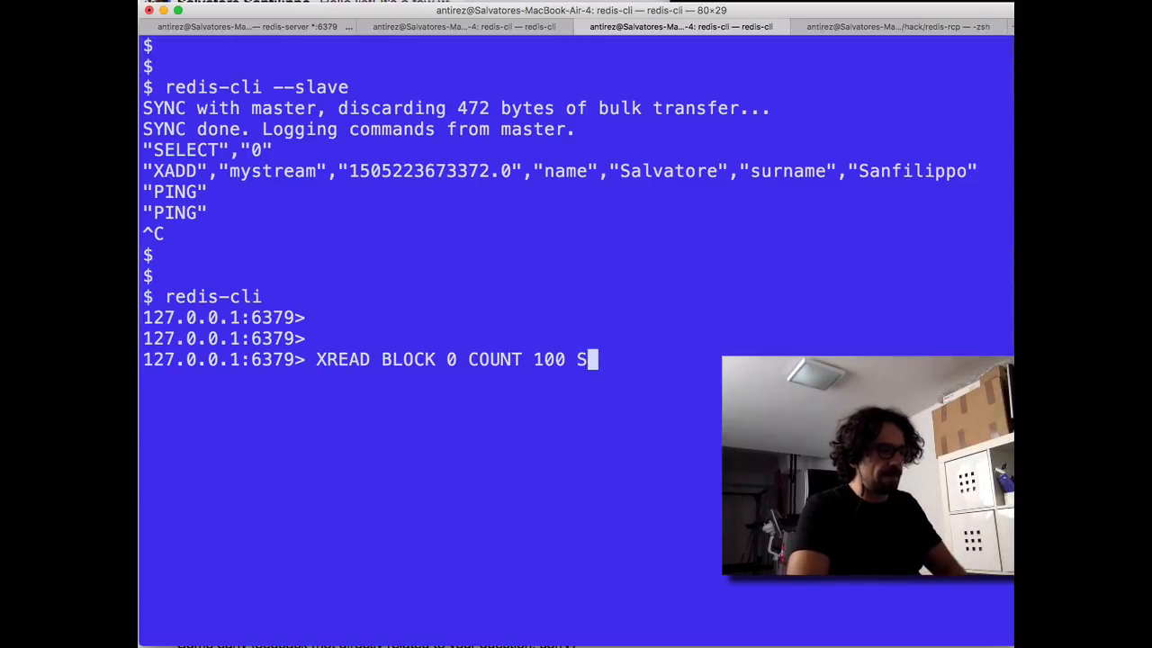
{"action": "type", "text": "TREAMS"}
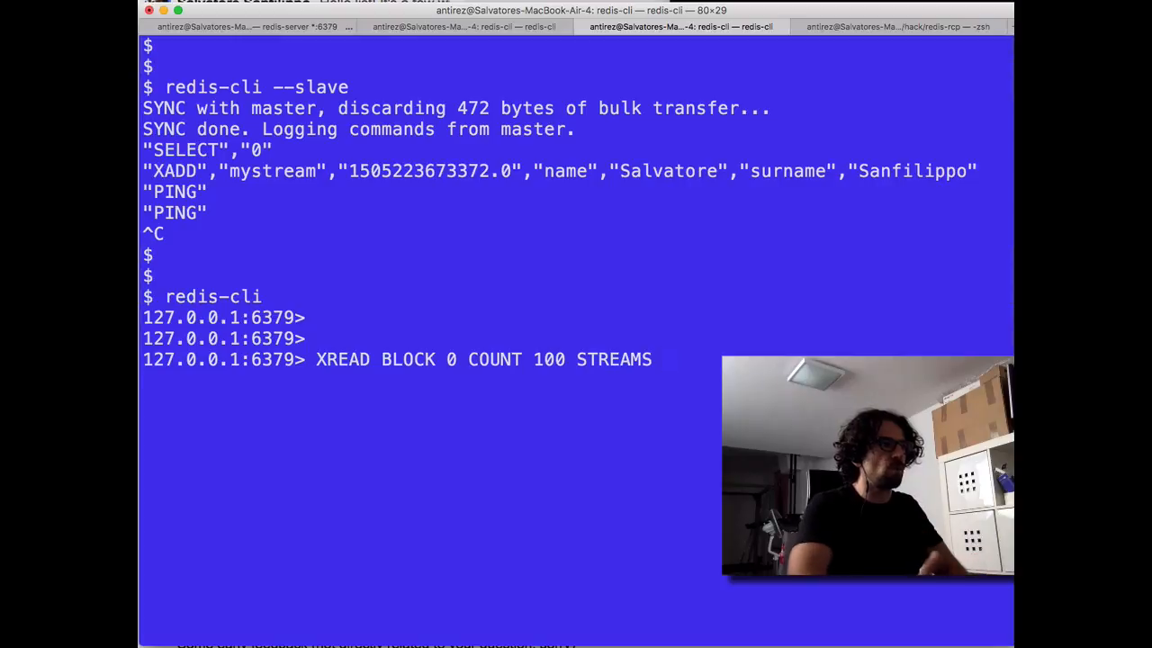
{"action": "type", "text": "my"}
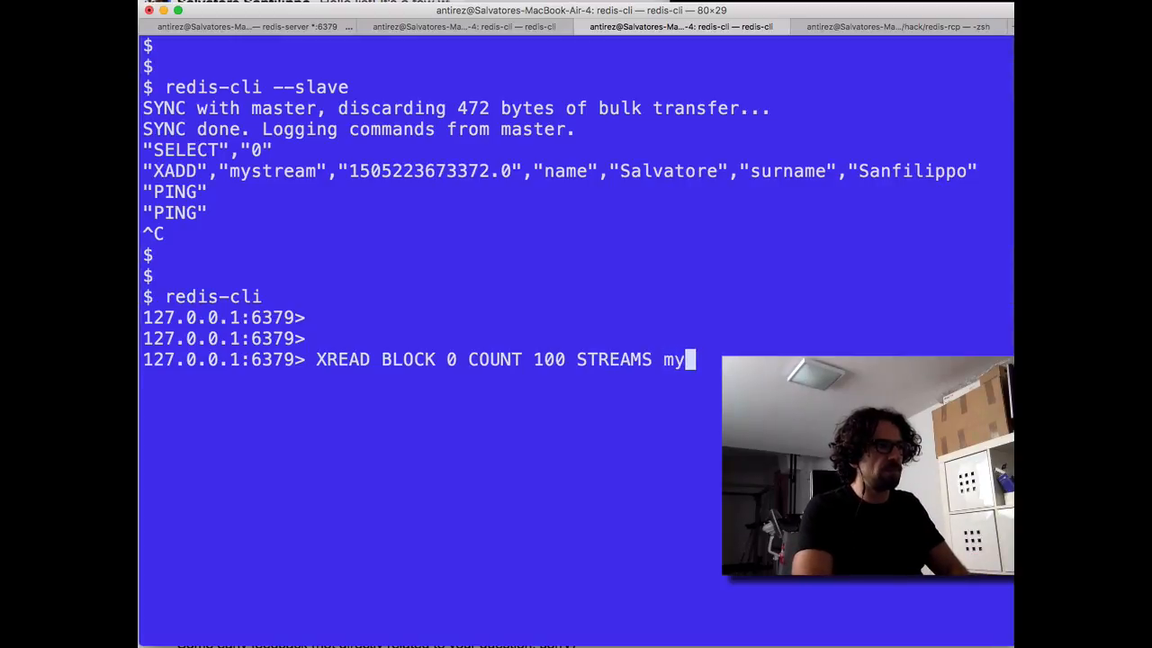
{"action": "type", "text": "stream $"}
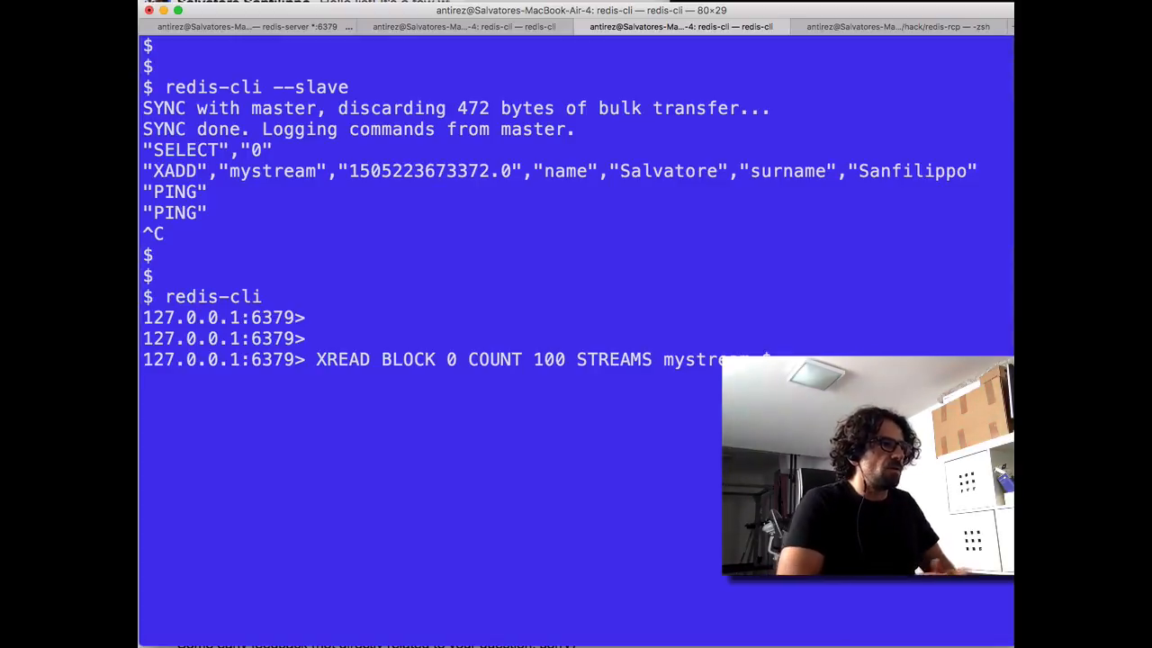
Read mystream from ID 0, block on $, and add name Salvatore surname Sanfilippo from another client.
{"action": "key", "text": "enter"}
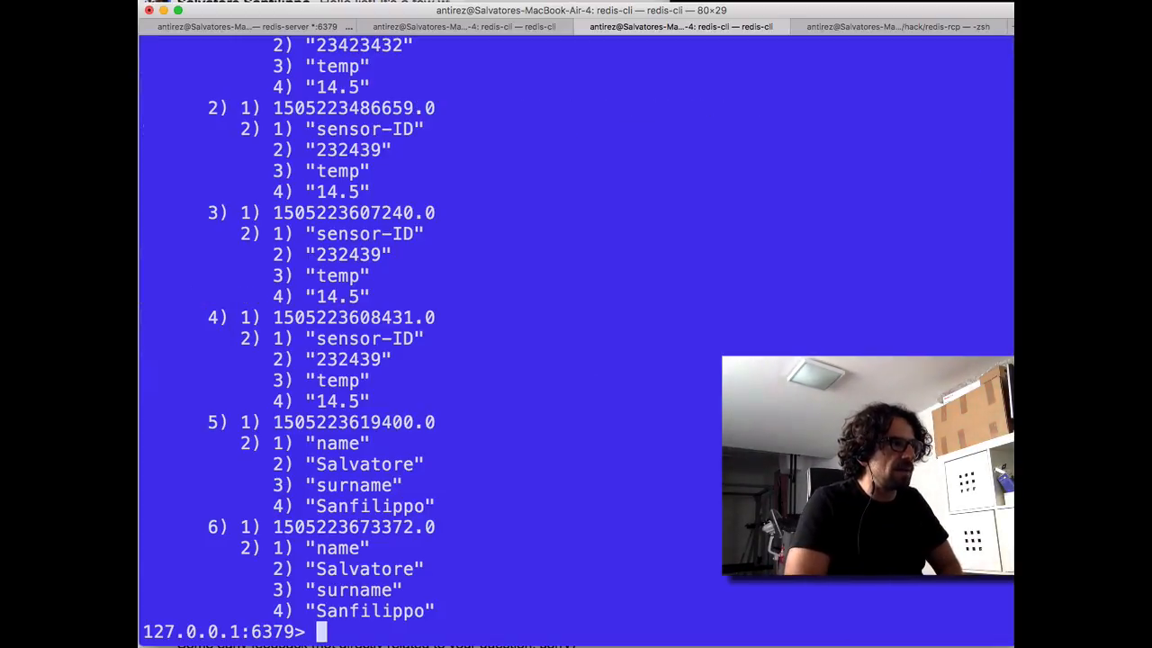
{"action": "type", "text": "XREAD BLOCK 0 COUNT 100 STREAMS mystream 0"}
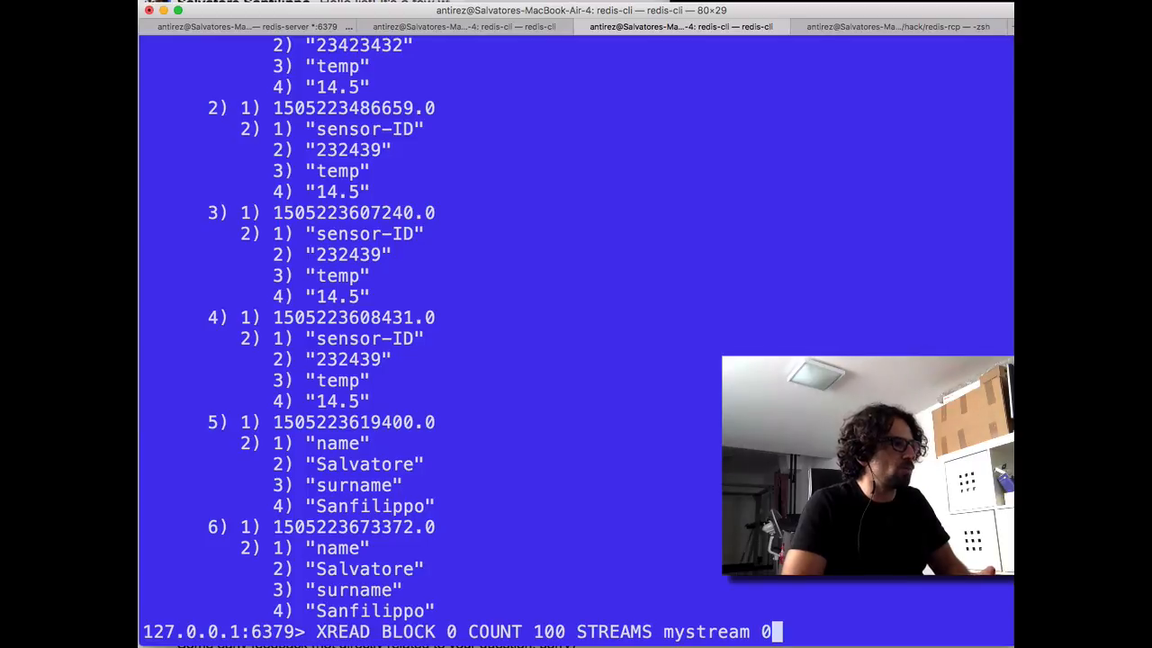
{"action": "type", "text": "$"}
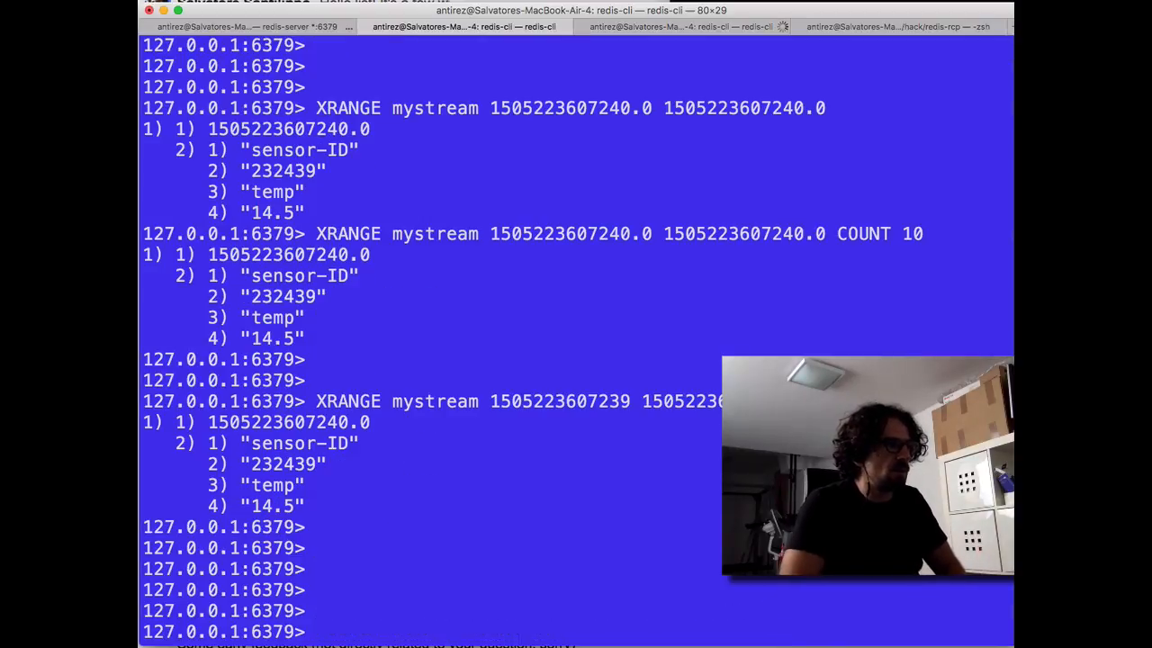
{"action": "type", "text": "XADD mystream * name Salvatore surname Sanfilippo"}
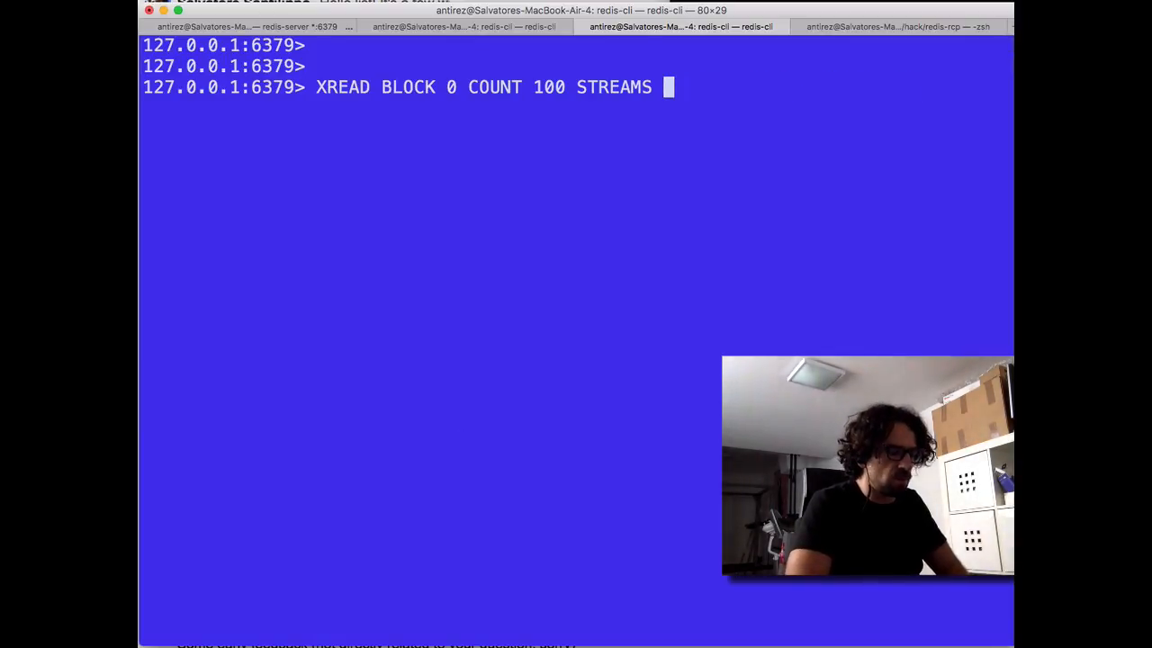
Sketch XREAD BLOCK 0 COUNT 100 STREAMS over several keys with $ $ $ IDs, then discard it.
{"action": "type", "text": "keys1"}
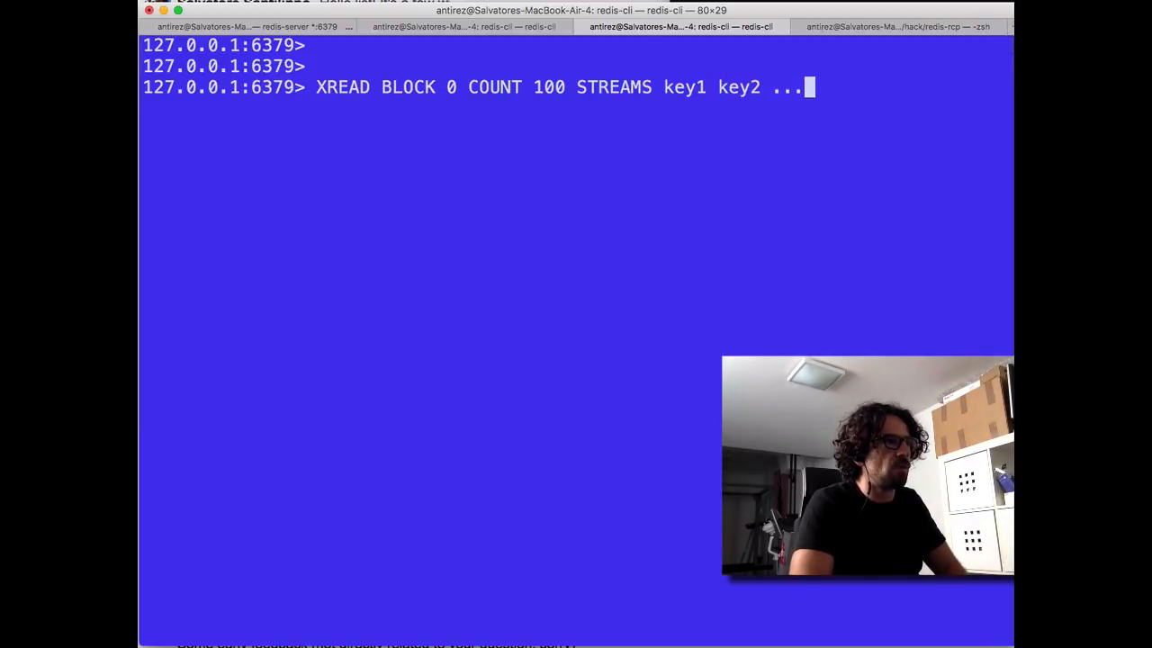
{"action": "type", "text": "$ $ $"}
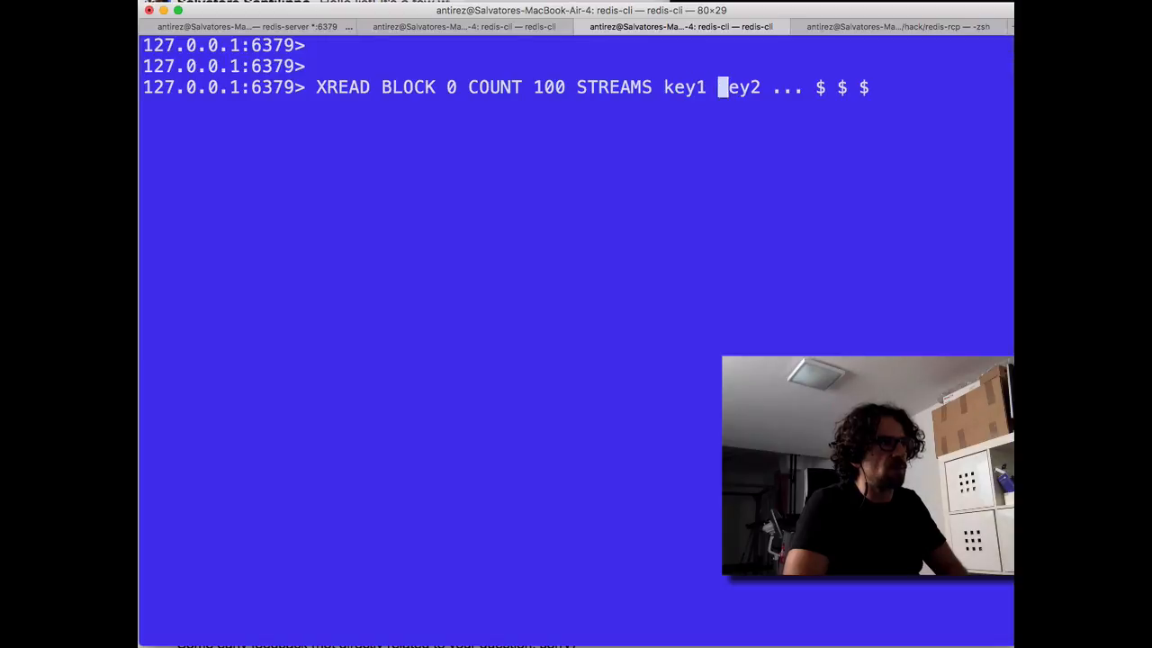
{"action": "type", "text": "k"}
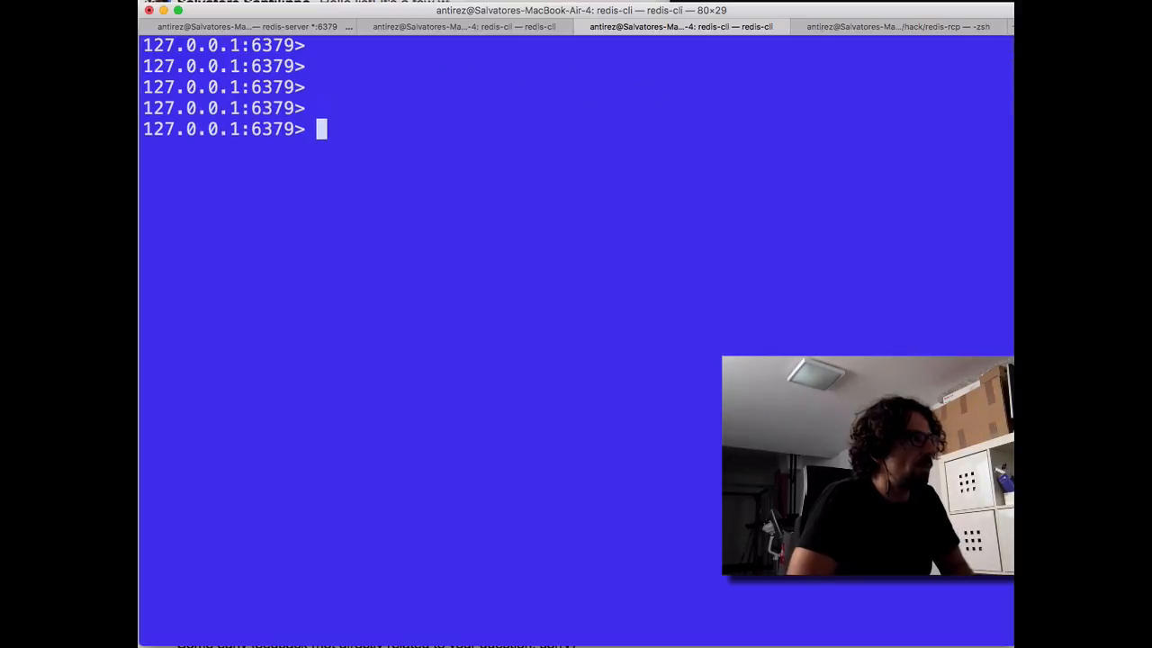
{"action": "type", "text": "XELN"}
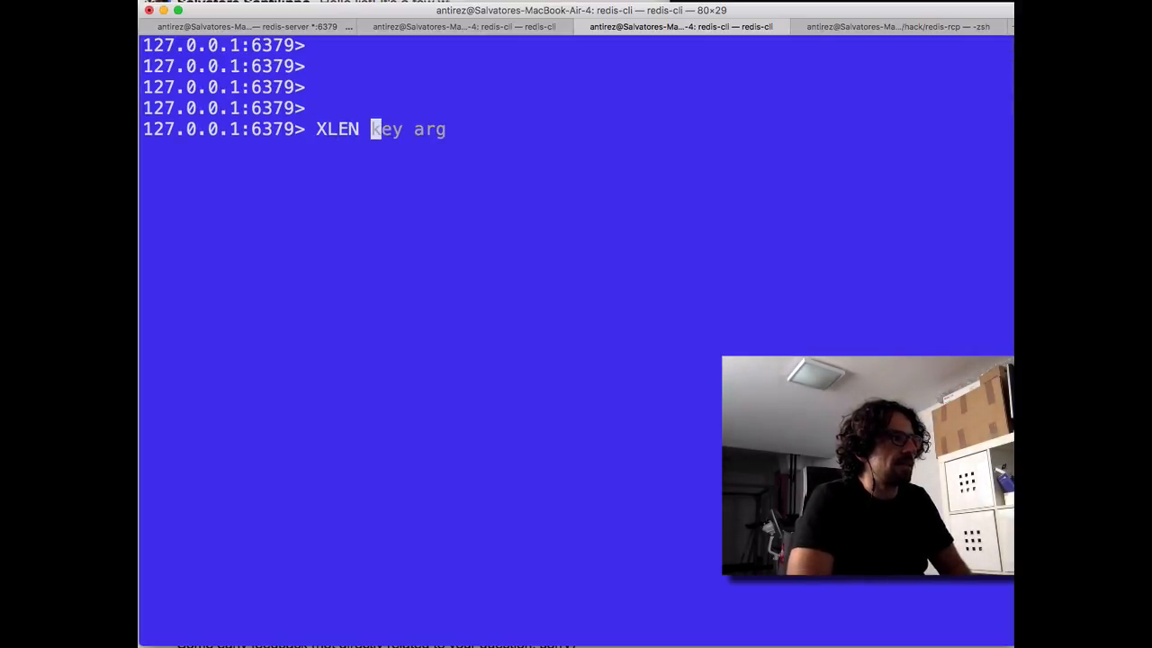
Run XLEN mystream (returns 7), then type and discard XREADGROUP and XACK examples.
{"action": "type", "text": "mystream"}
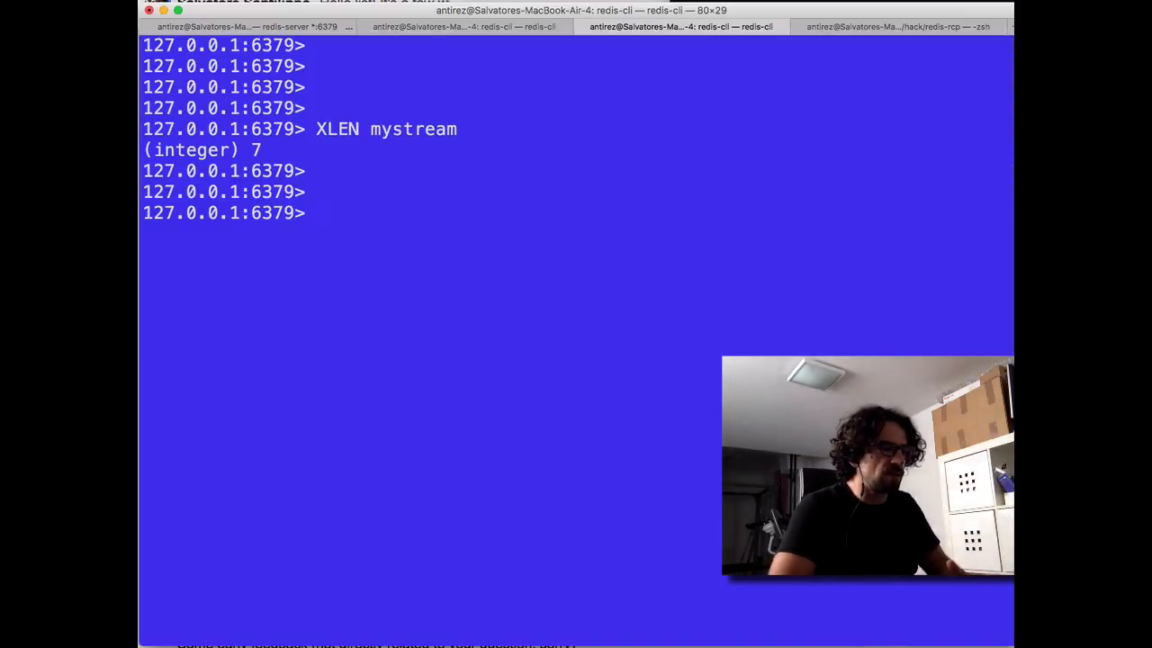
{"action": "key", "text": "enter"}
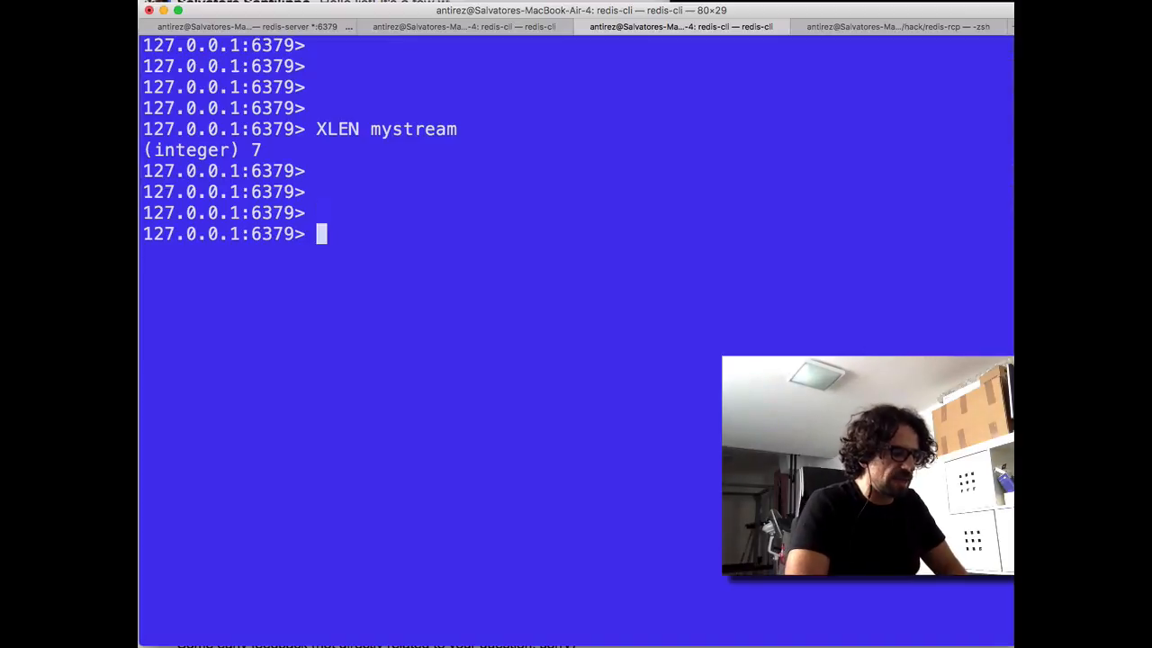
{"action": "type", "text": "XREAD"}
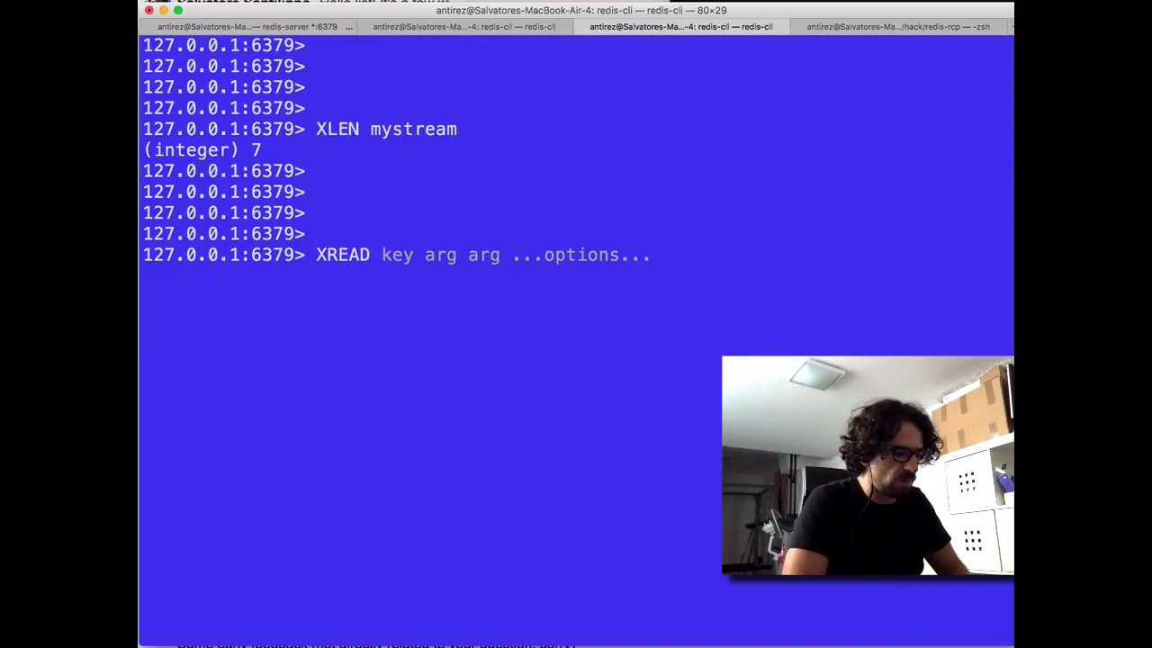
{"action": "type", "text": "G"}
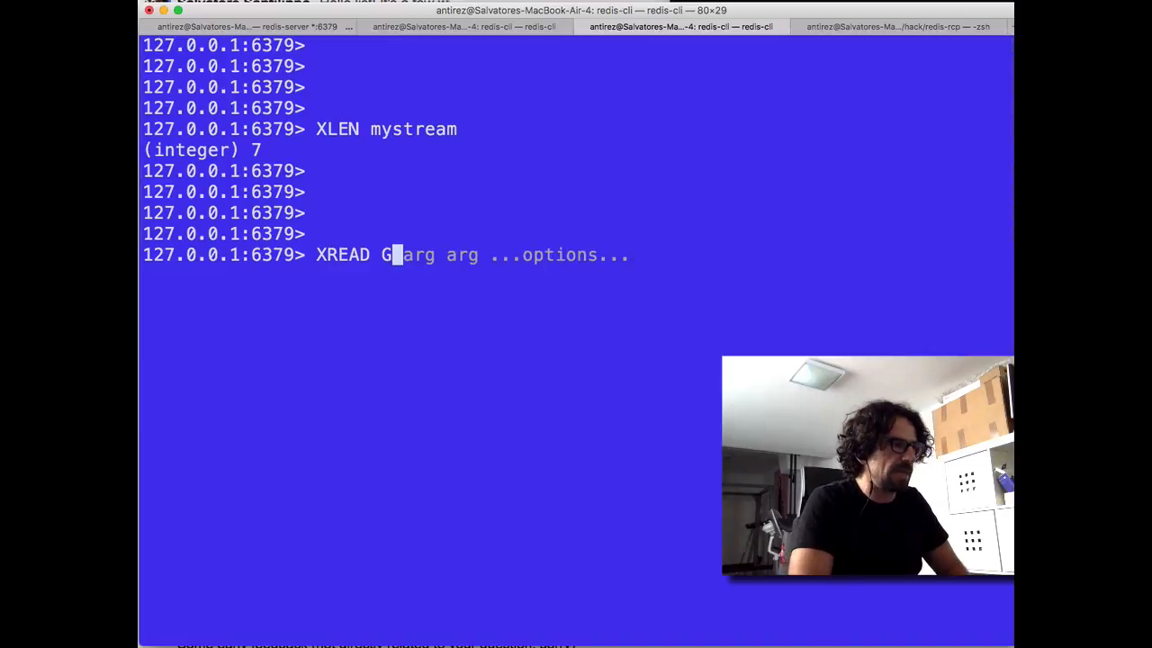
{"action": "type", "text": "ROUP ..."}
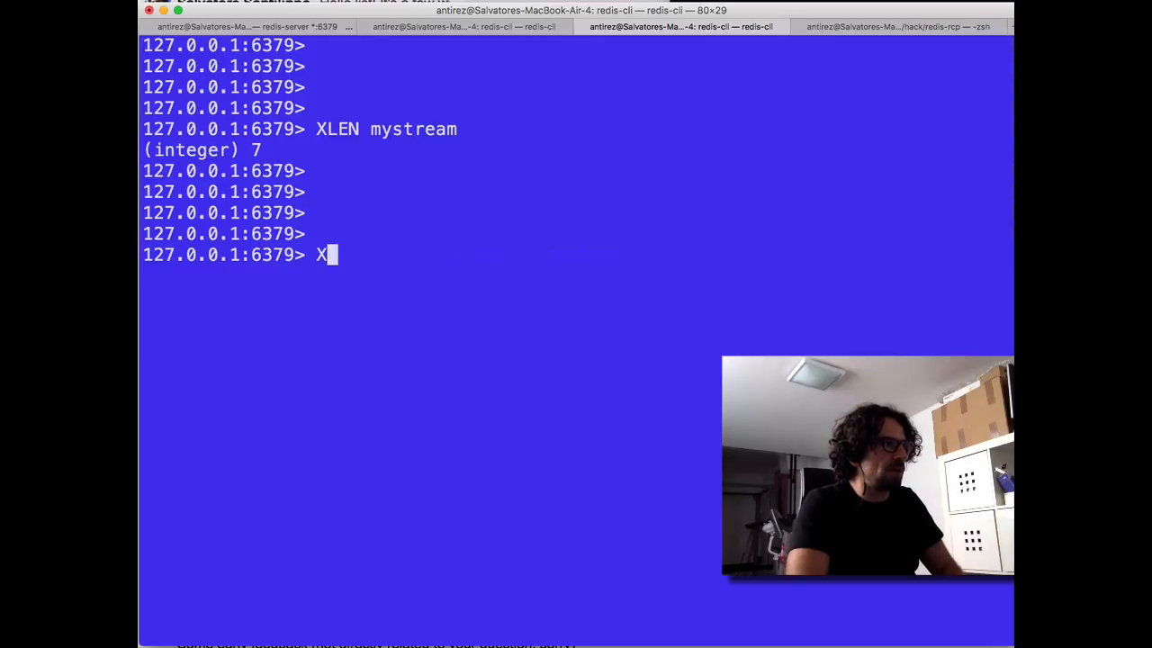
{"action": "type", "text": "ACK ..."}
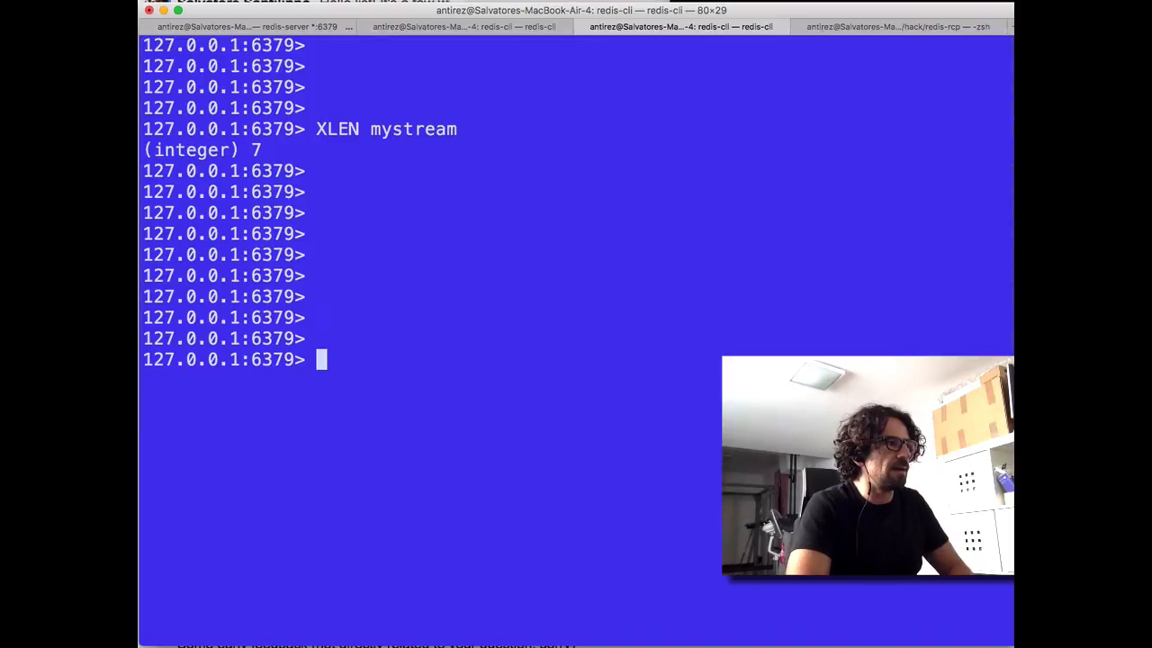
{"action": "type", "text": "Disque"}
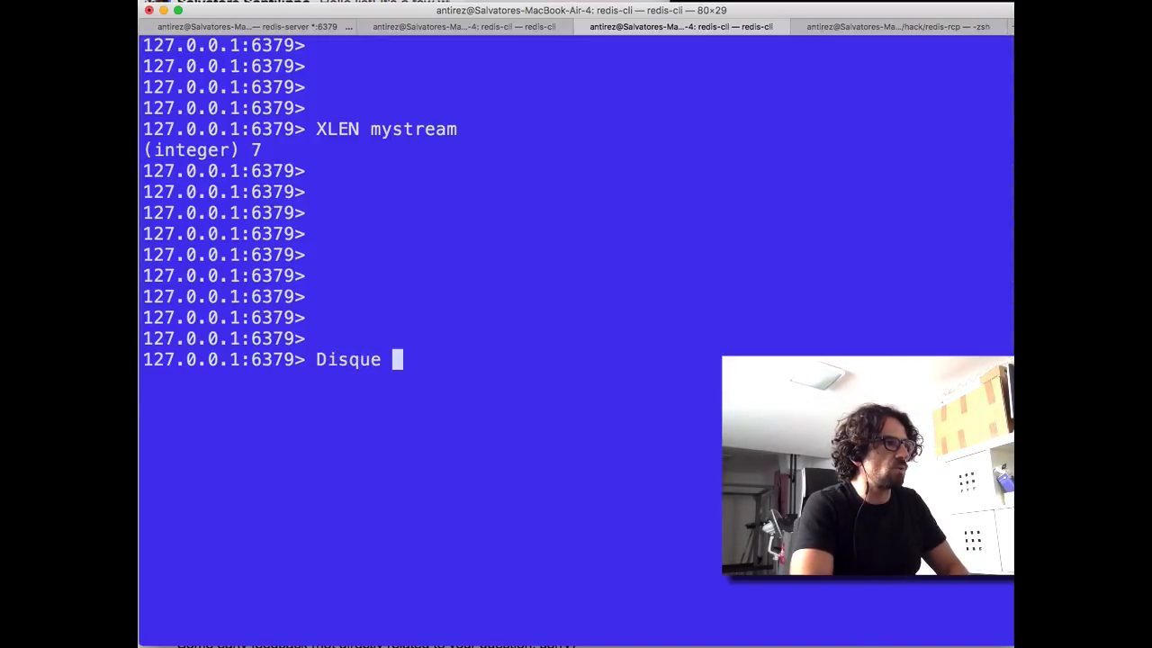
{"action": "type", "text": "AP ..."}
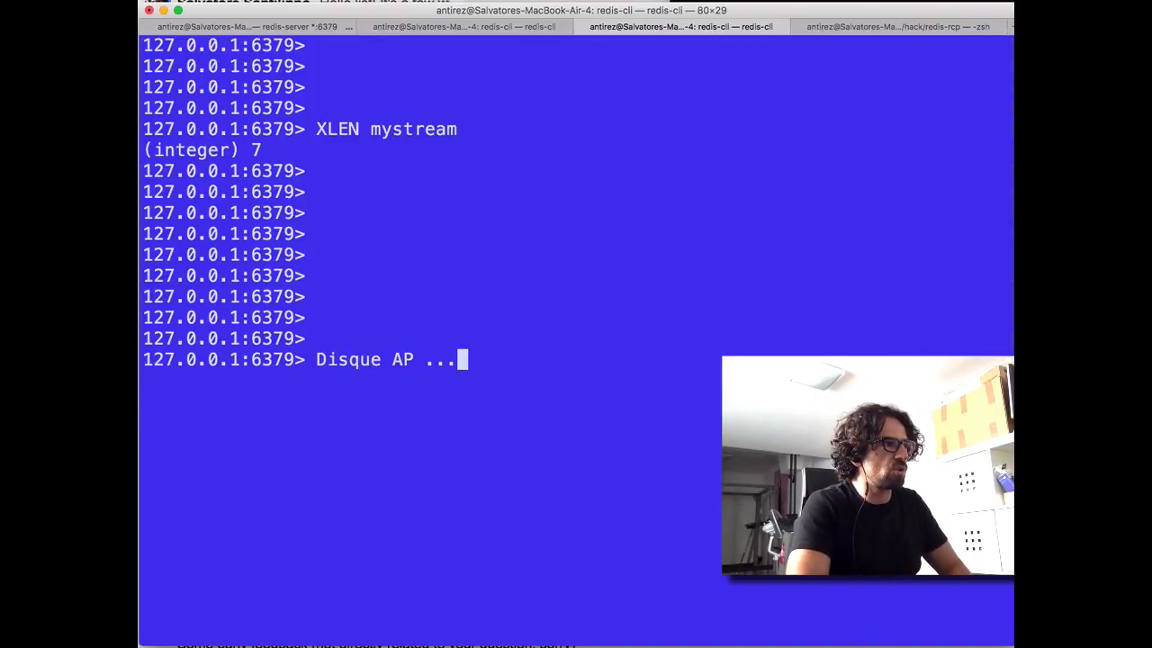
{"action": "type", "text": "C"}
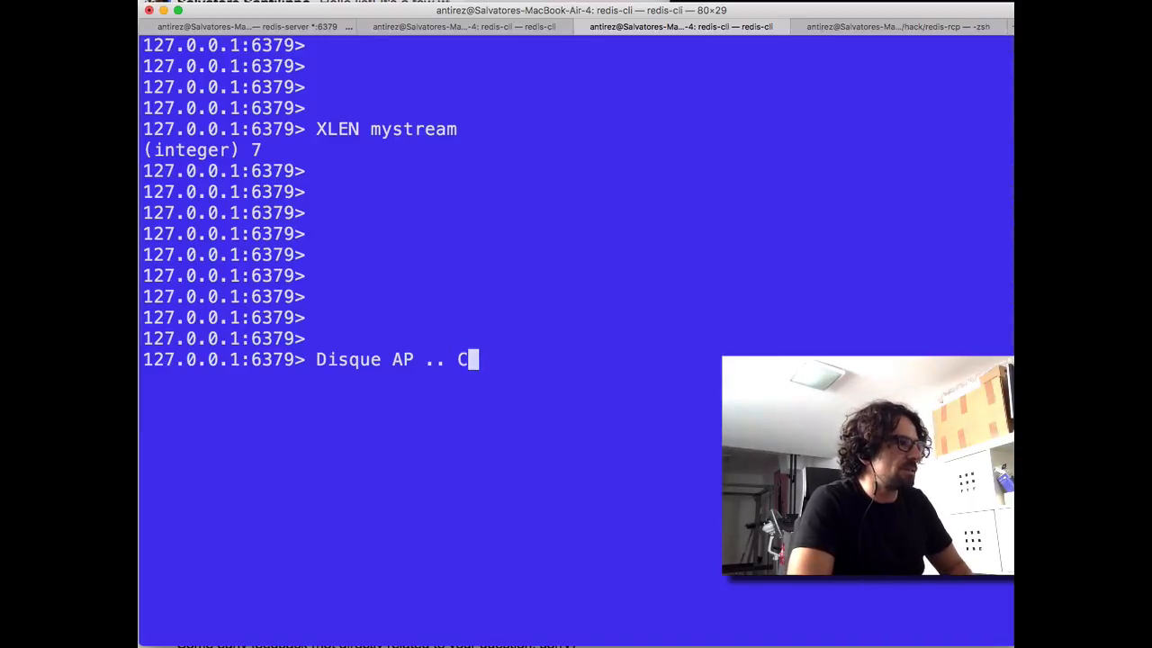
{"action": "key", "text": "Backspace"}
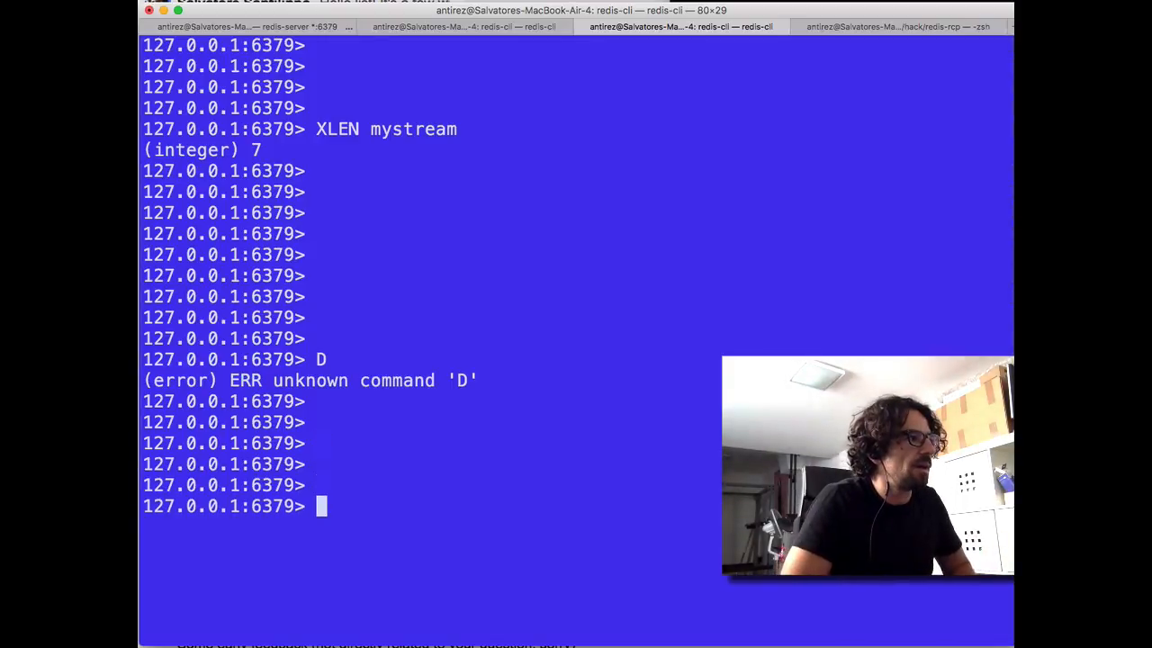
{"action": "key", "text": "enter"}
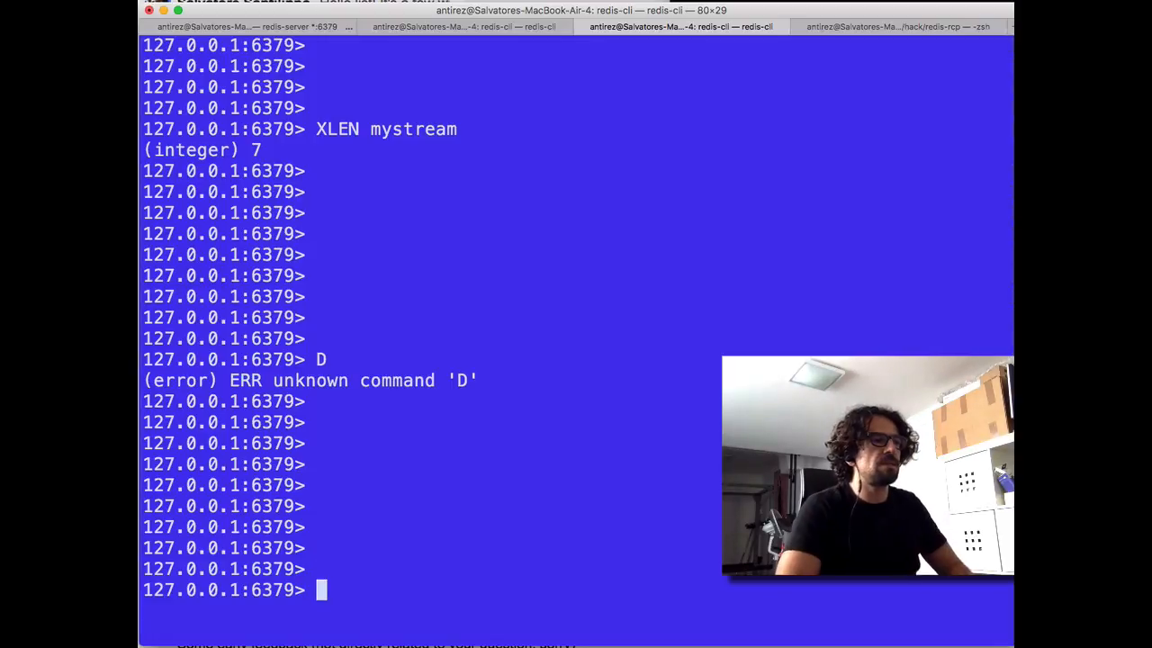
{"action": "key", "text": "ctrl+l"}
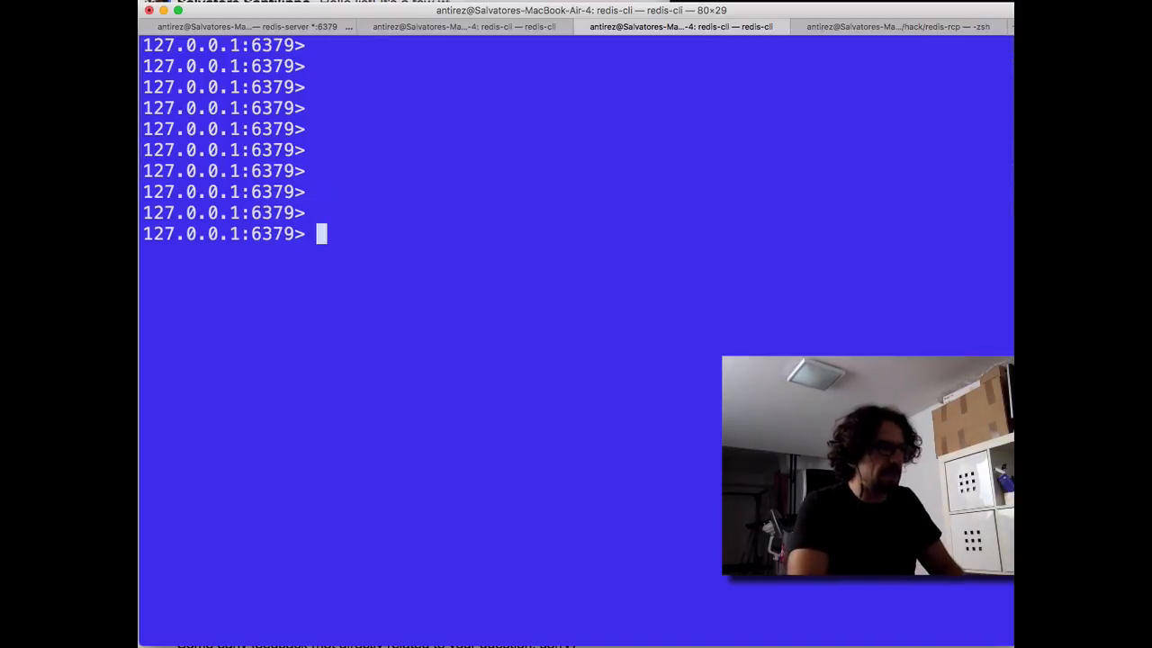
Type the unrun note '20% ..' and '5 millions items -> 300MB' at the prompt.
{"action": "type", "text": "20% .."}
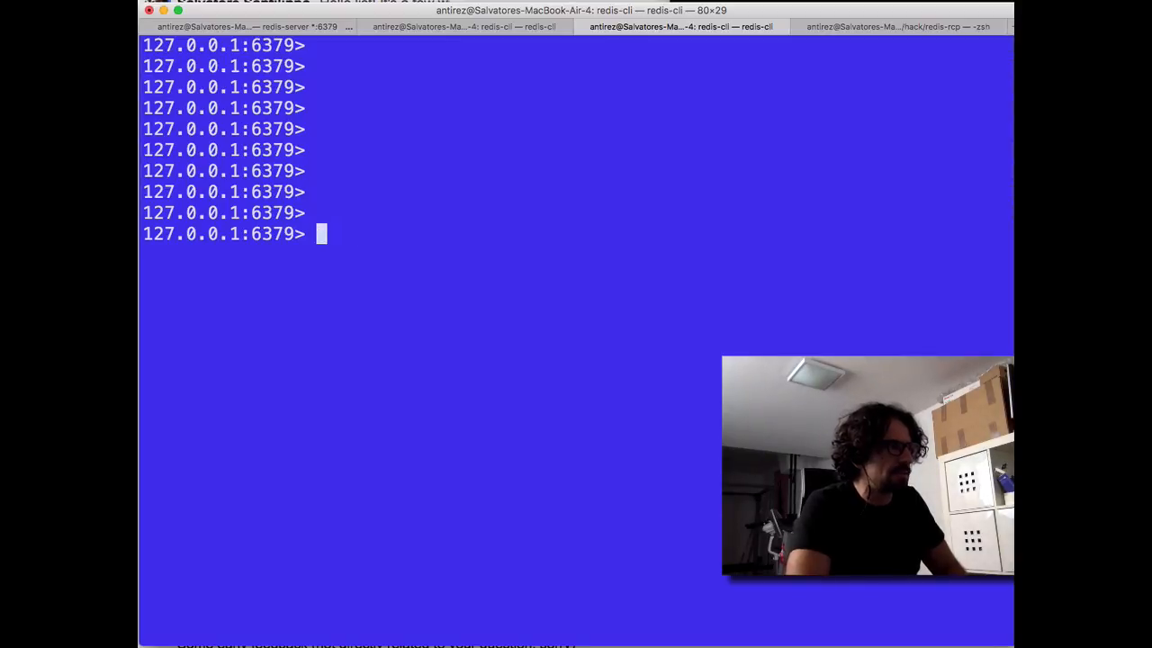
{"action": "type", "text": "5 millions ite"}
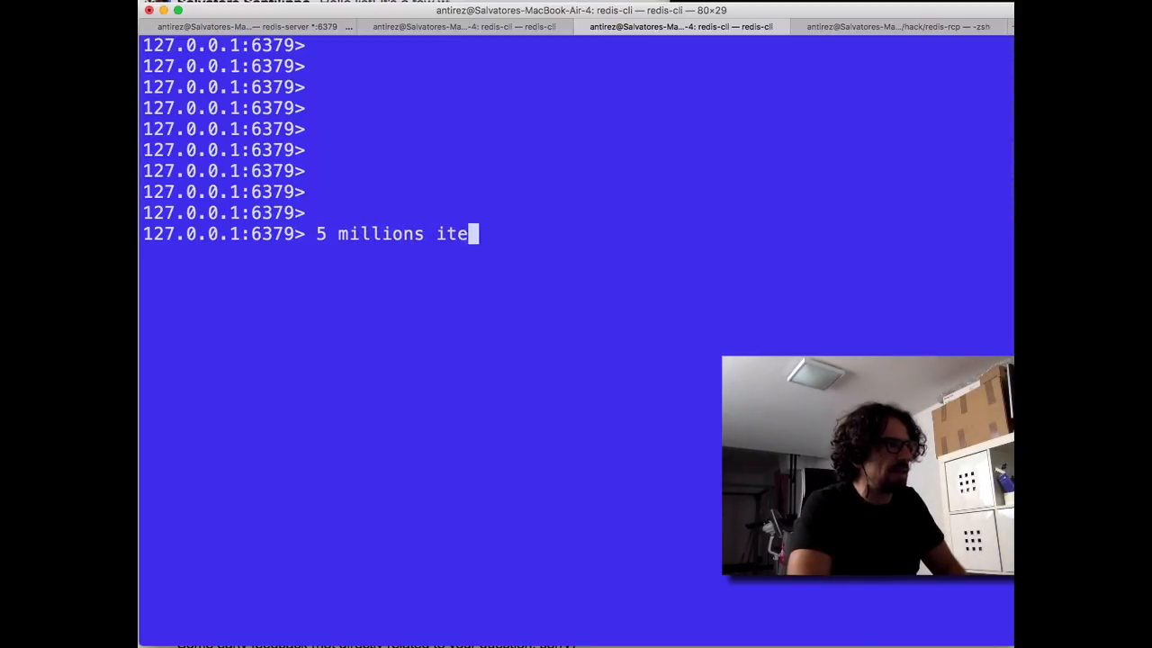
{"action": "type", "text": "ms ->"}
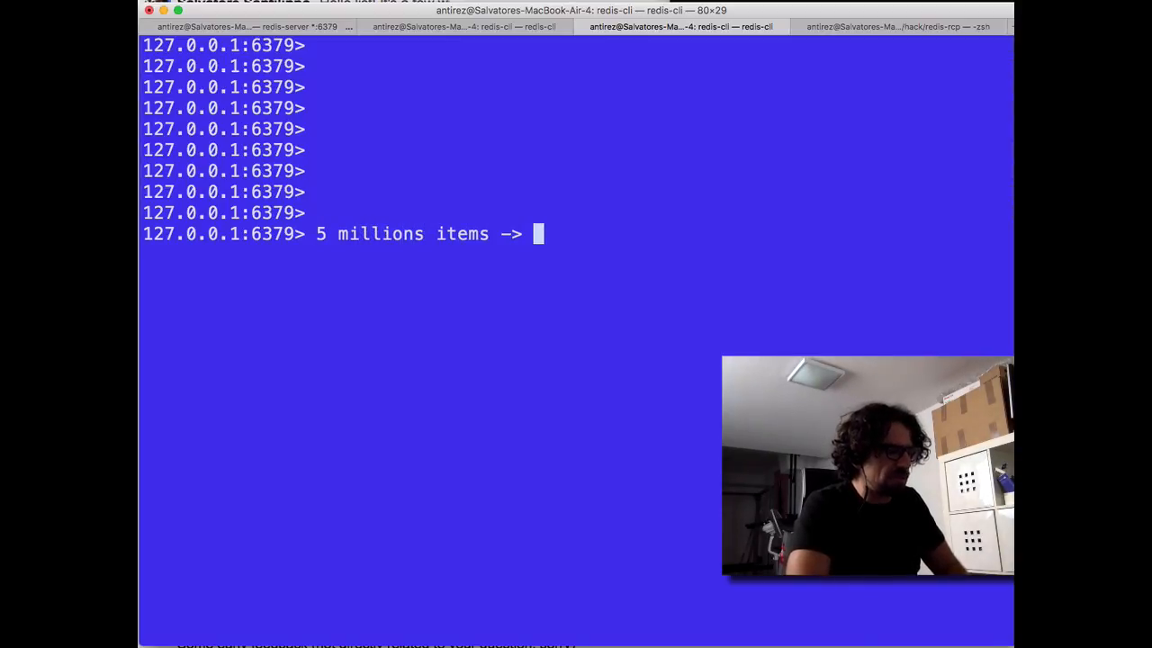
{"action": "type", "text": "300MB"}
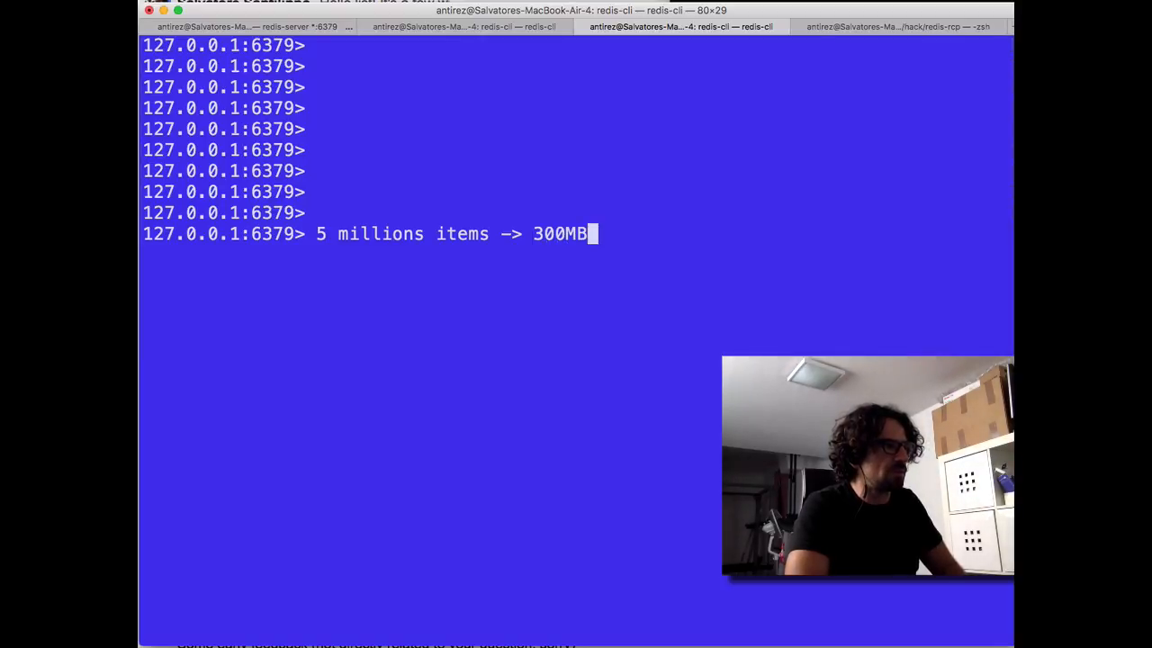